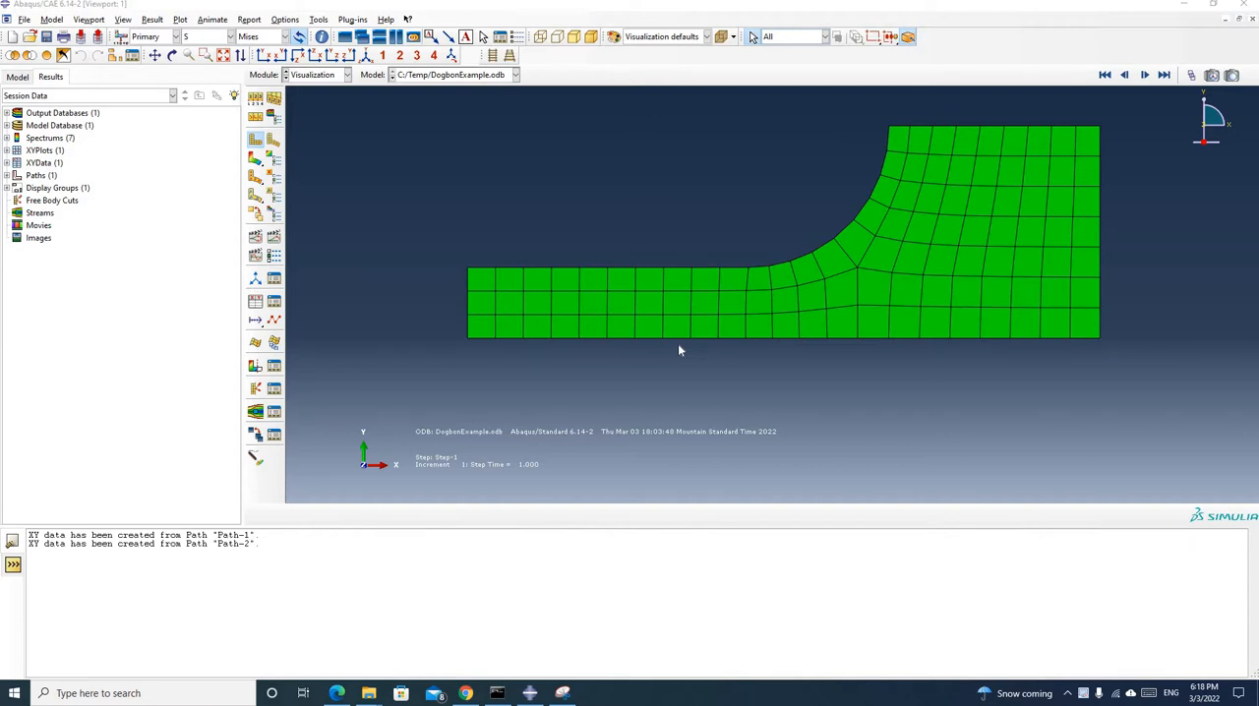
pyautogui.moveTo(909, 240)
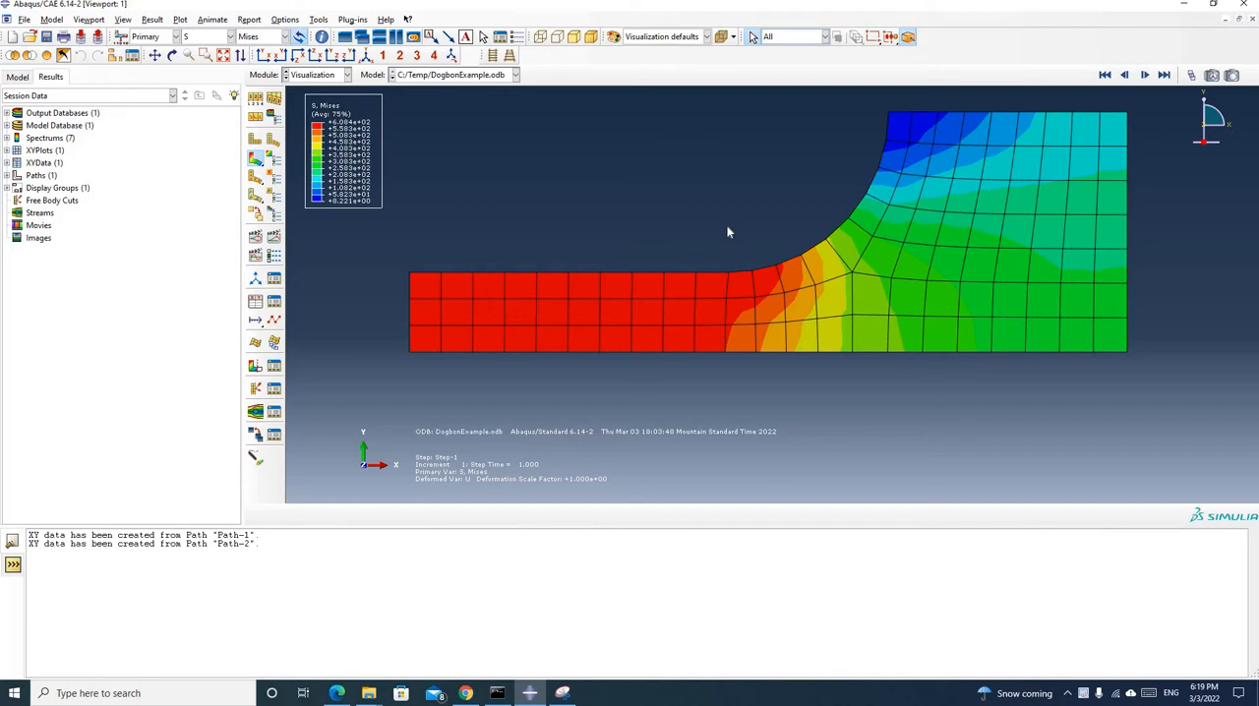
pyautogui.moveTo(419, 268)
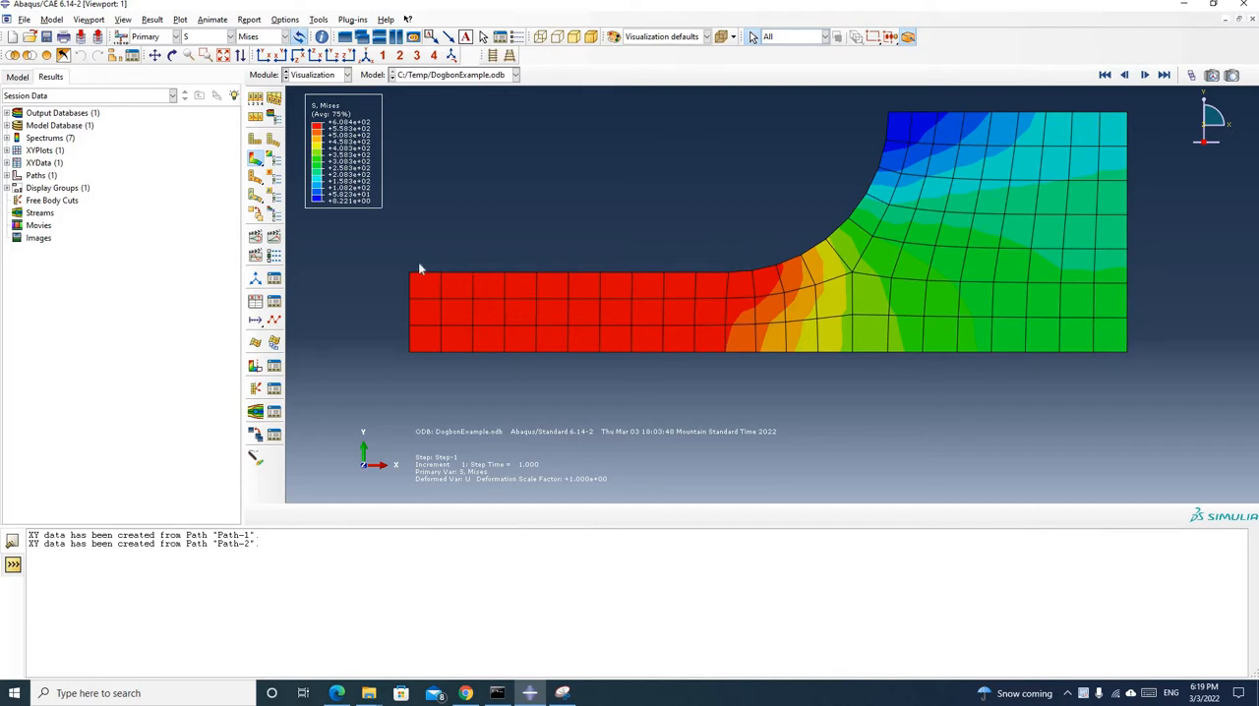
# Show S, Mises contours on the deformed dogbone mesh in place of the plain green mesh.
pyautogui.click(425, 285)
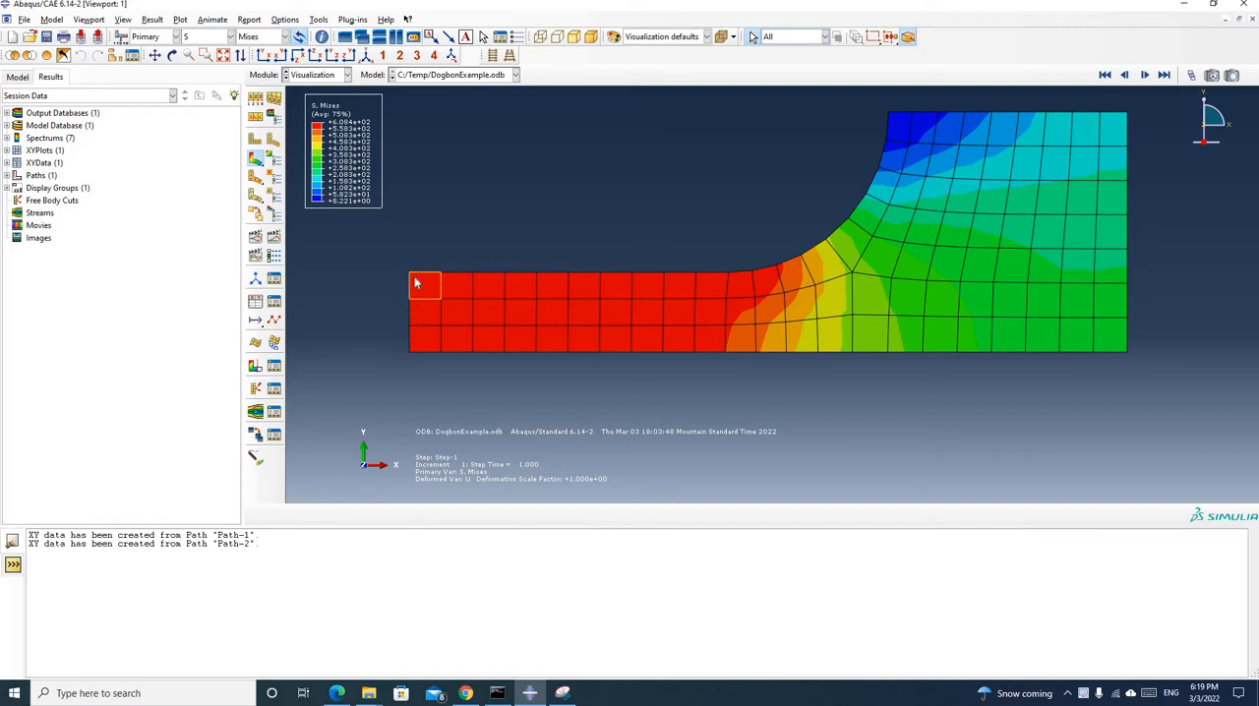
pyautogui.moveTo(425, 276)
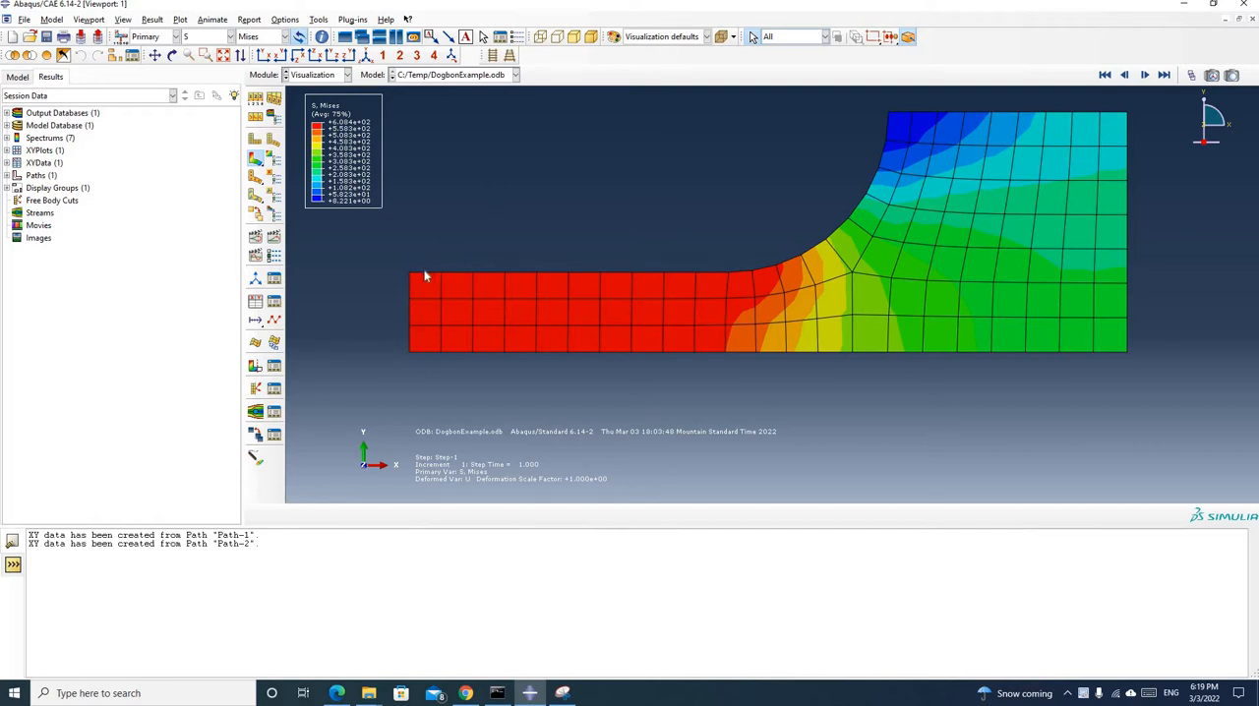
pyautogui.moveTo(409, 279)
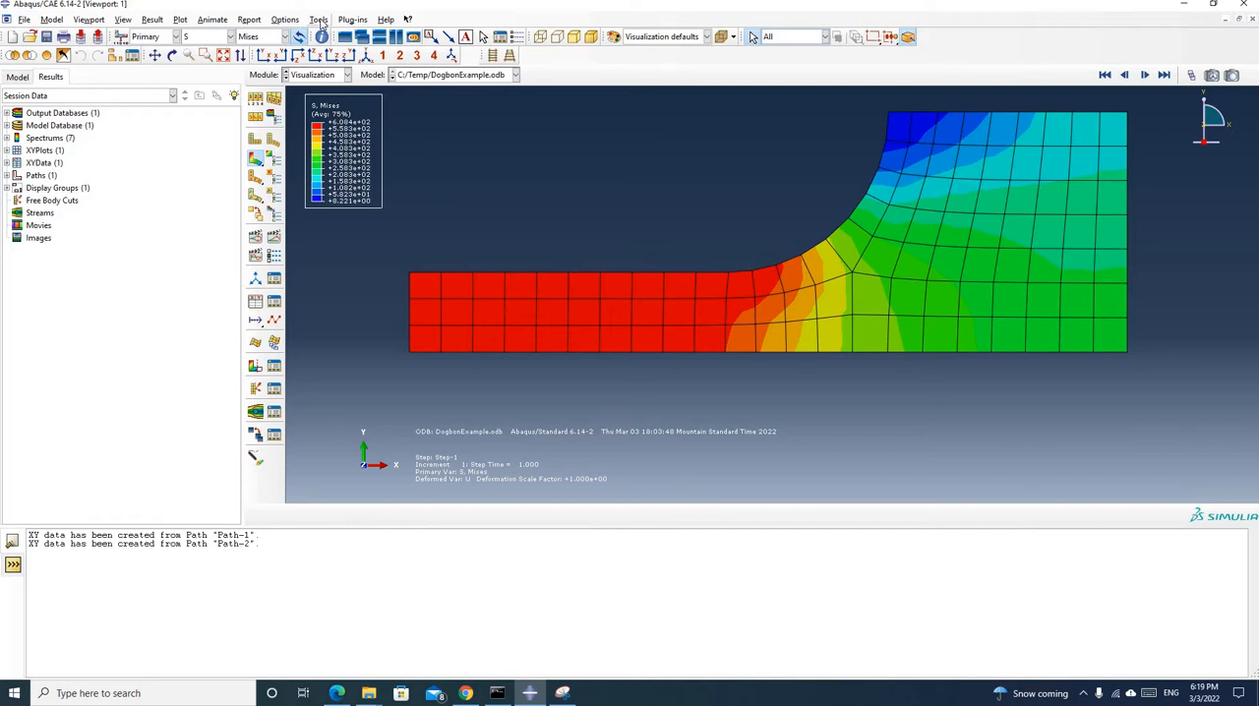
# Create a new node-list path named middlepath and continue to its node definition.
pyautogui.click(319, 20)
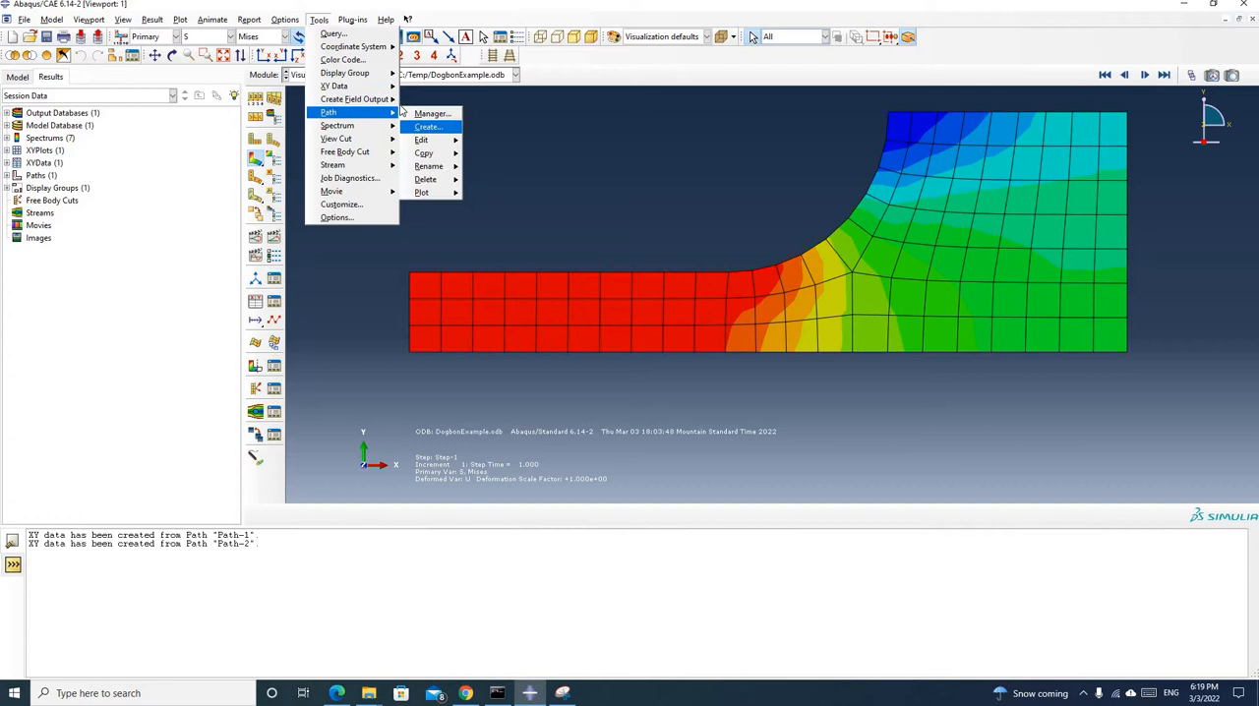
pyautogui.click(427, 126)
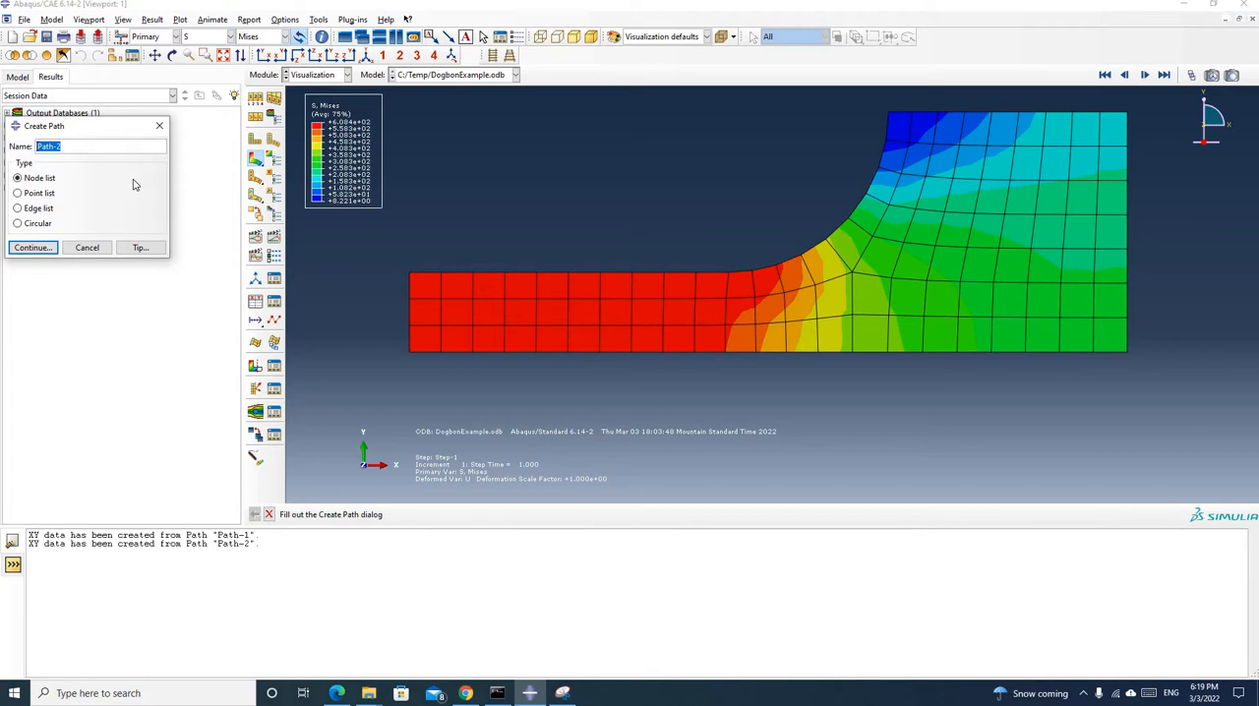
pyautogui.write('m')
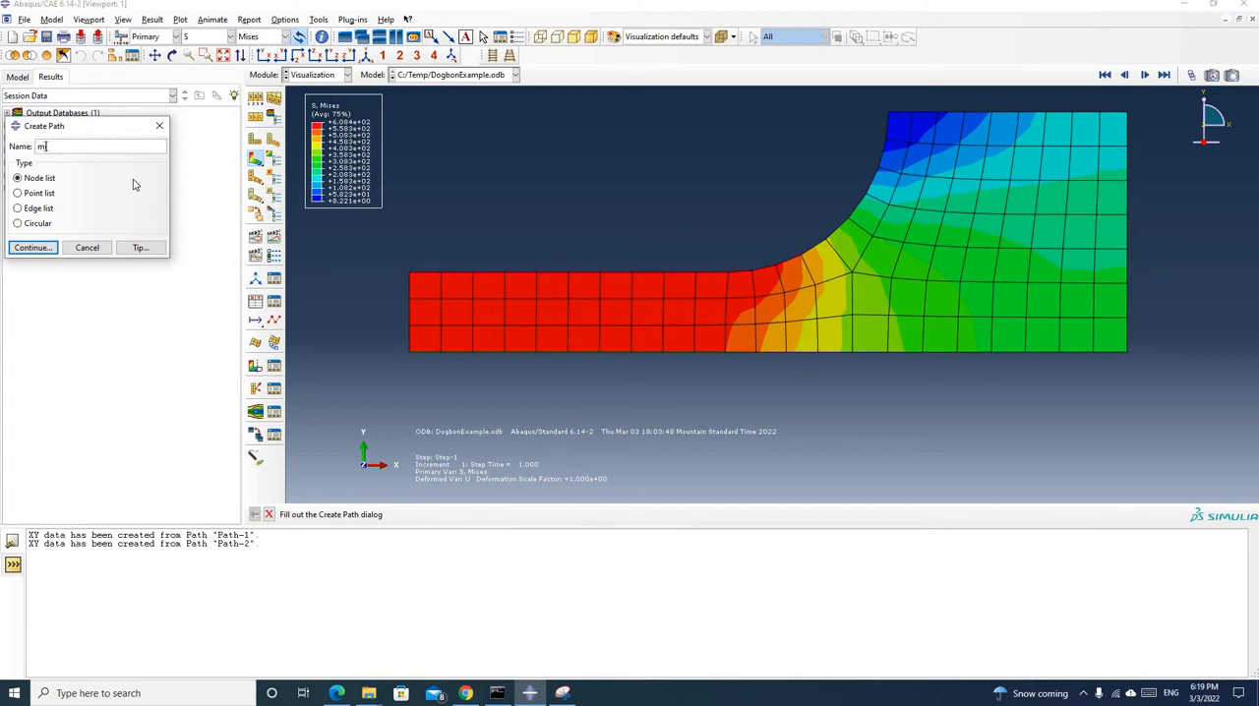
pyautogui.write('iddlepath')
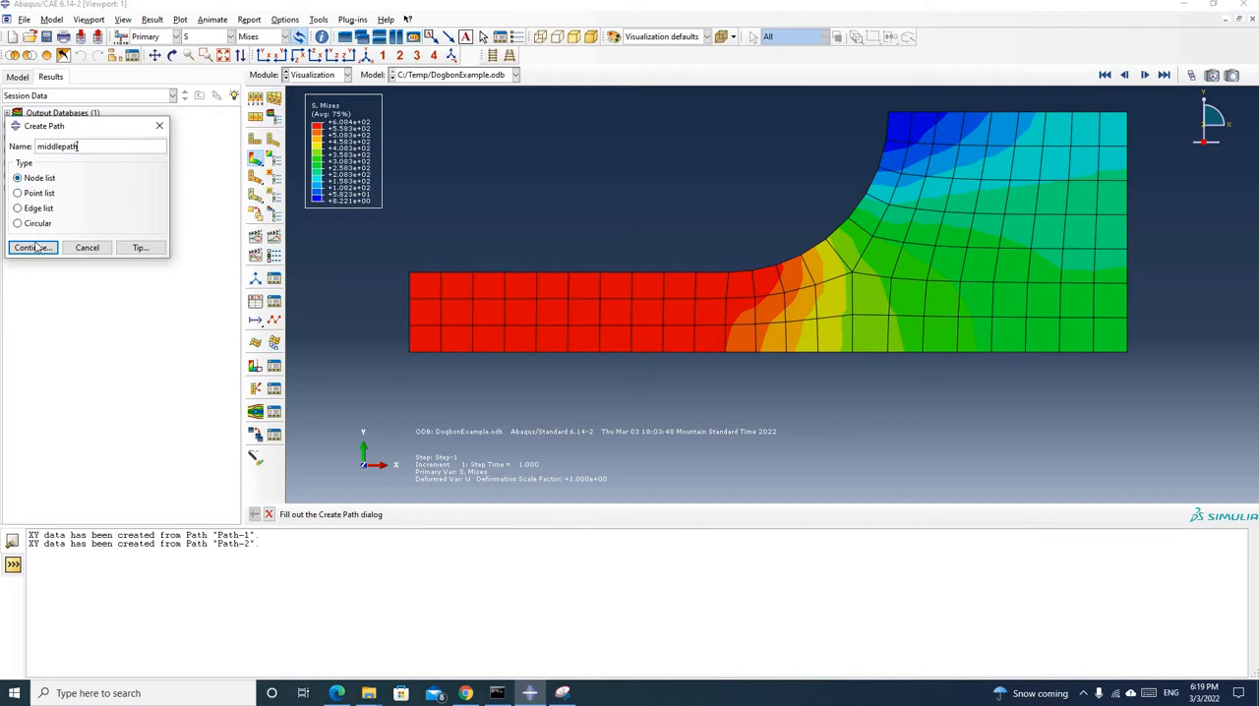
pyautogui.click(31, 248)
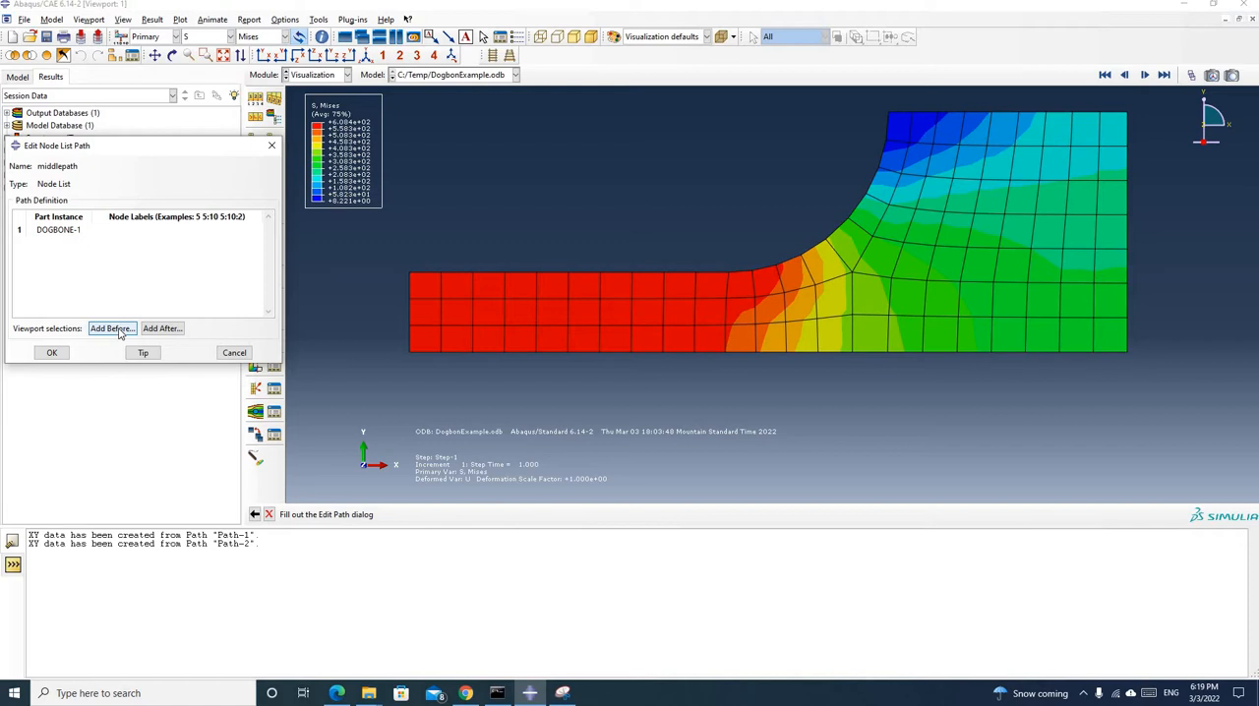
pyautogui.moveTo(142, 331)
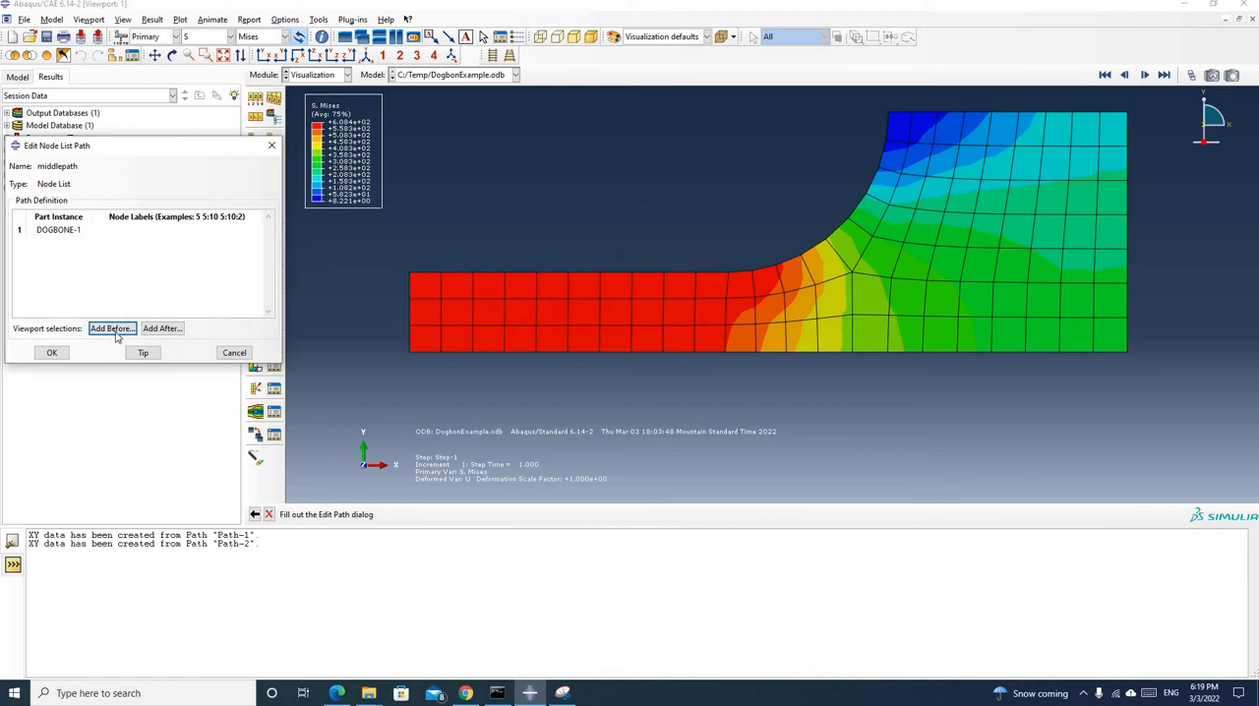
# Fill middlepath with nodes 5, 23, 22 and 4 at the left end and save it.
pyautogui.click(110, 326)
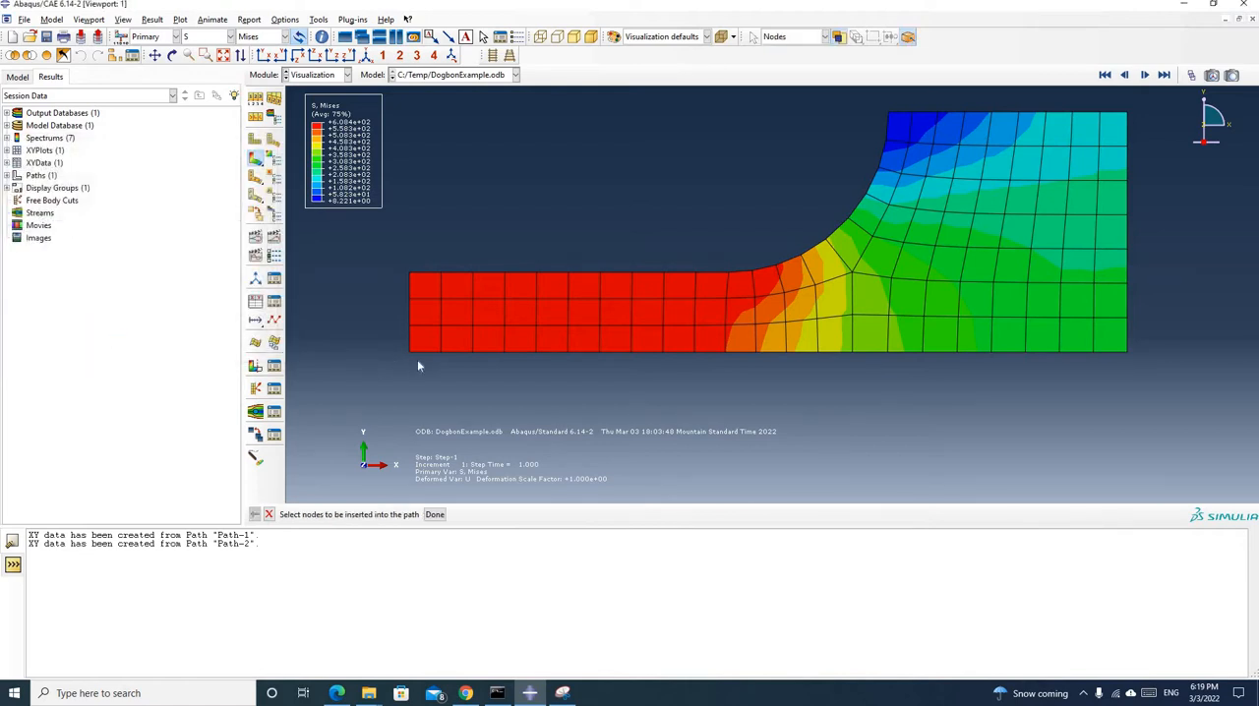
pyautogui.moveTo(411, 356)
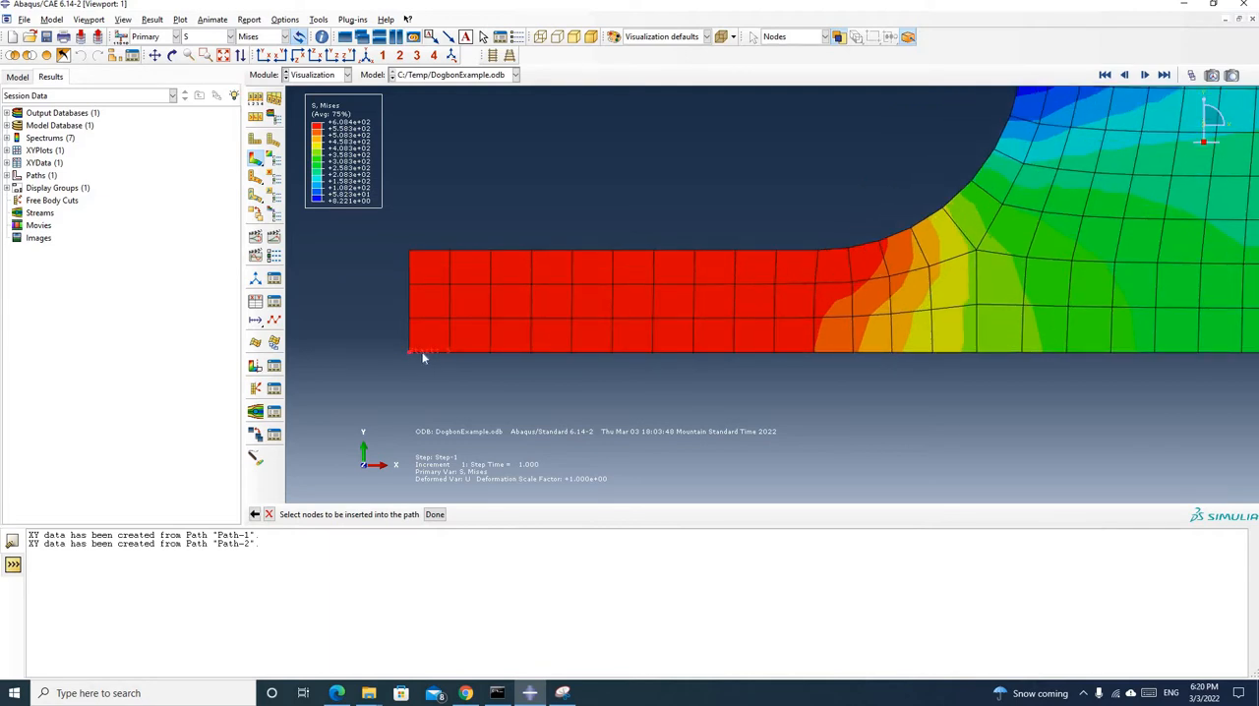
pyautogui.click(423, 354)
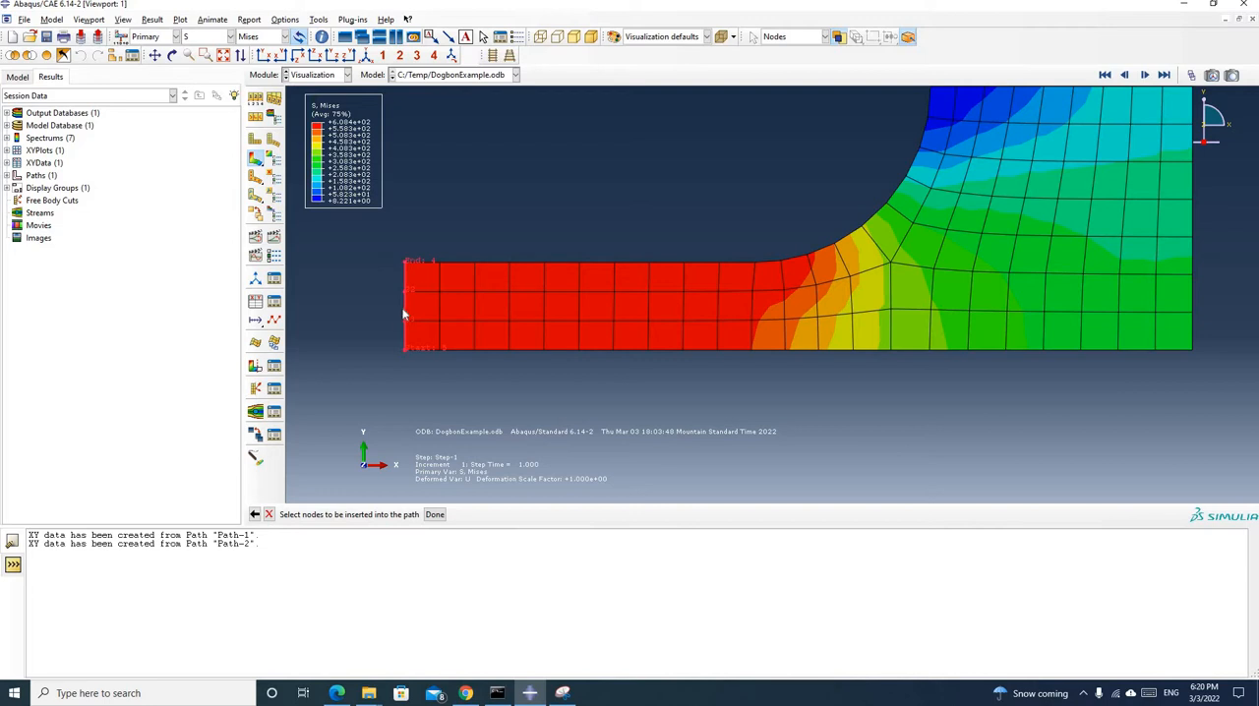
pyautogui.moveTo(413, 274)
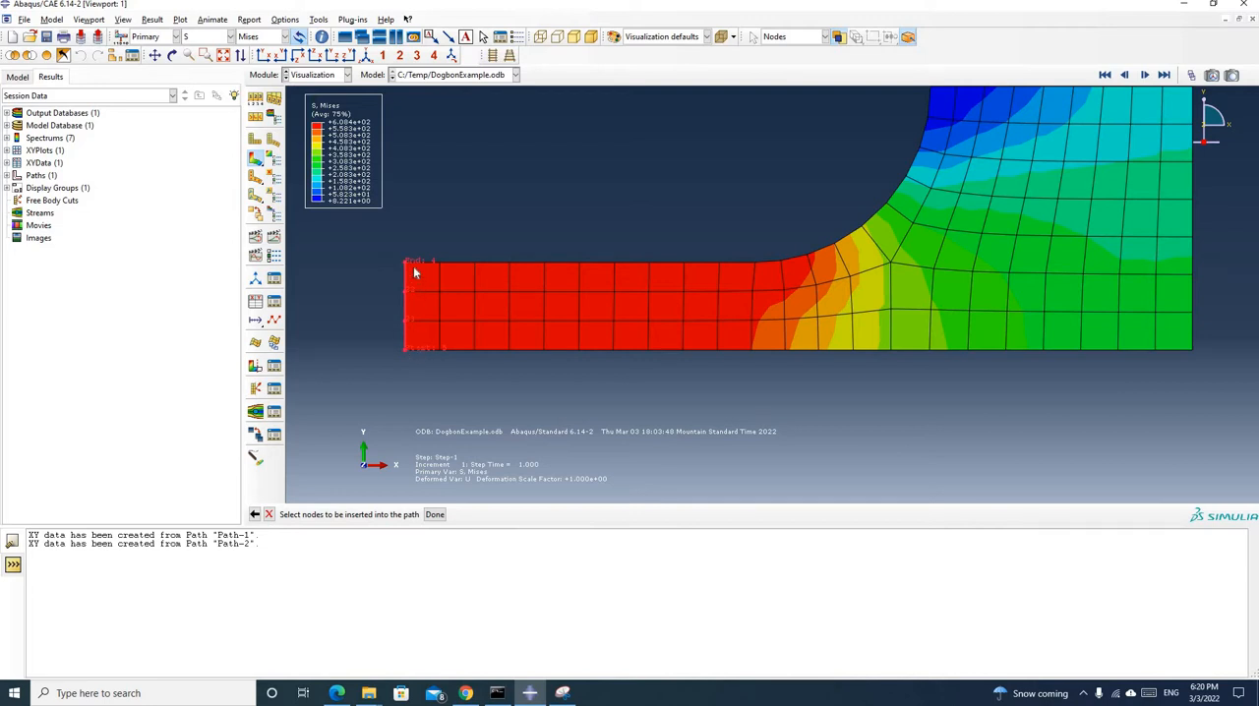
pyautogui.moveTo(386, 319)
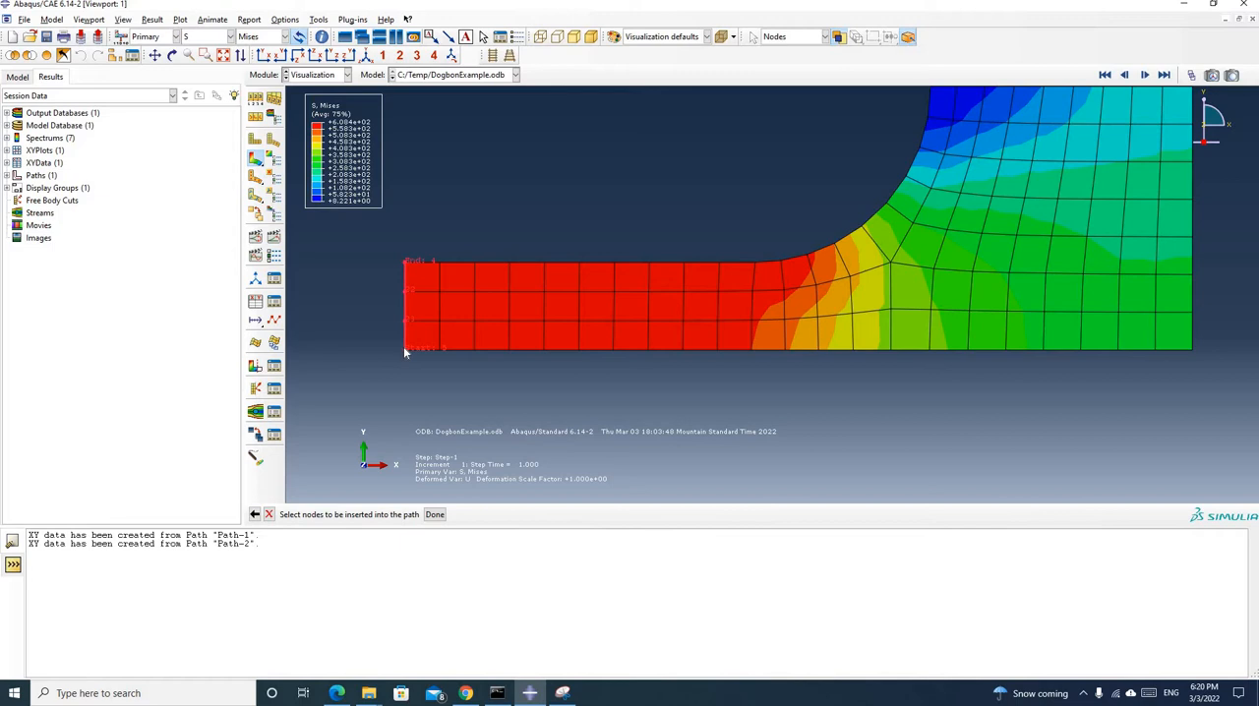
pyautogui.moveTo(410, 307)
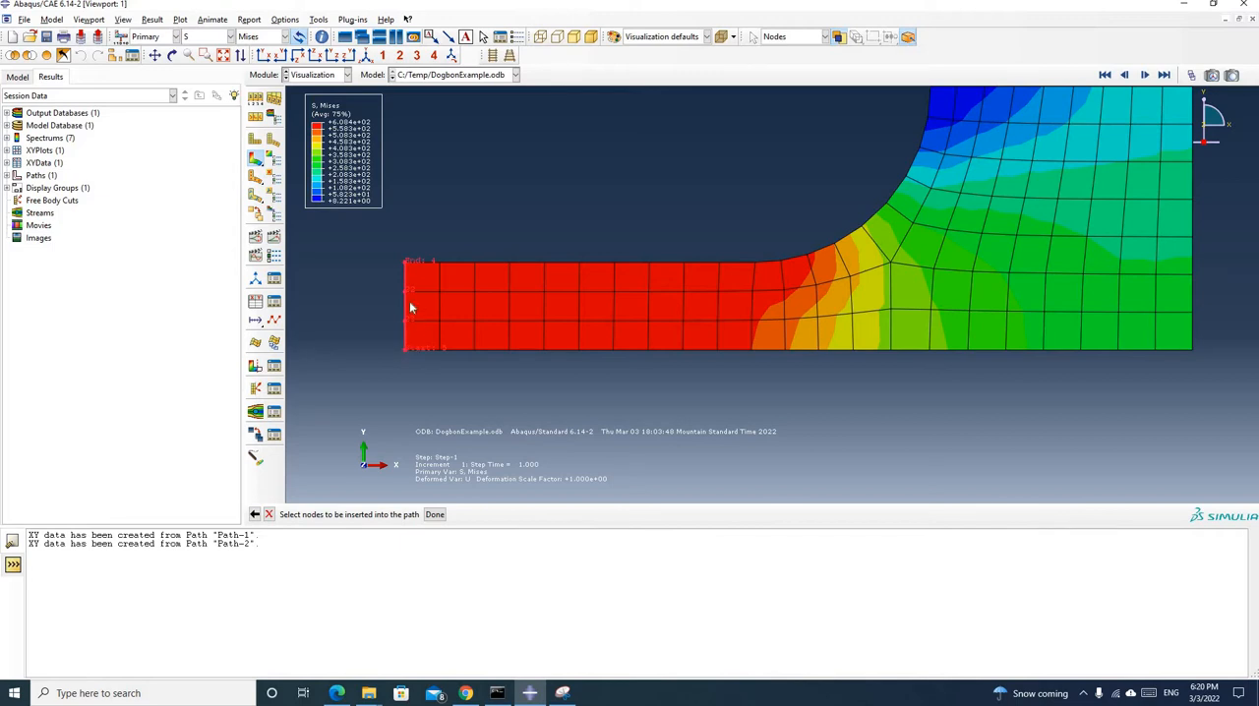
pyautogui.moveTo(413, 260)
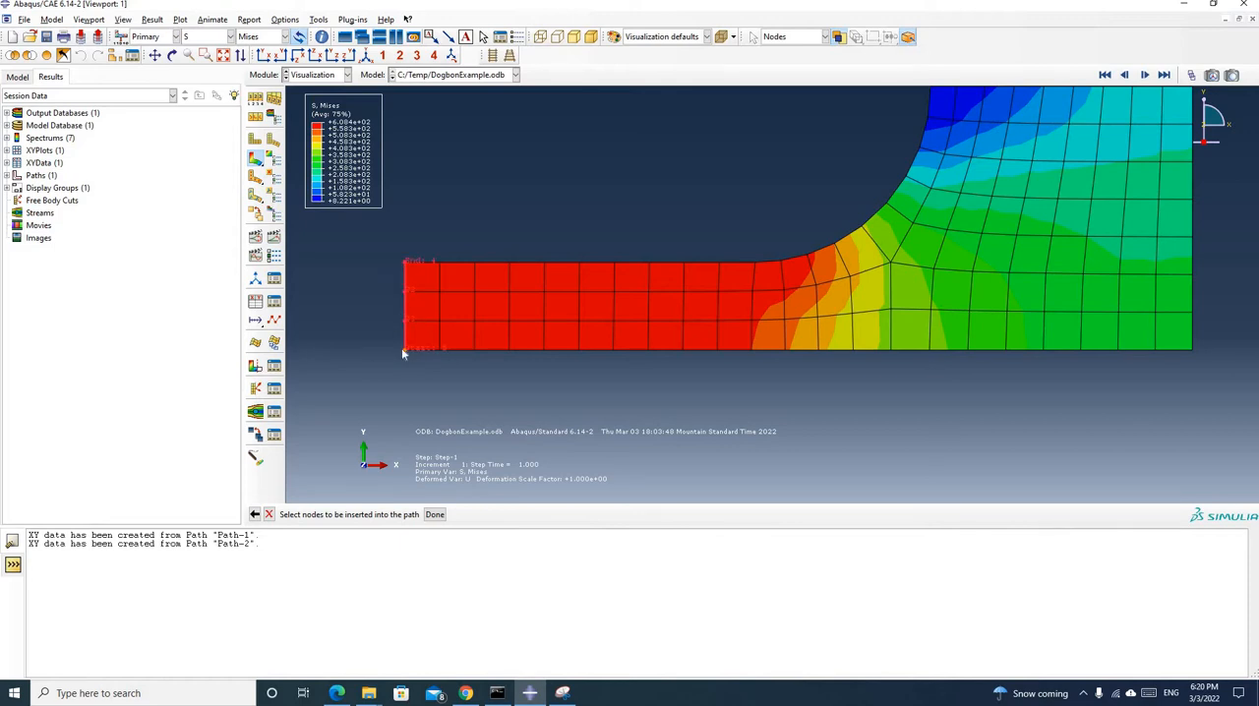
pyautogui.moveTo(408, 355)
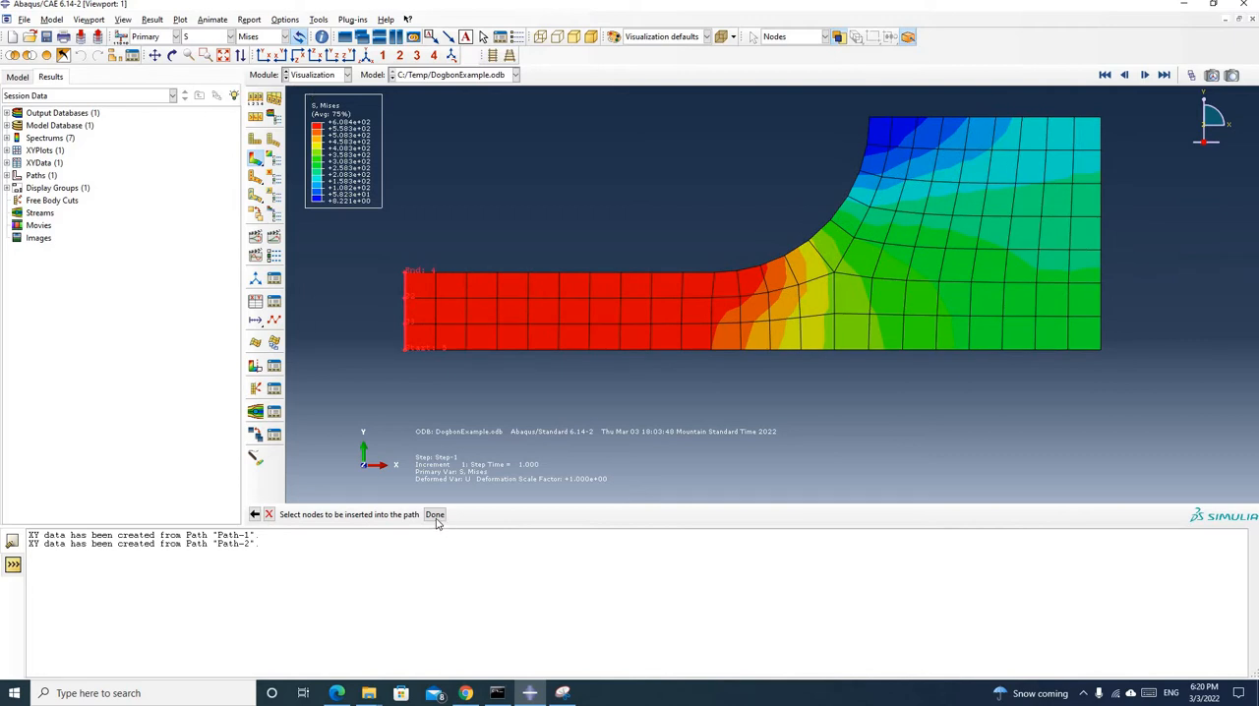
pyautogui.click(435, 515)
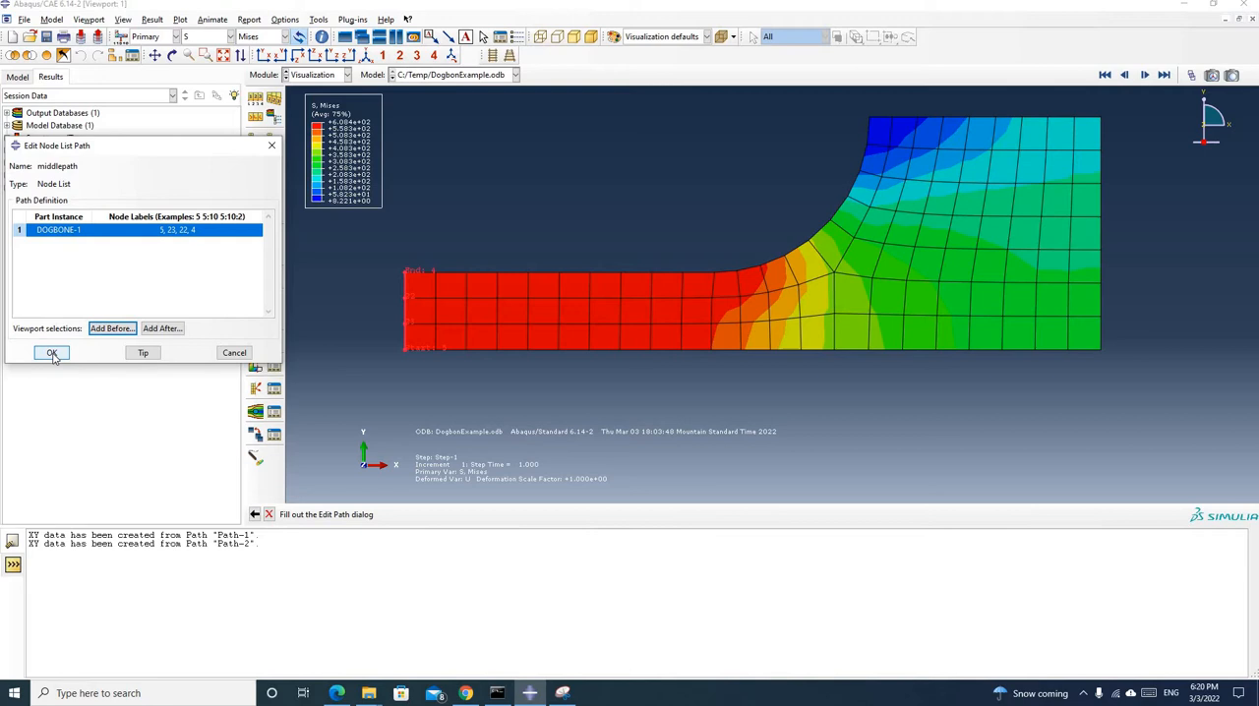
pyautogui.click(51, 352)
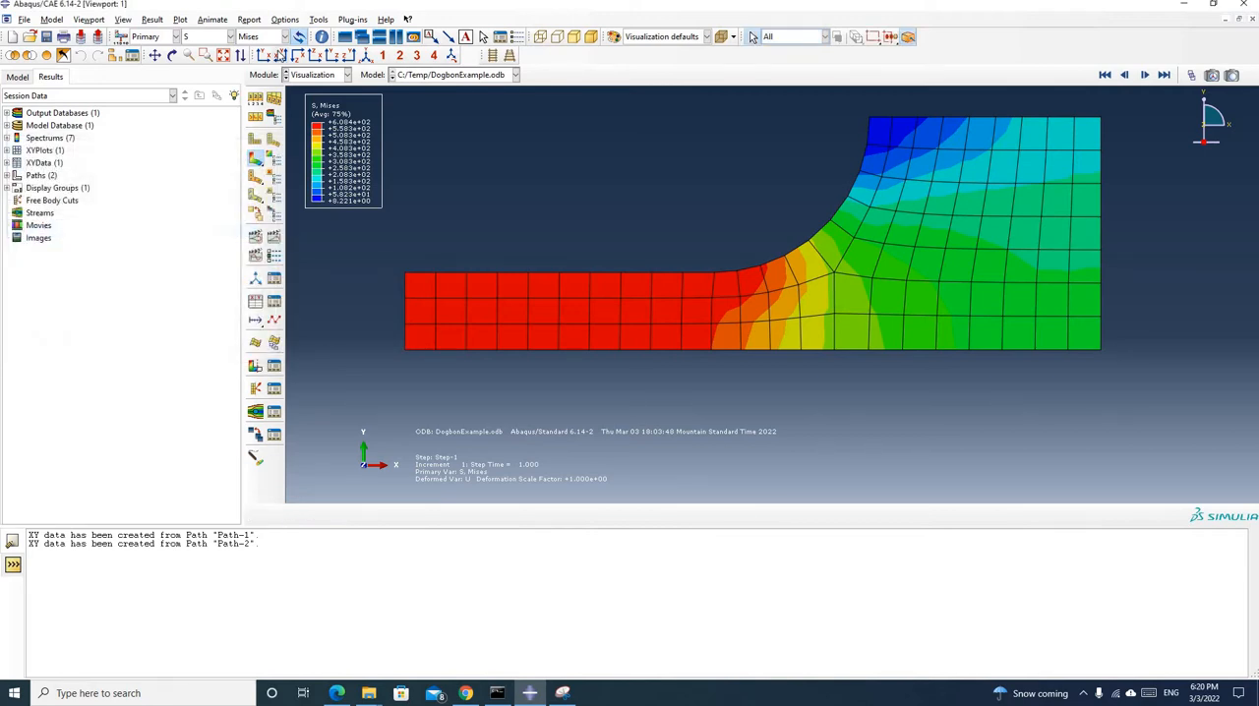
pyautogui.moveTo(417, 262)
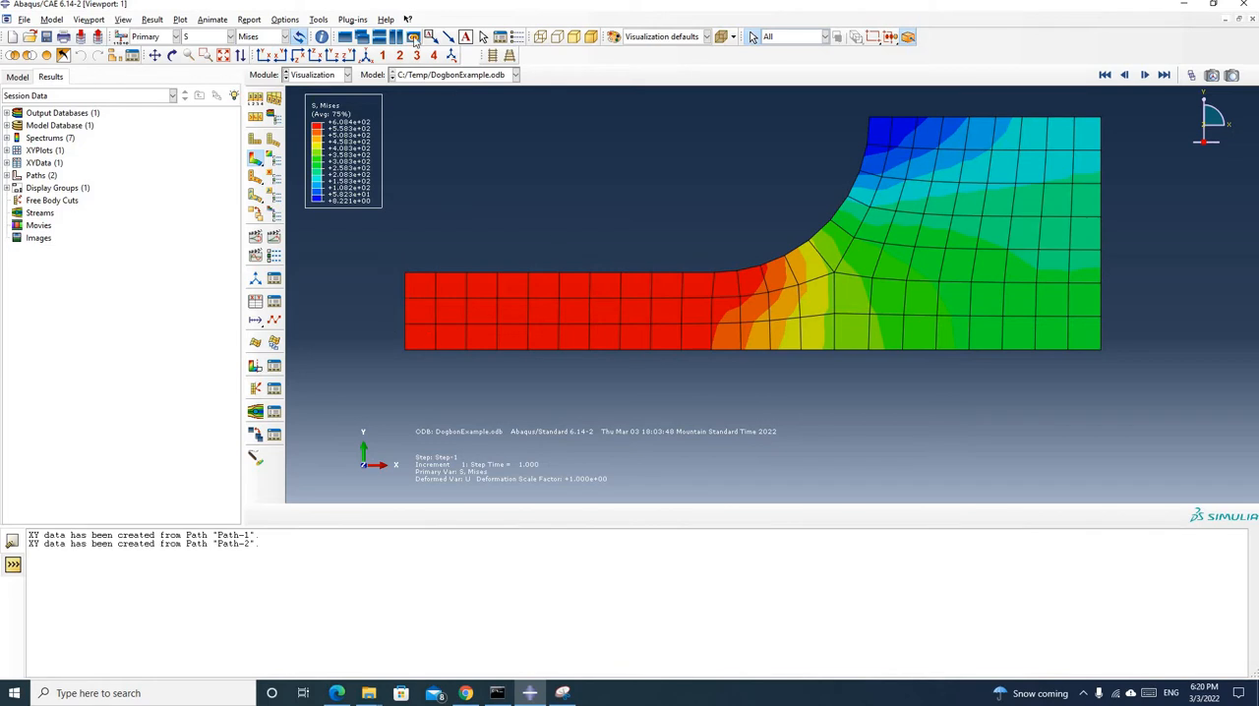
# Start XY data from a path, sampling middlepath on the deformed shape with true distance as X.
pyautogui.click(318, 20)
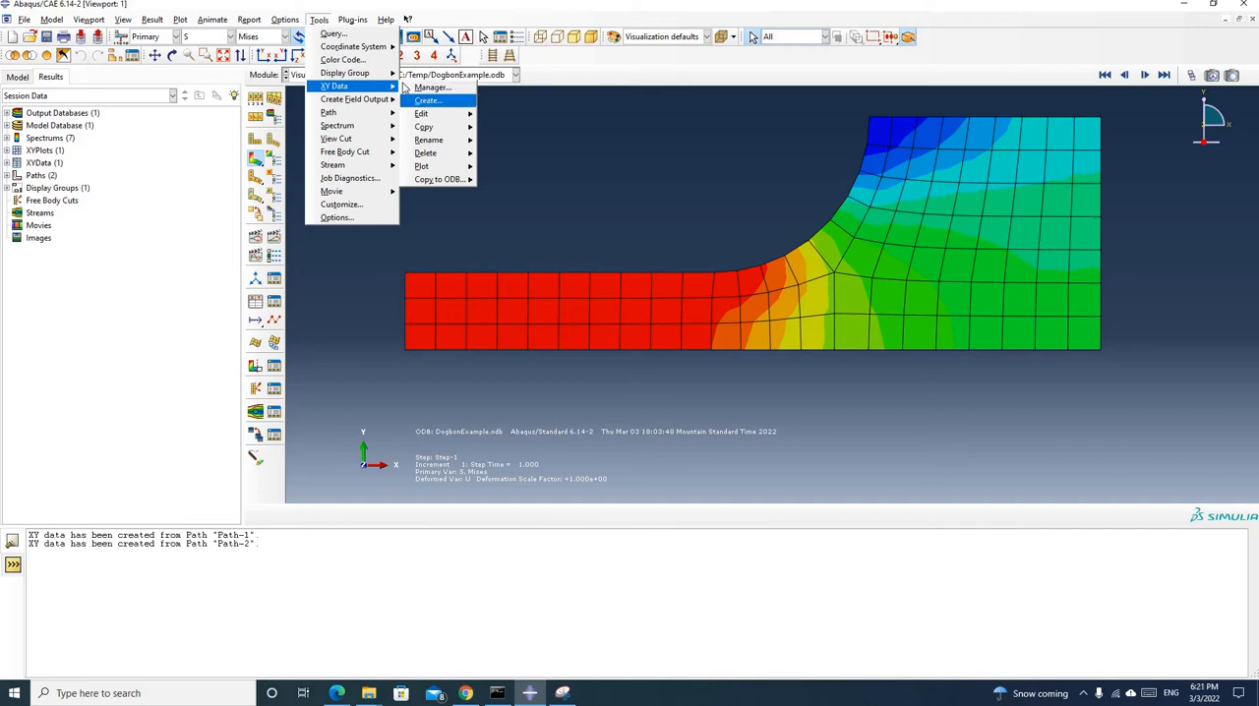
pyautogui.click(425, 101)
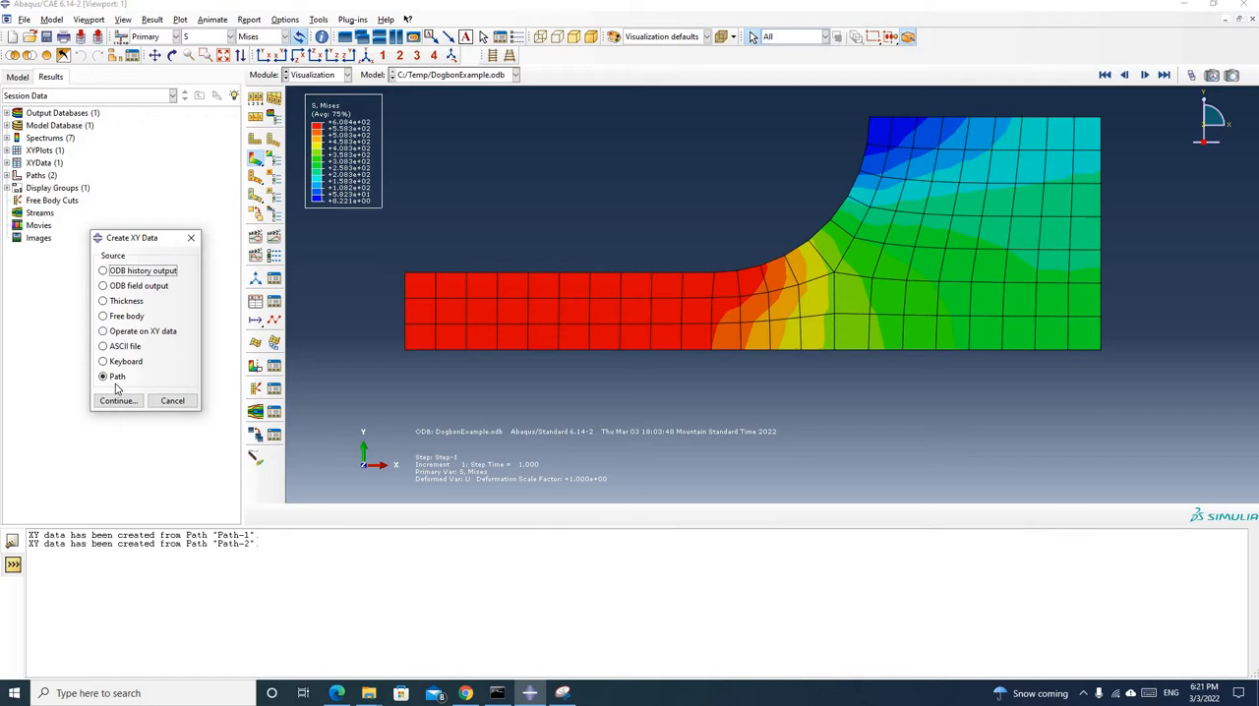
pyautogui.click(102, 376)
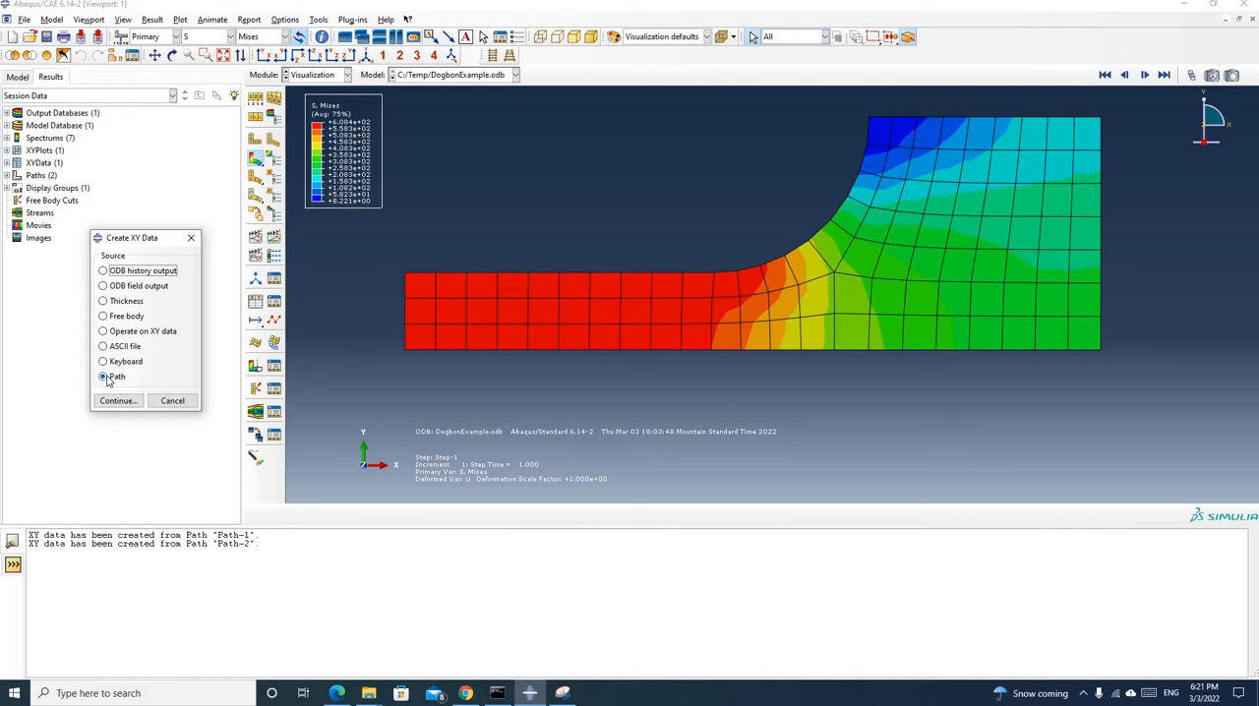
pyautogui.click(102, 285)
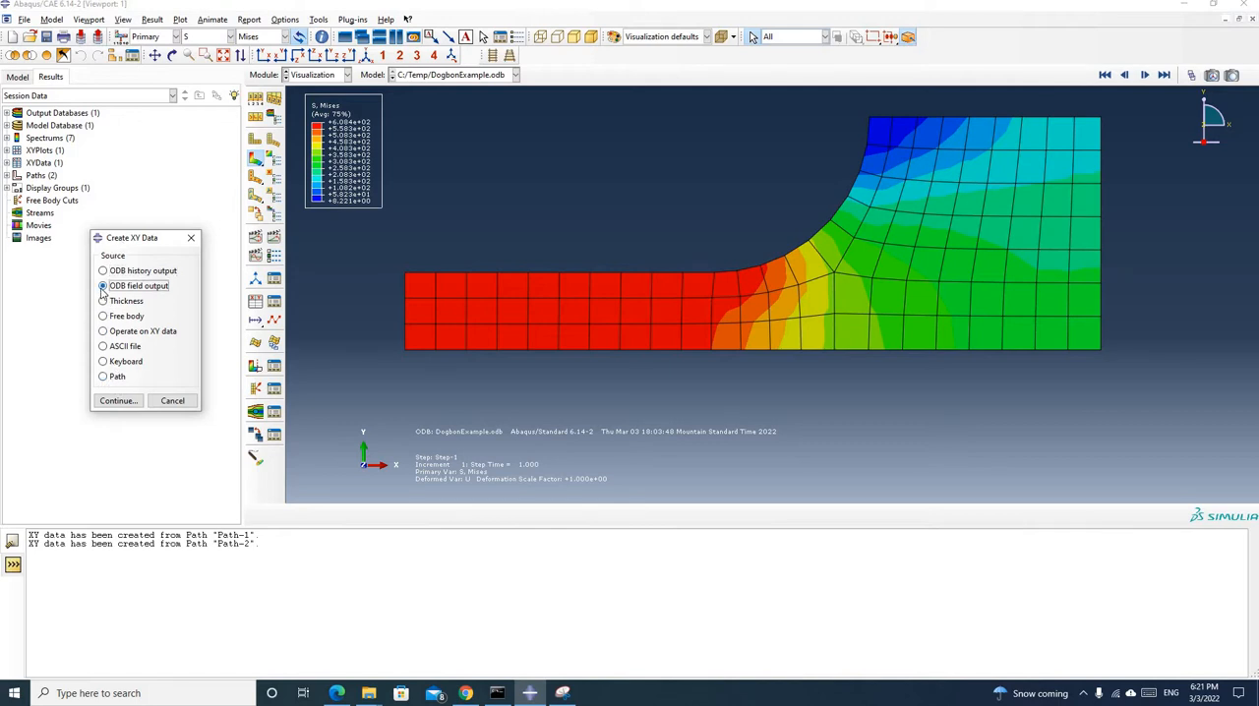
pyautogui.click(103, 376)
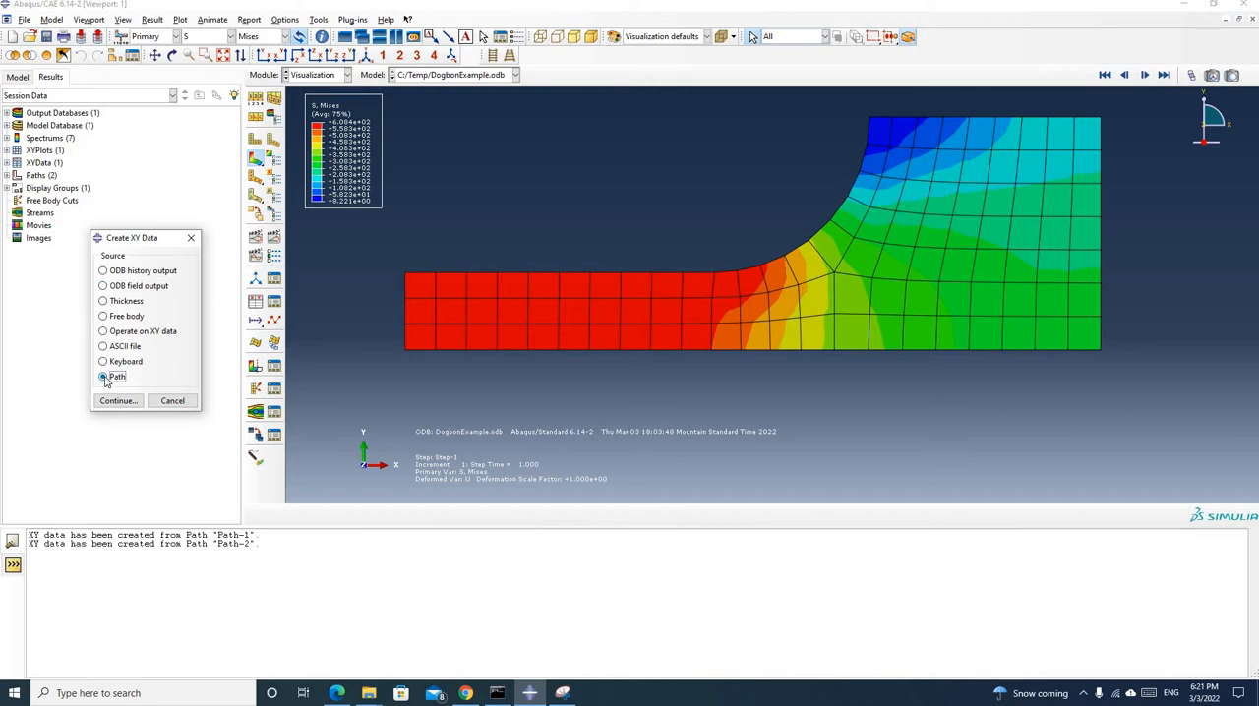
pyautogui.click(118, 402)
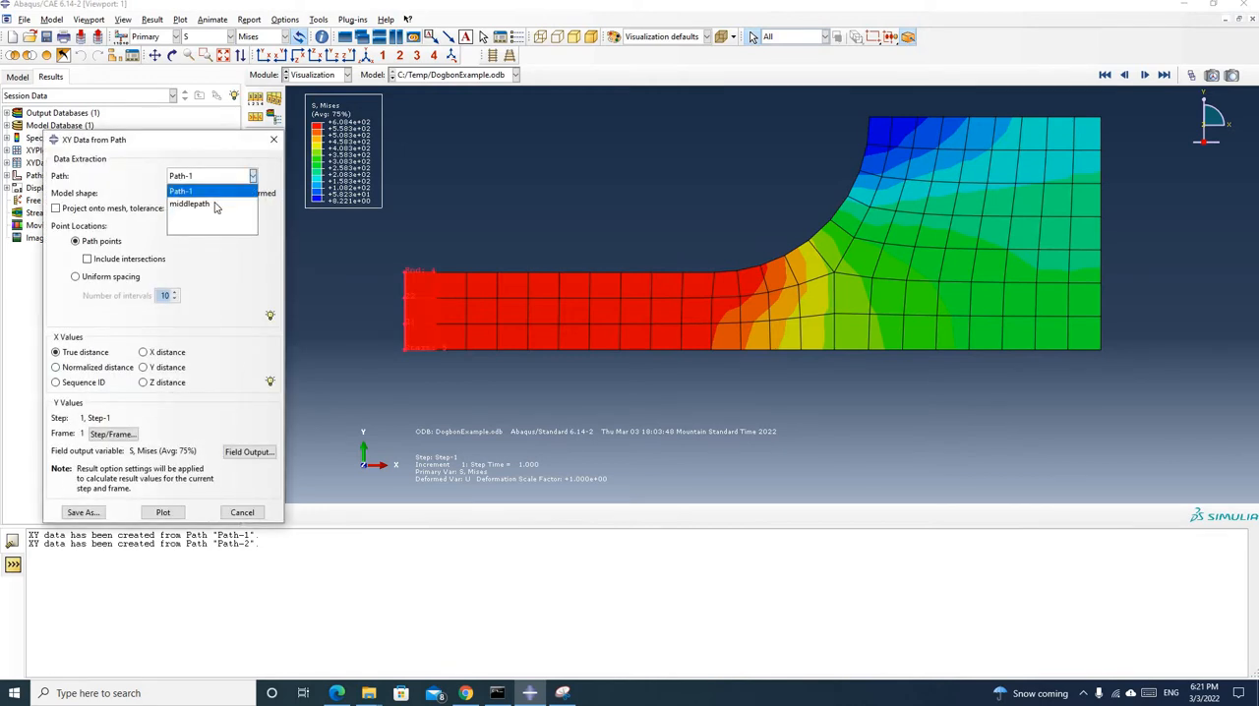
pyautogui.click(189, 202)
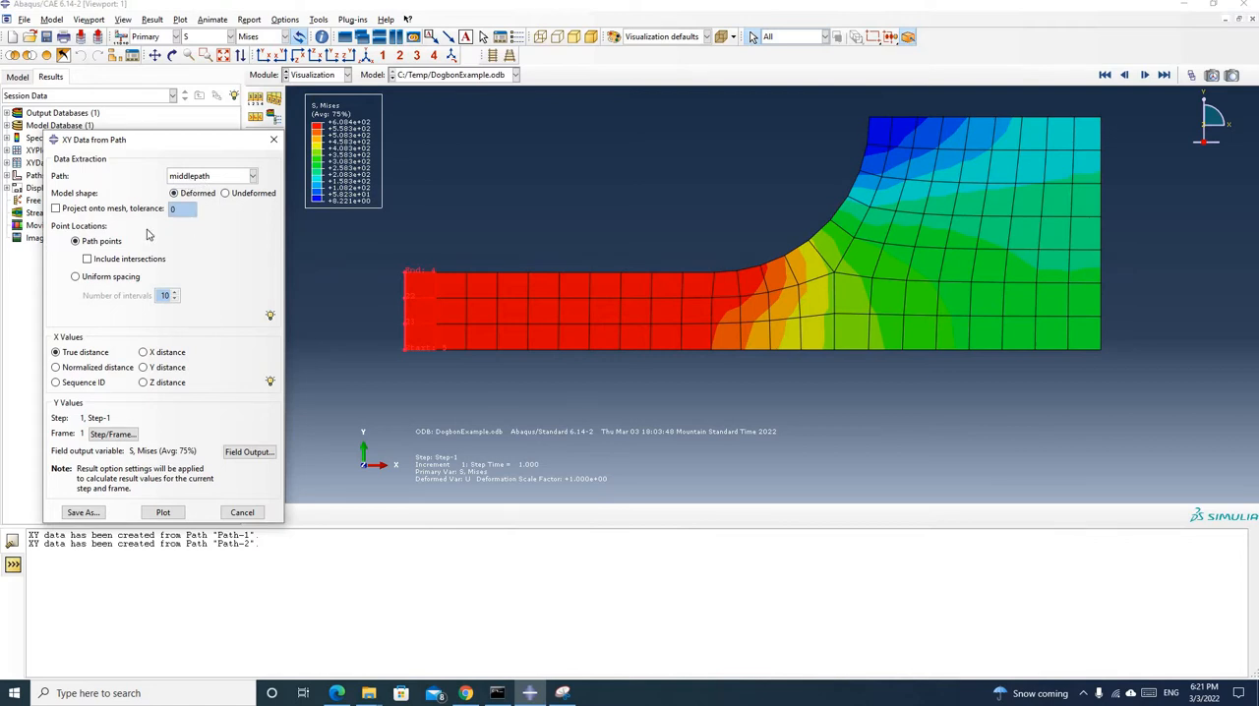
pyautogui.click(55, 352)
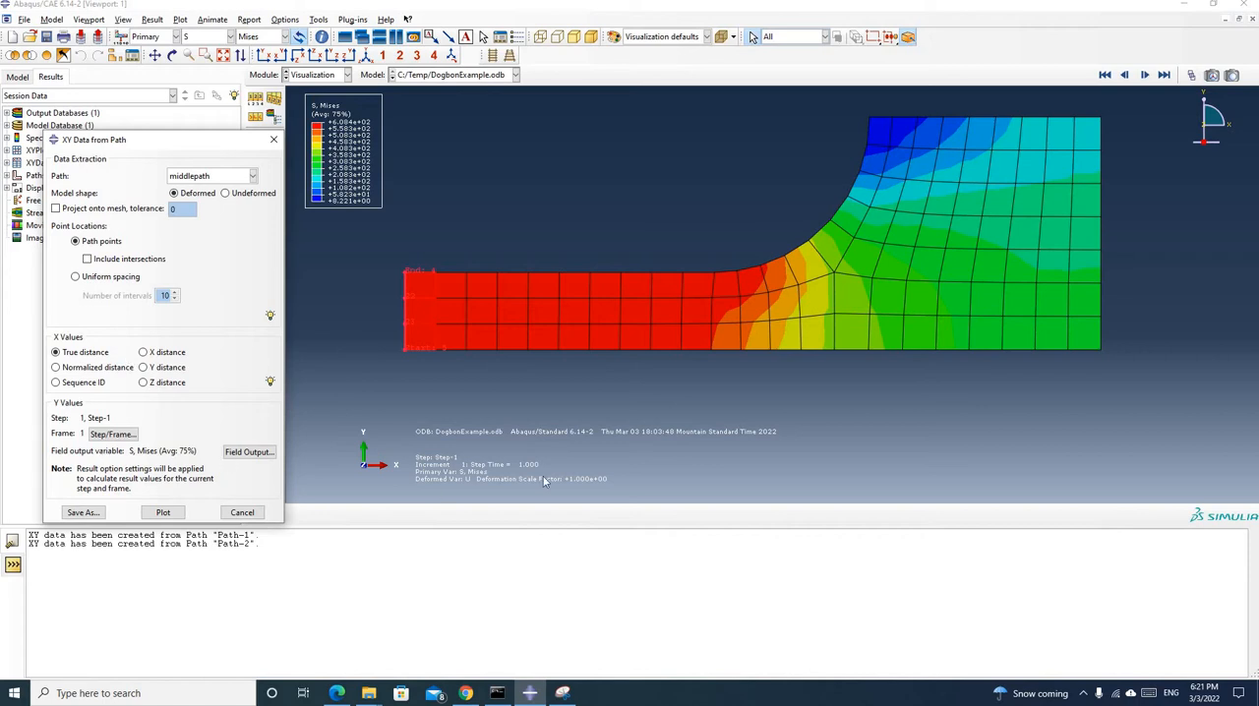
pyautogui.moveTo(419, 338)
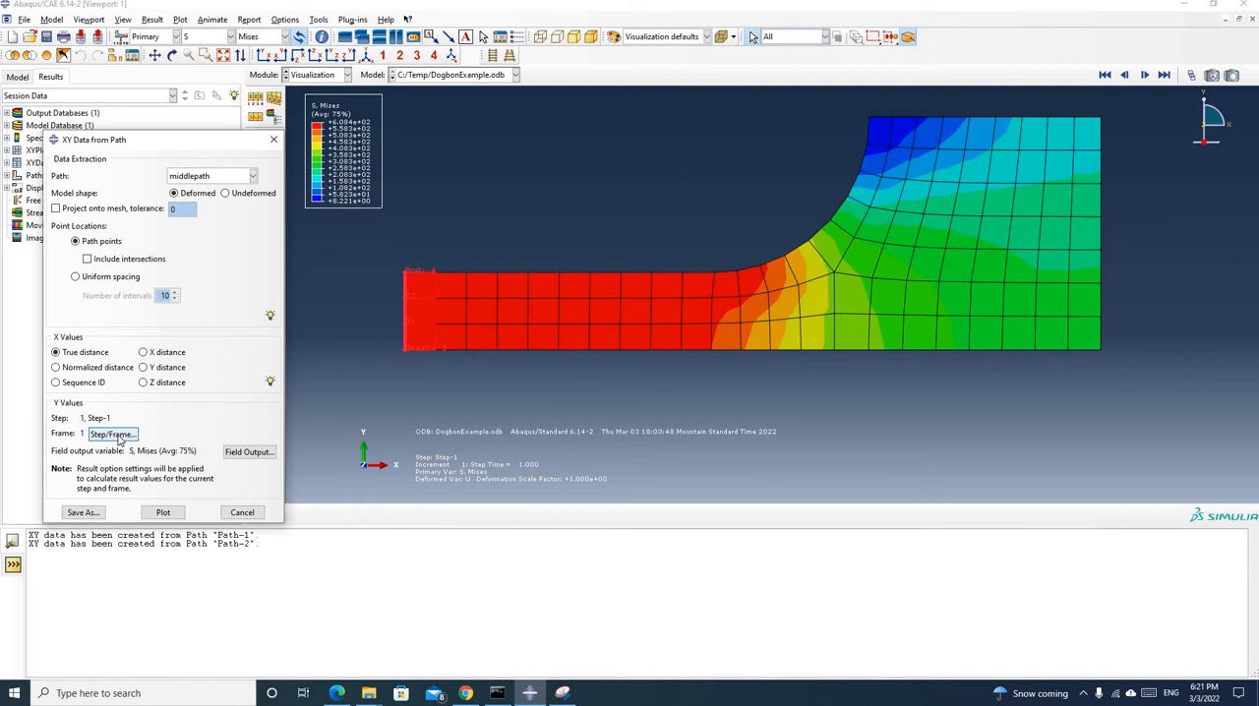
# Use Step-1's final frame and S with the Mises invariant as the extracted field variable.
pyautogui.click(112, 435)
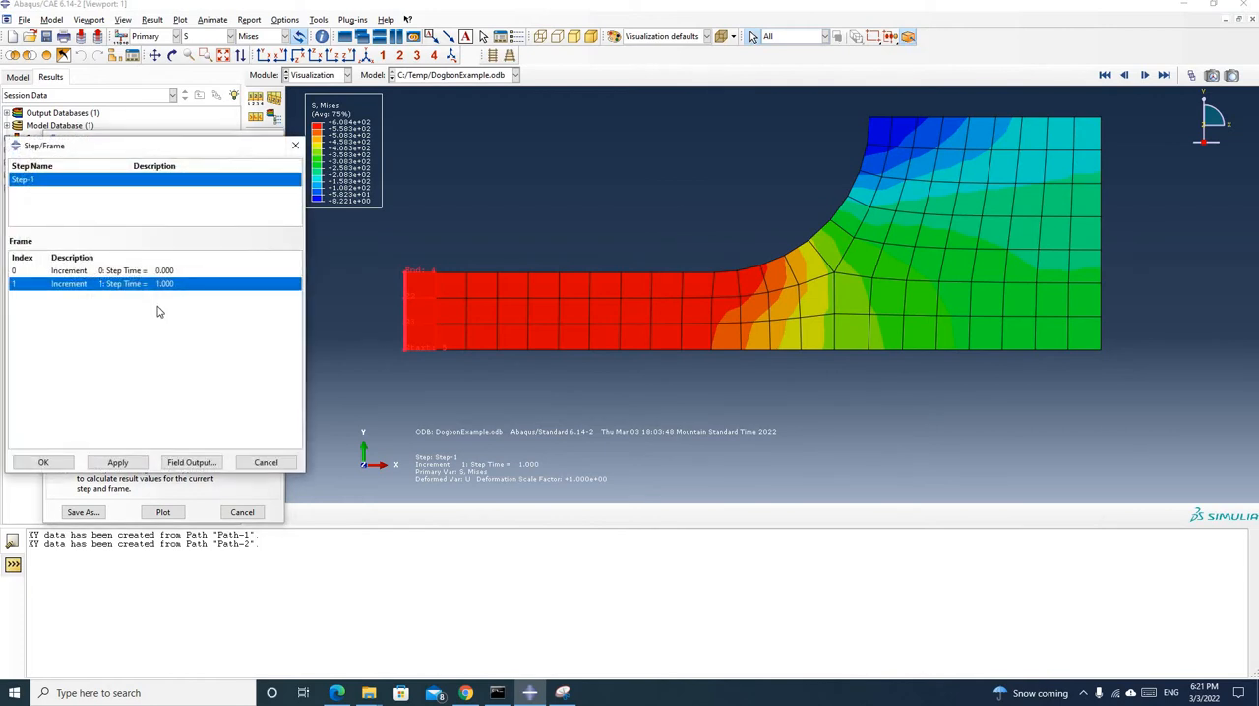
pyautogui.moveTo(122, 295)
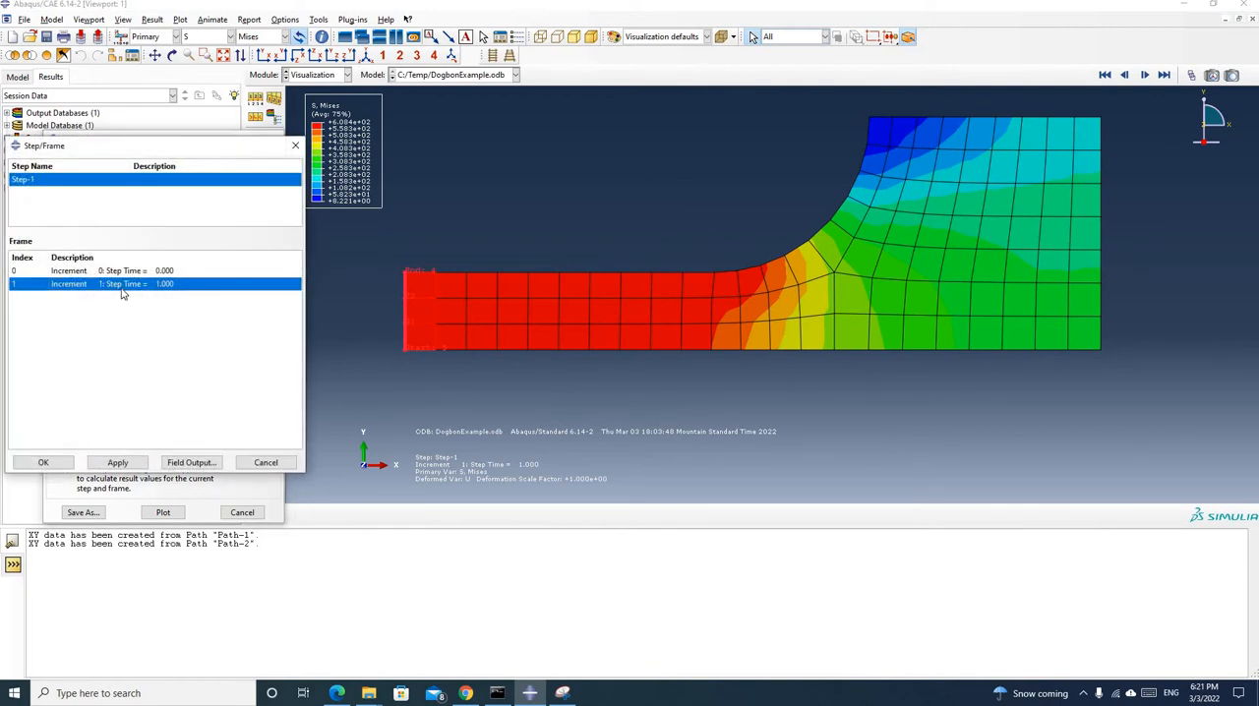
pyautogui.moveTo(177, 287)
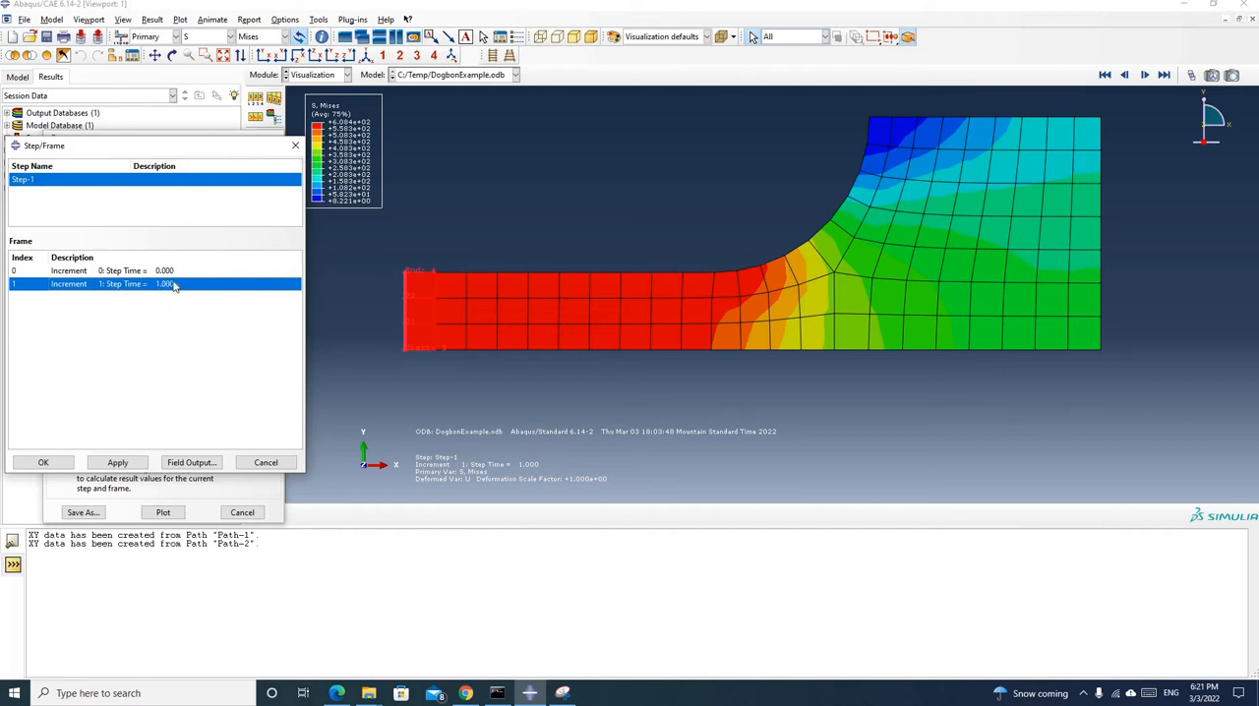
pyautogui.click(44, 462)
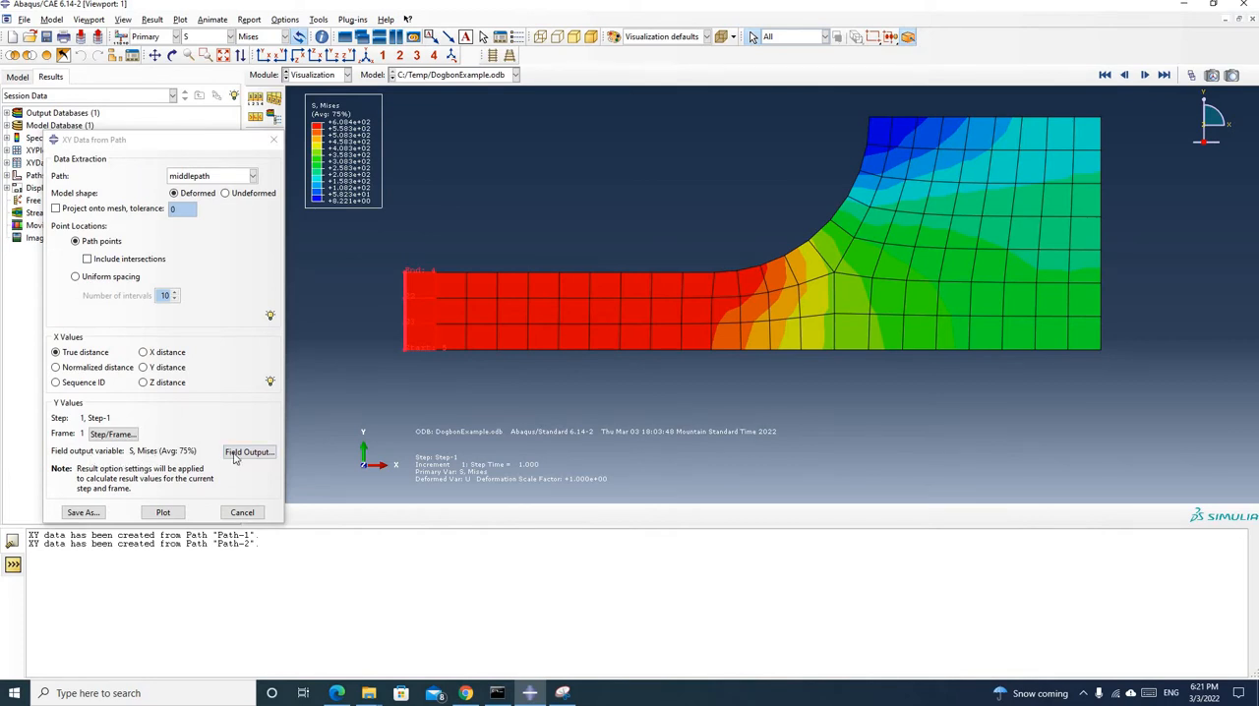
pyautogui.click(248, 452)
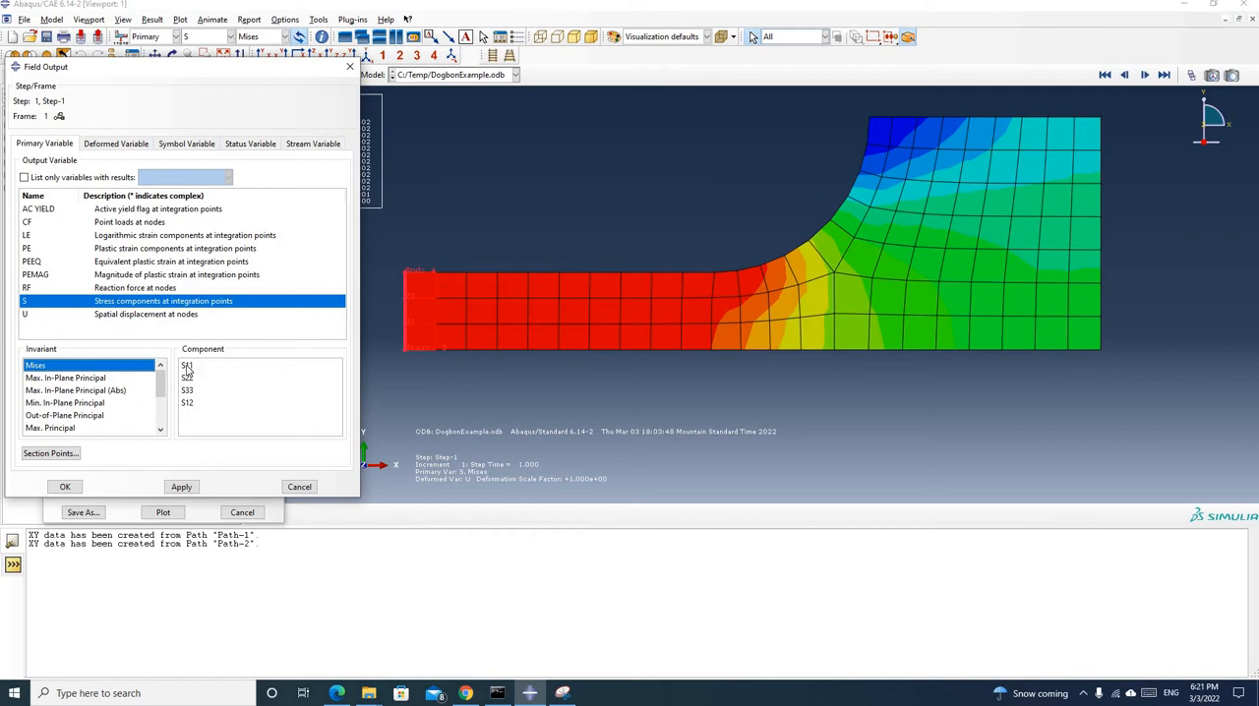
pyautogui.click(189, 366)
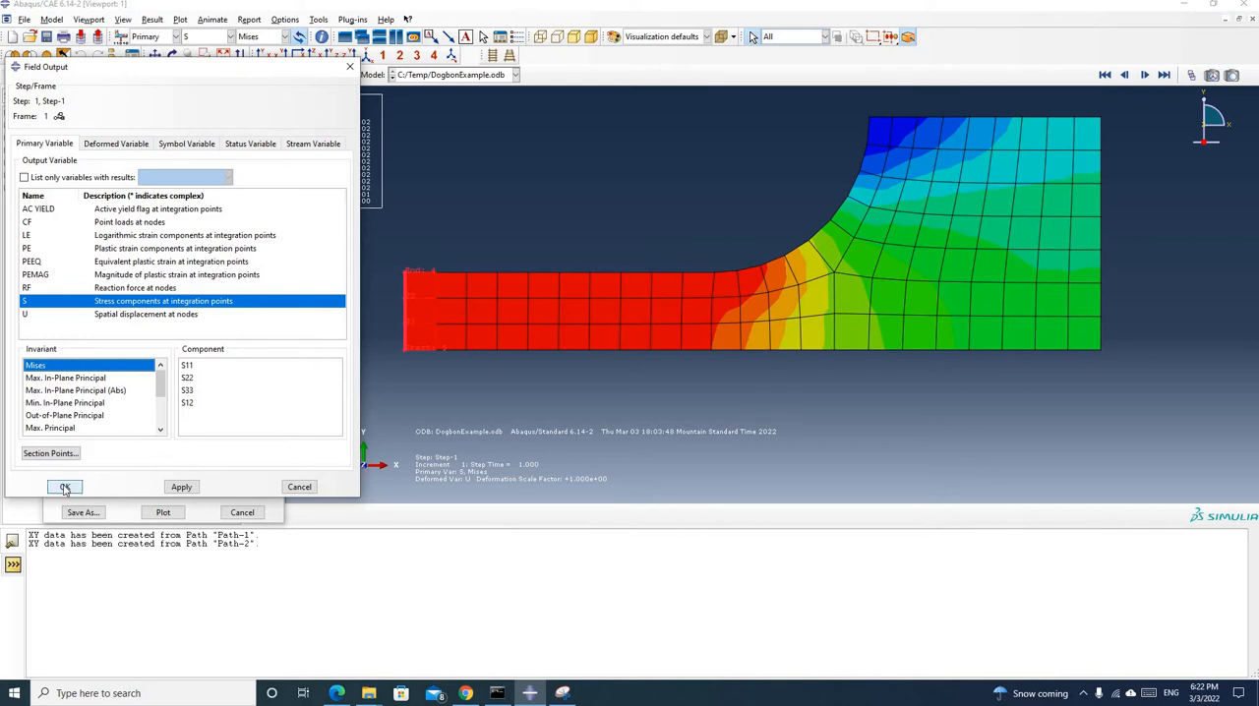
pyautogui.click(63, 488)
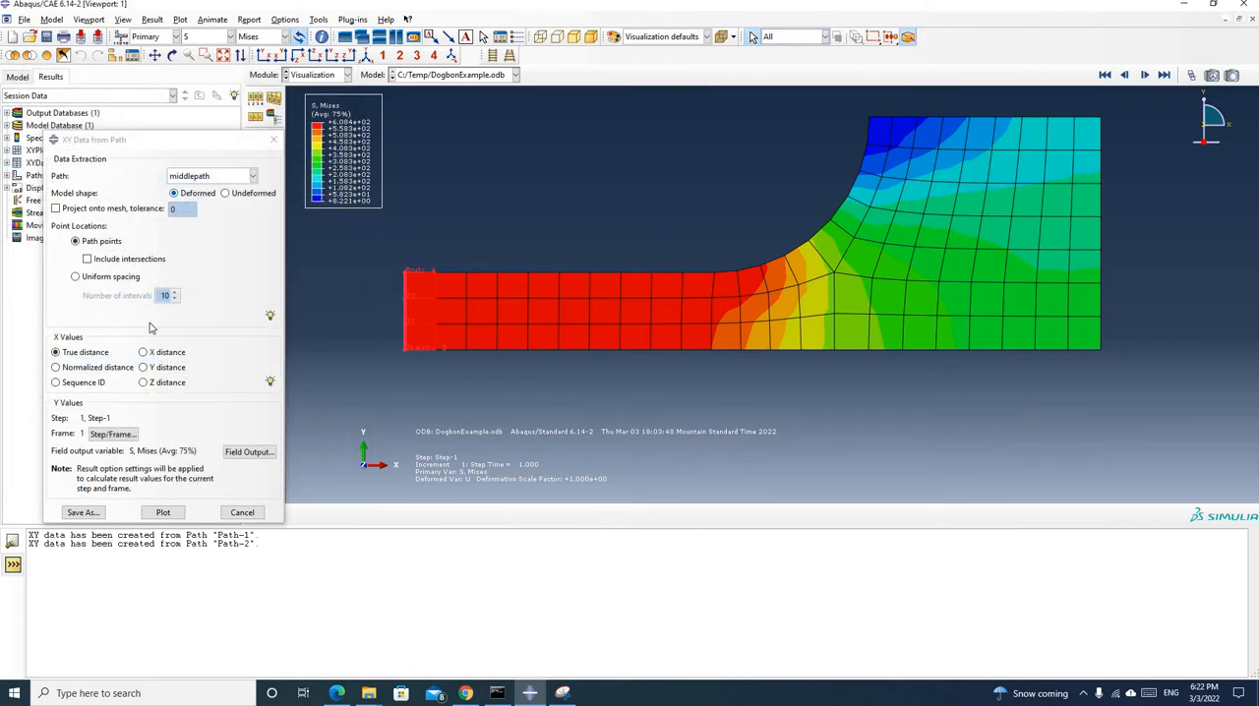
pyautogui.moveTo(207, 273)
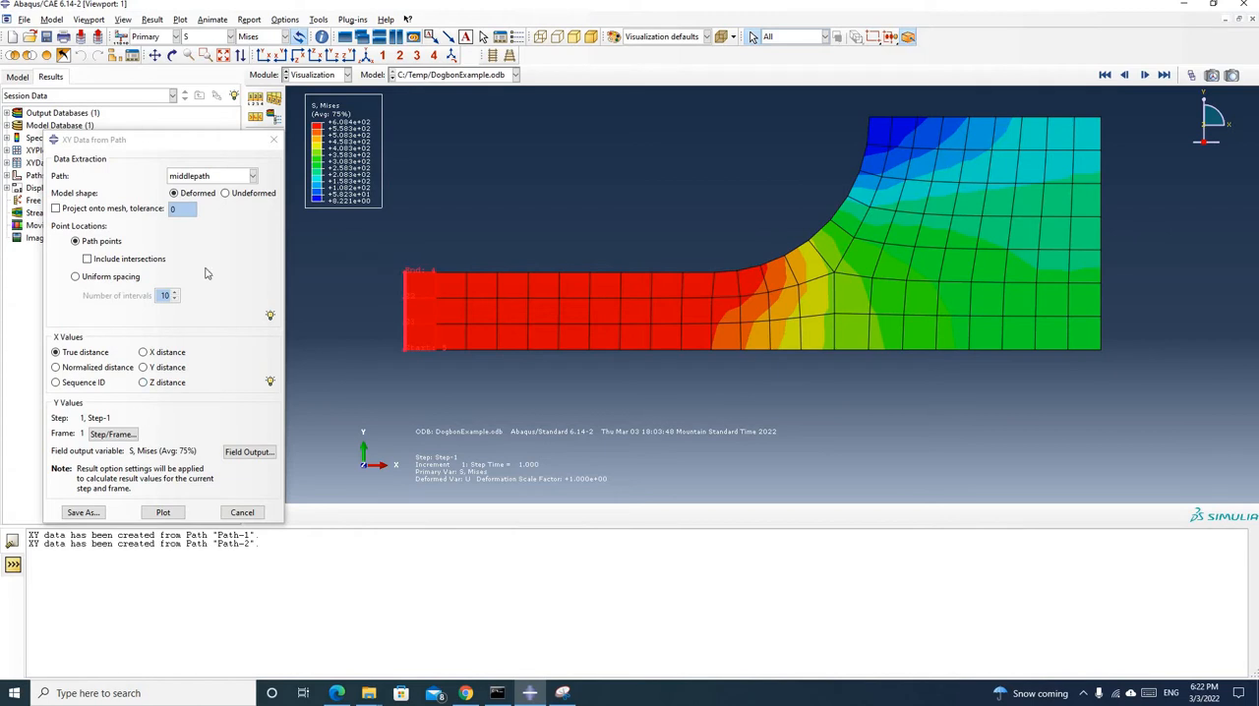
pyautogui.moveTo(184, 386)
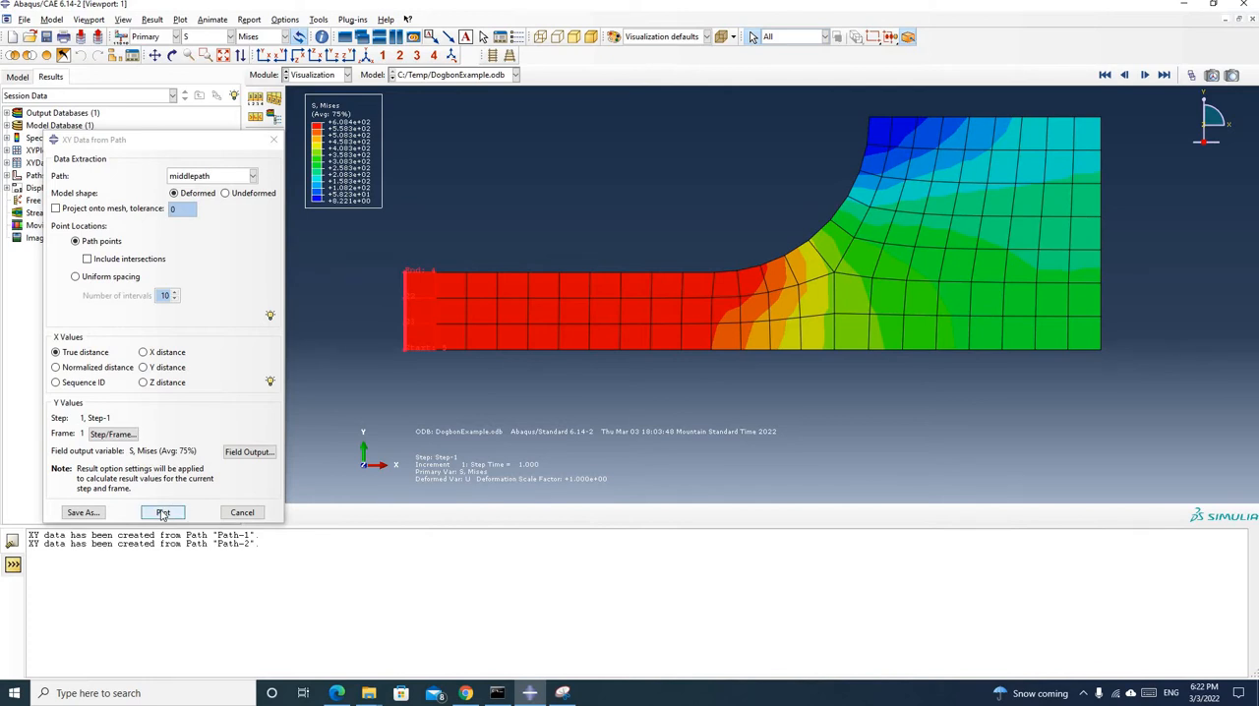
# Plot Mises stress versus true distance and save the curve as XY data middlepath_vonmise.
pyautogui.click(161, 512)
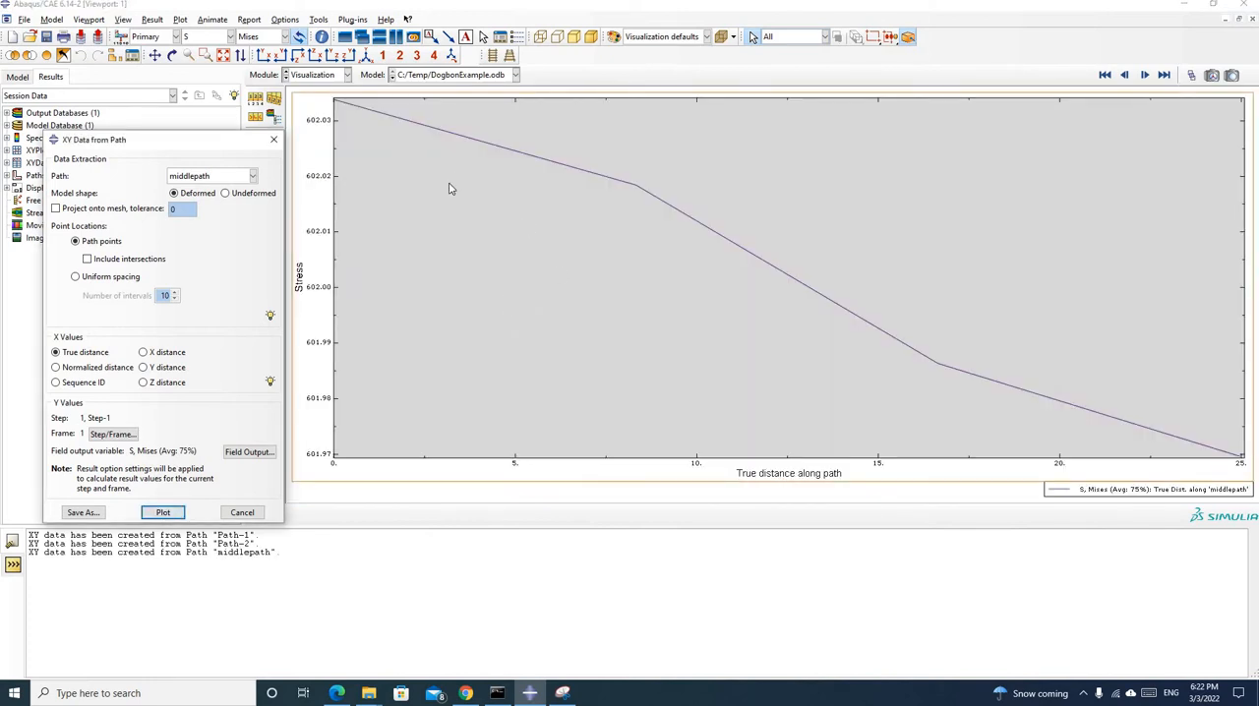
pyautogui.moveTo(335, 468)
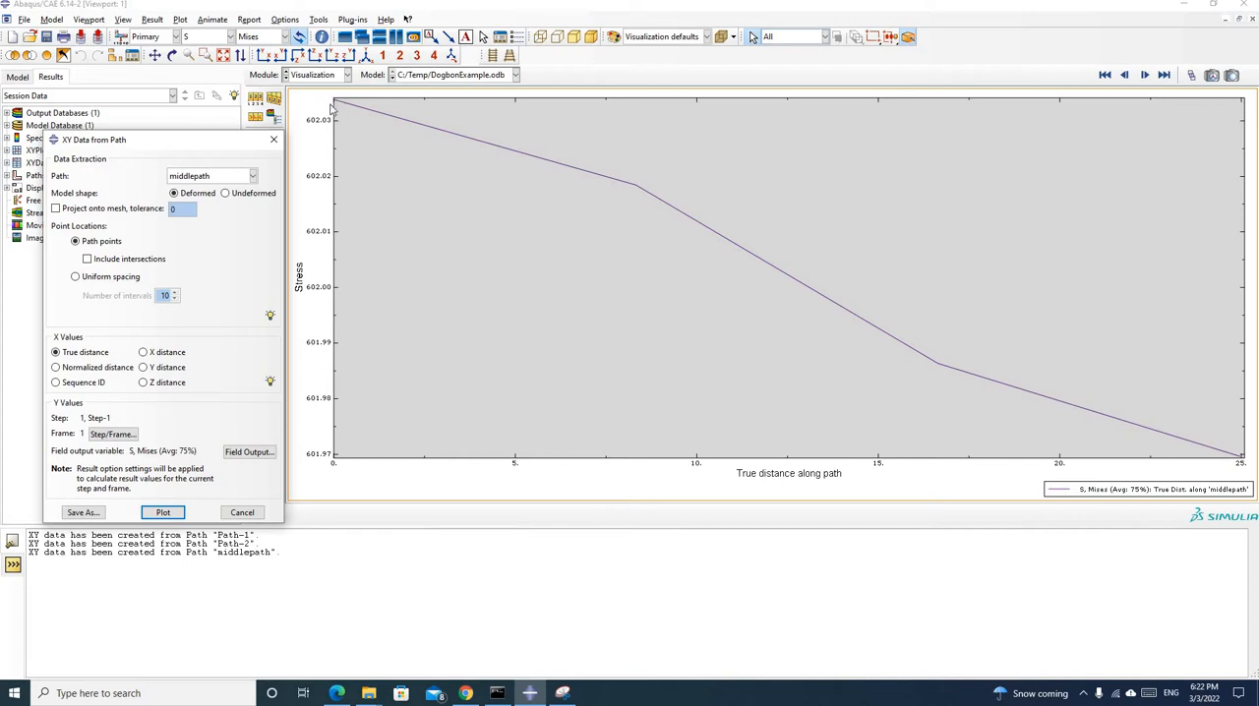
pyautogui.moveTo(296, 307)
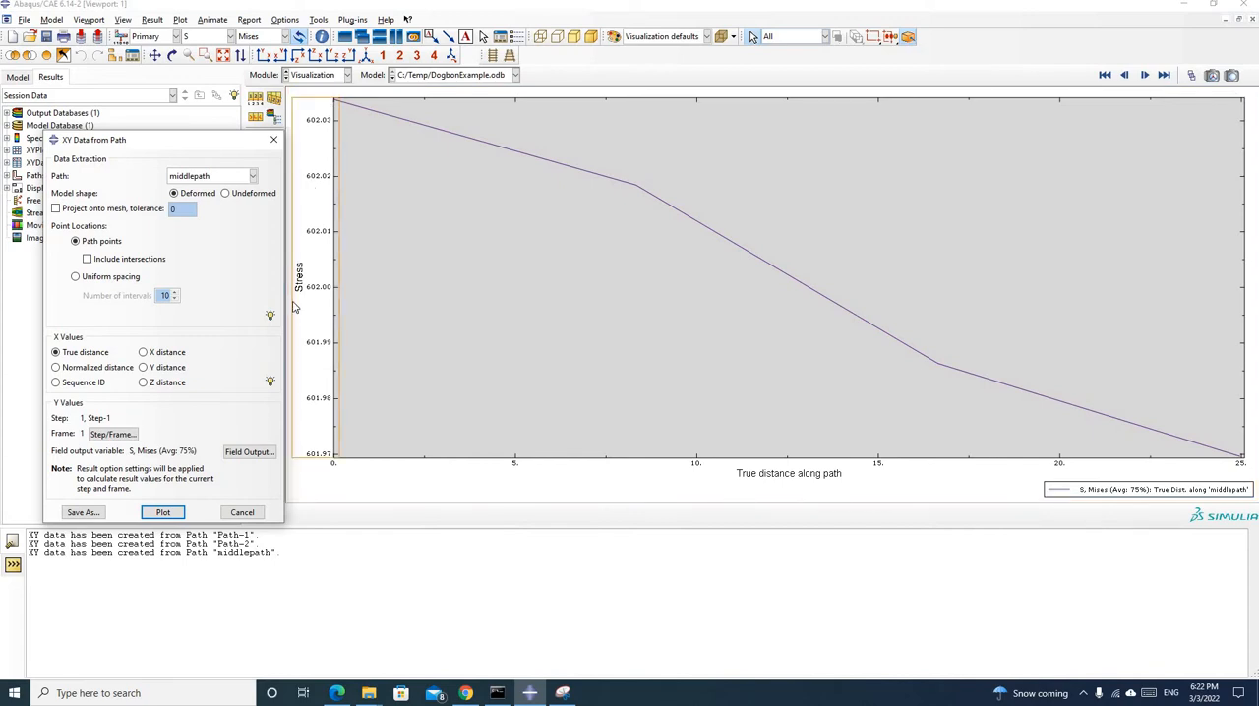
pyautogui.moveTo(1242, 463)
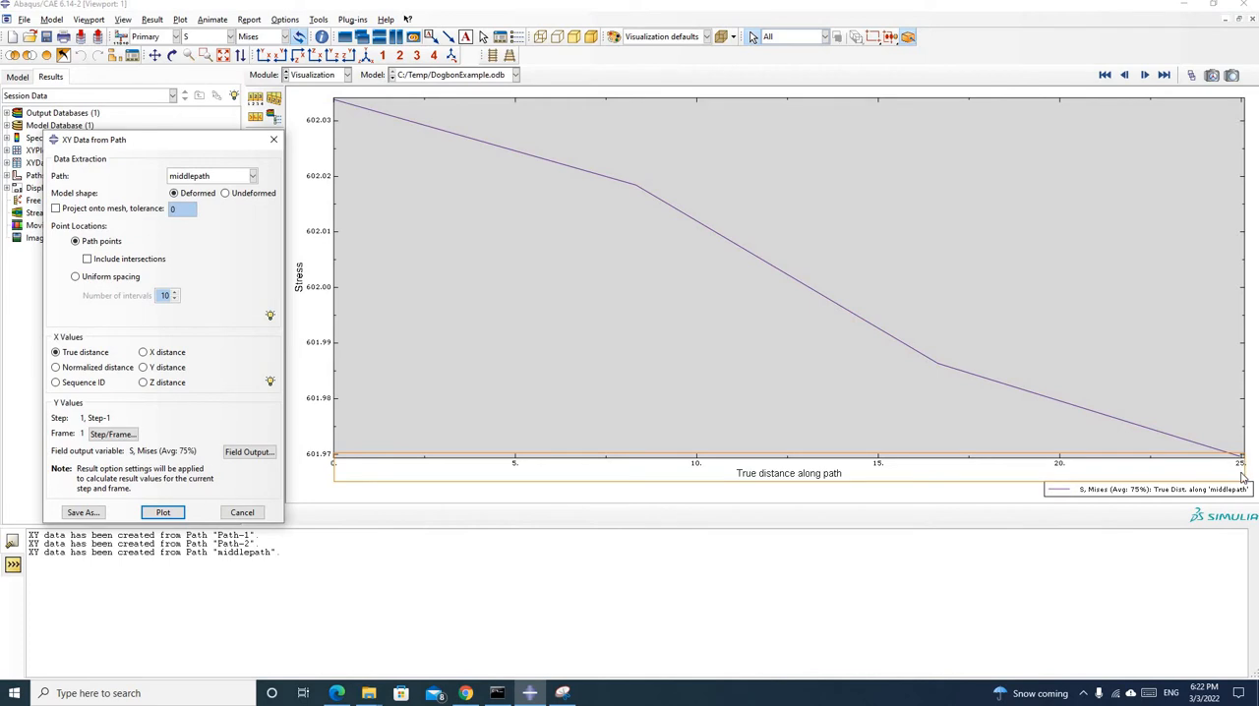
pyautogui.moveTo(1100, 474)
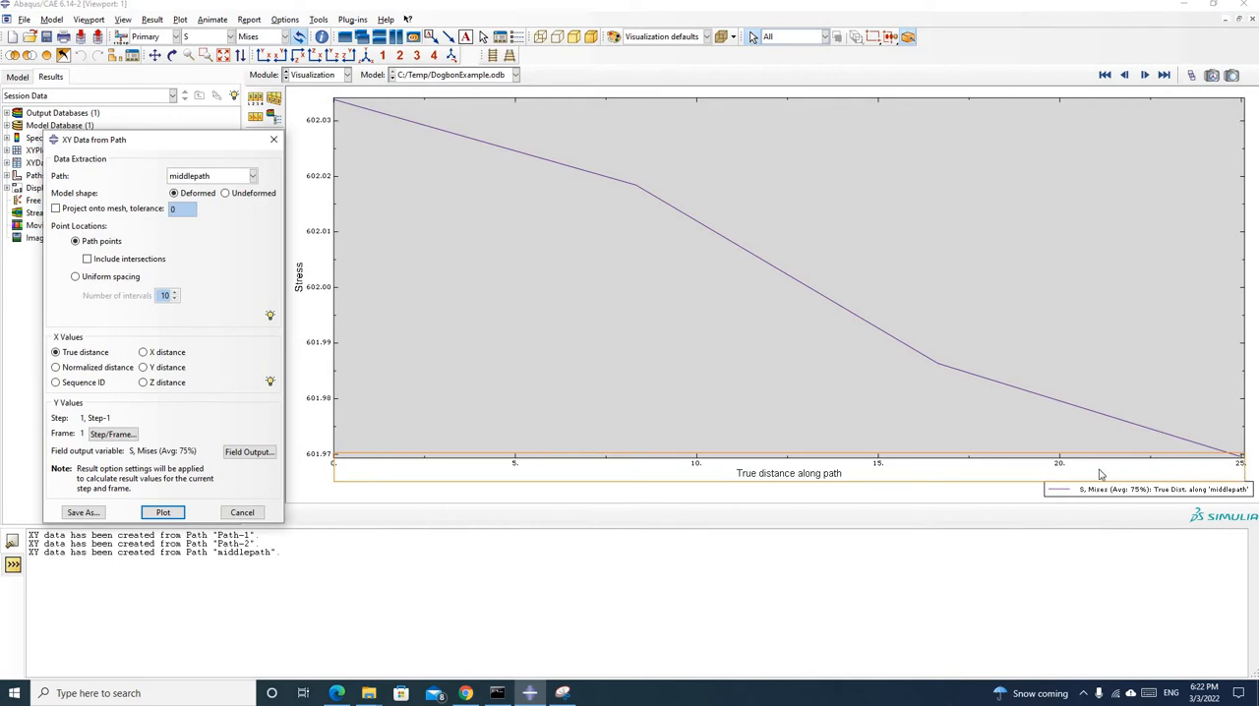
pyautogui.moveTo(1255, 442)
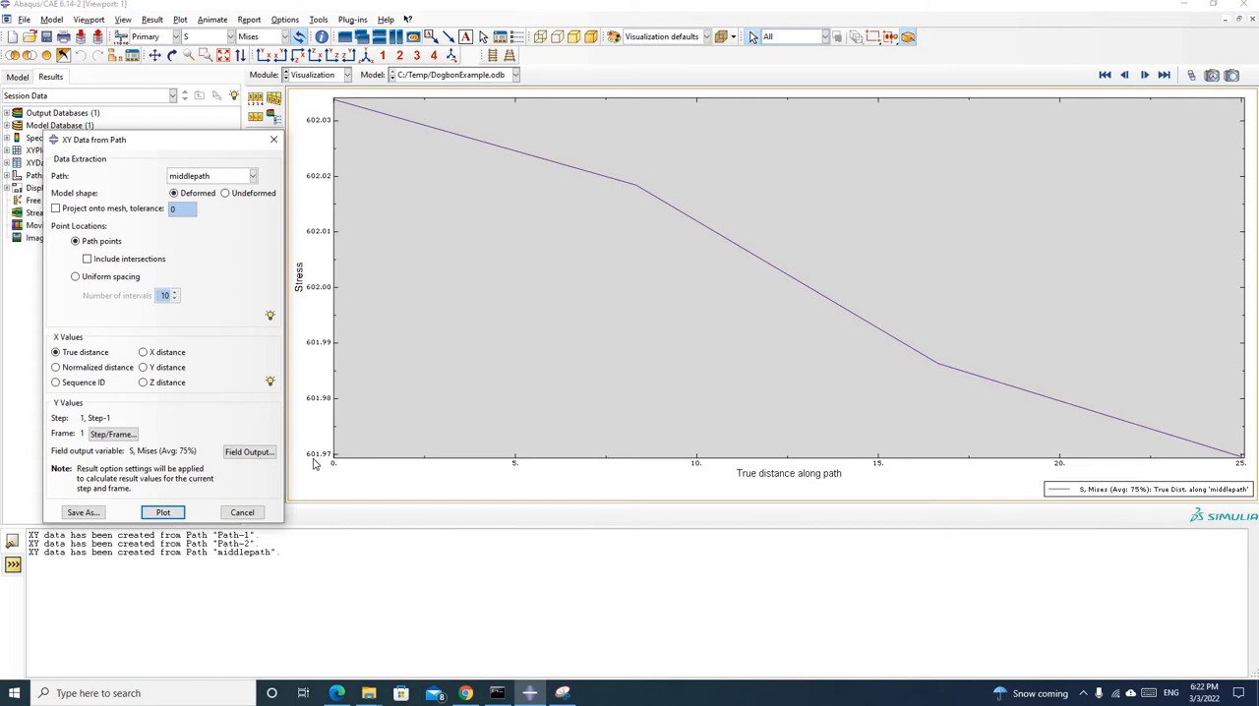
pyautogui.moveTo(317, 463)
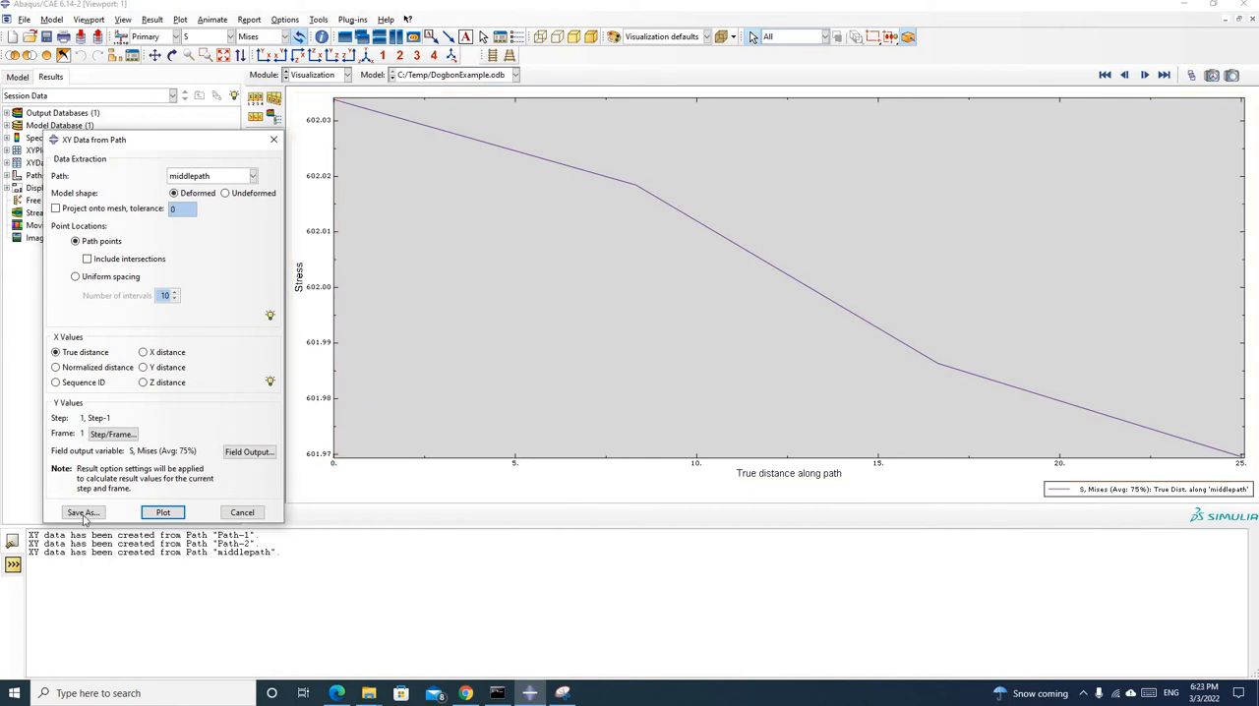
pyautogui.click(82, 511)
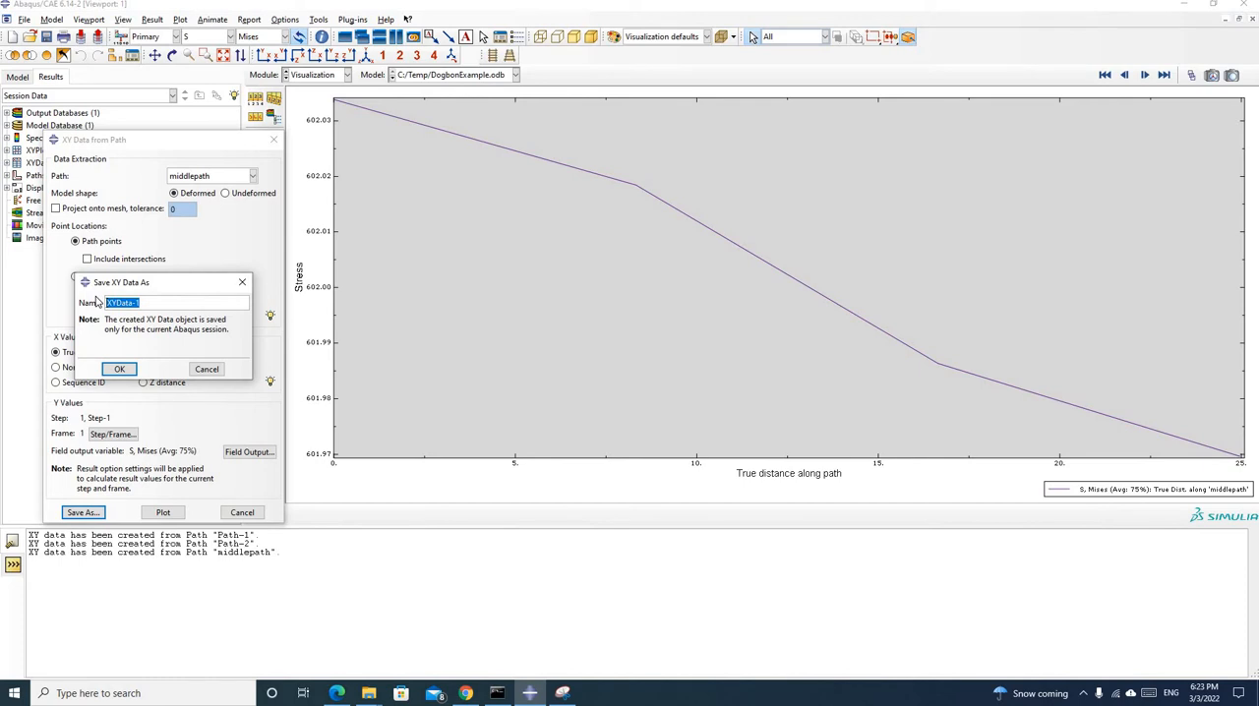
pyautogui.write('middlepath')
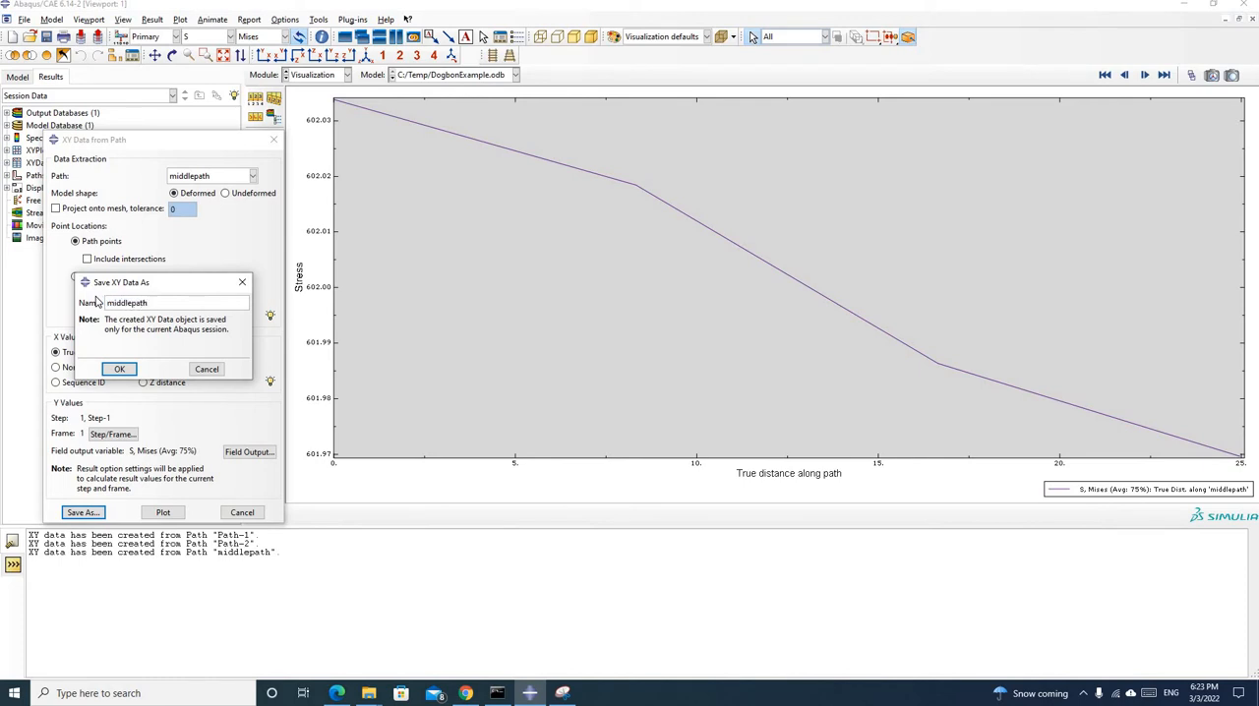
pyautogui.write('_vonmise')
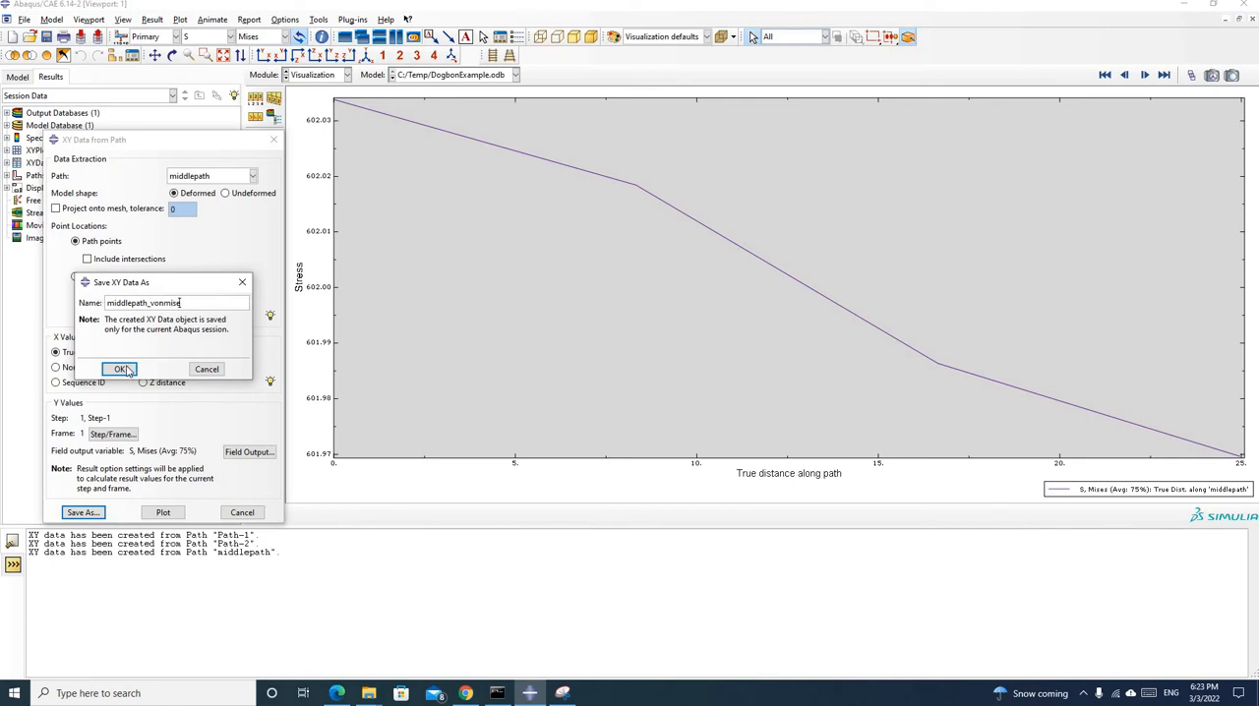
pyautogui.click(118, 369)
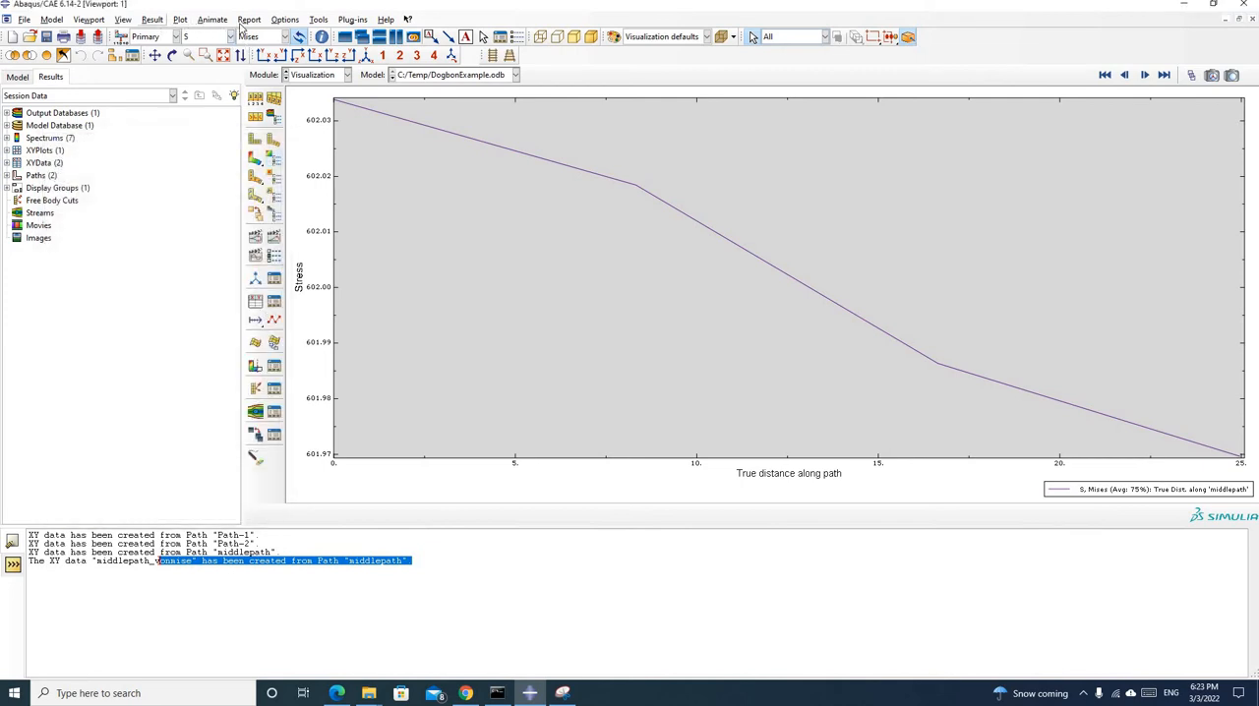
# Report the middlepath_vonmise XY data to a text file named middlepath_vonmise.
pyautogui.click(248, 20)
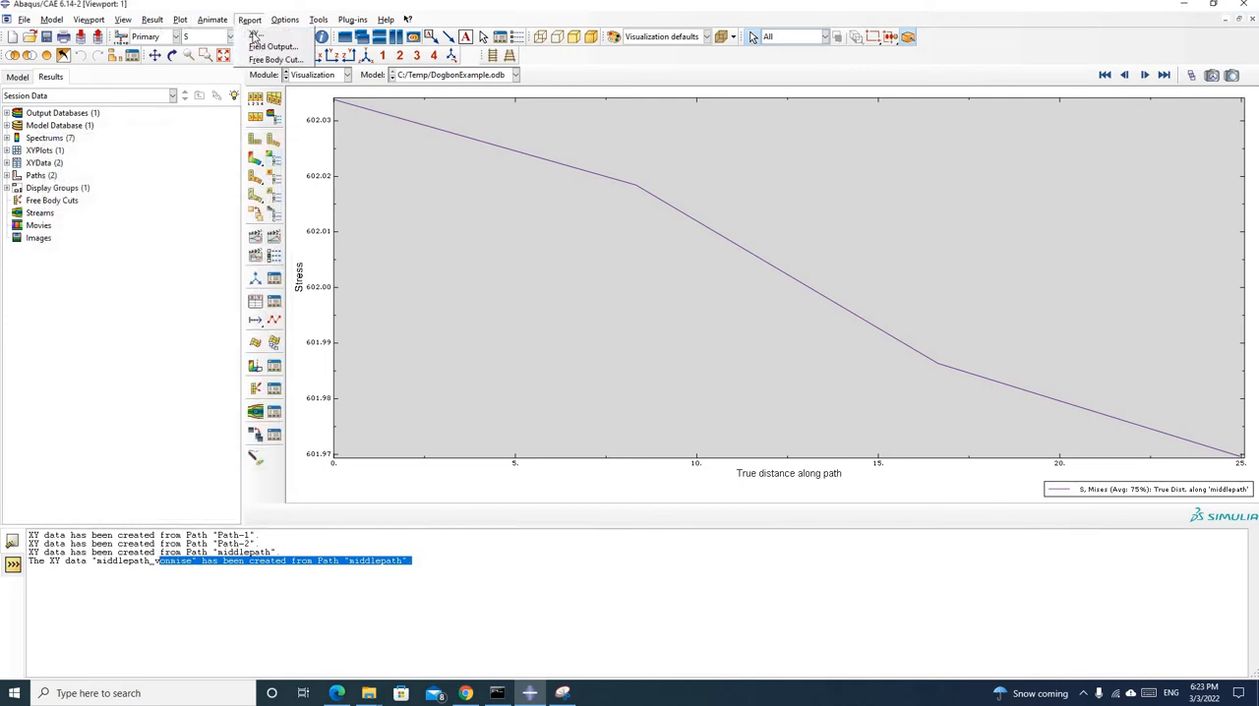
pyautogui.click(248, 20)
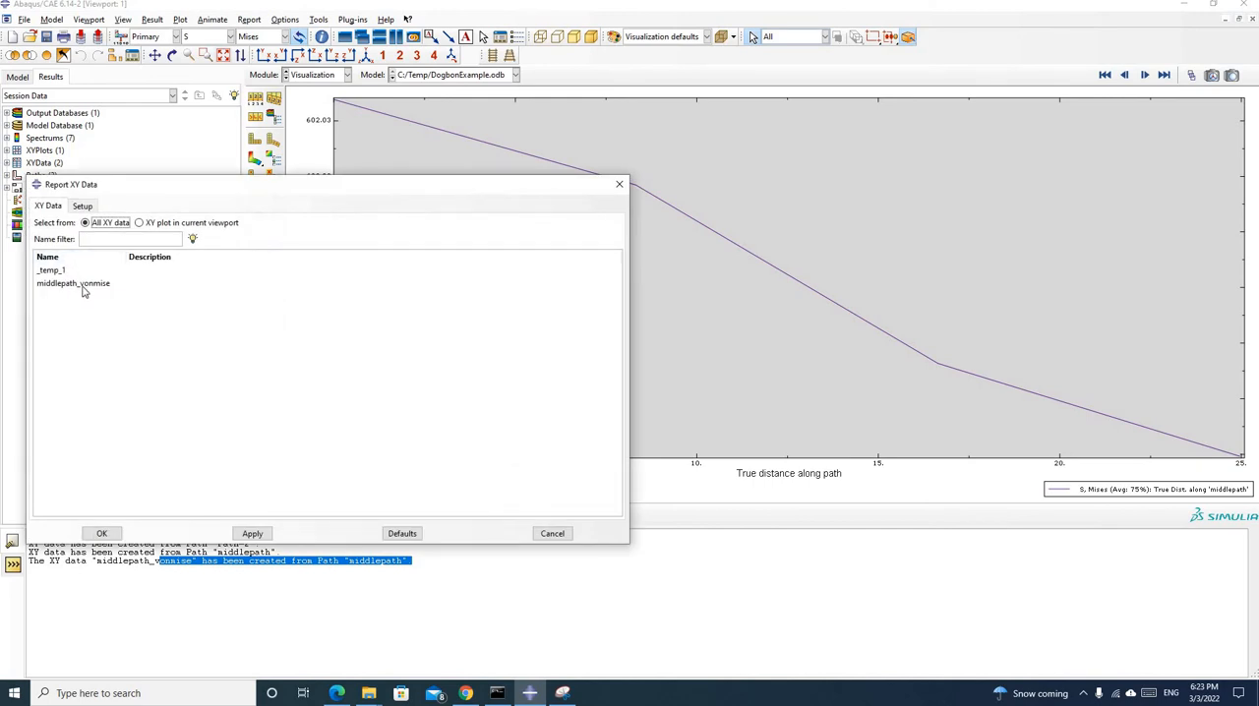
pyautogui.click(73, 284)
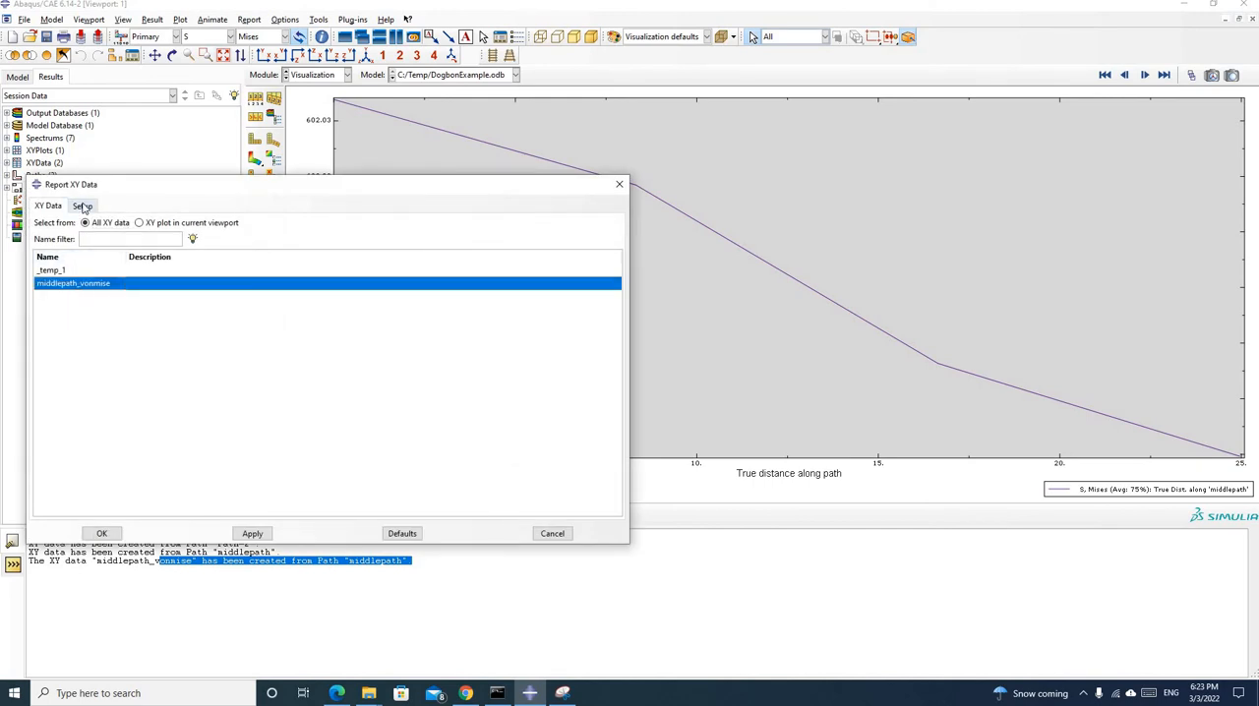
pyautogui.click(82, 204)
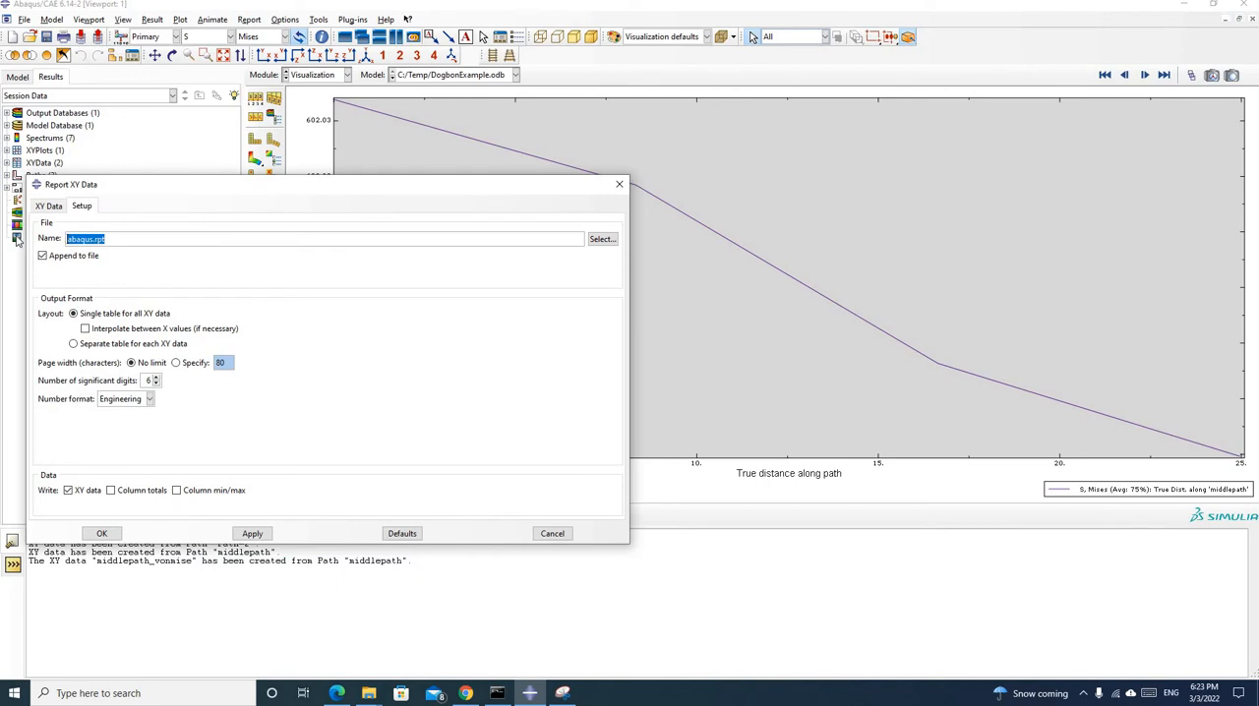
pyautogui.write('middlepath_vonmise')
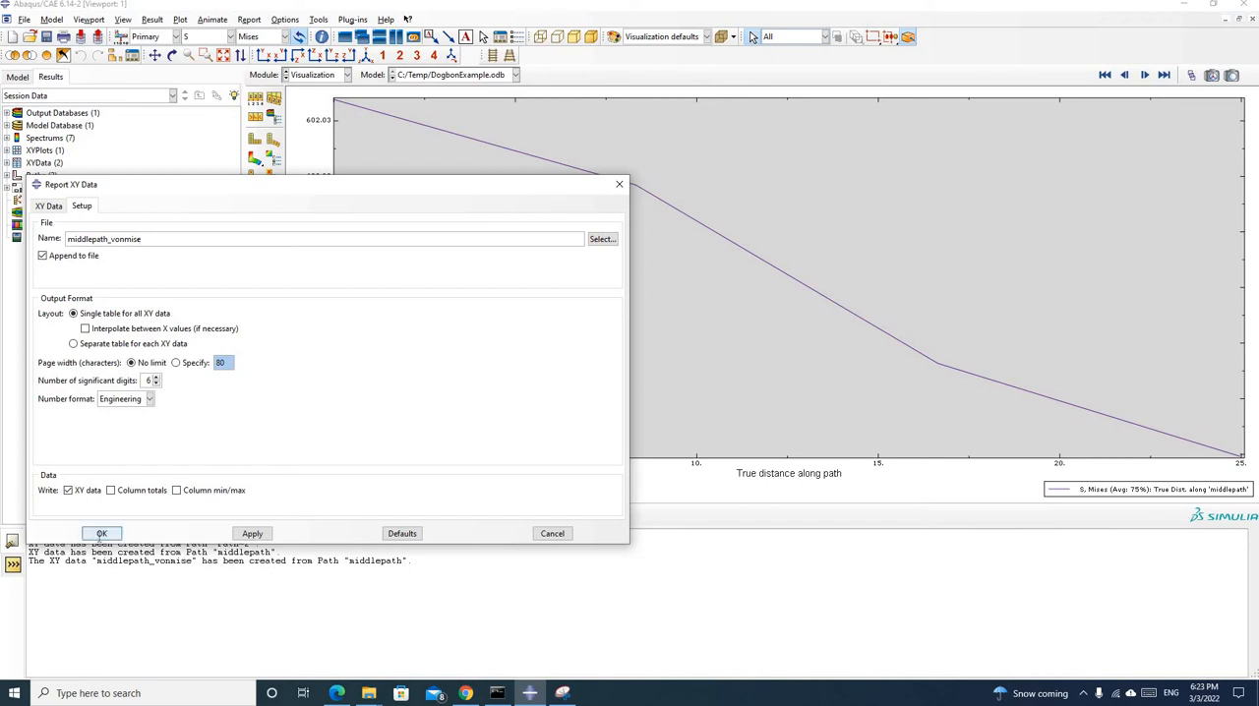
pyautogui.click(103, 534)
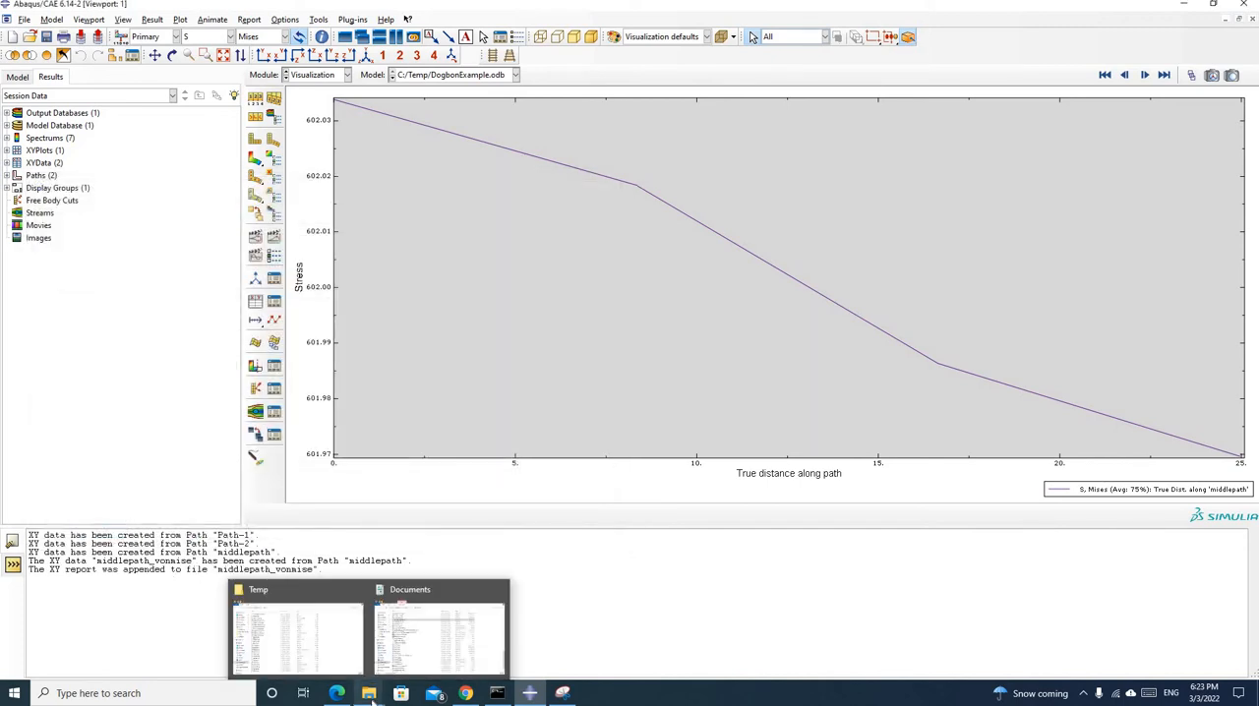
# Locate middlepath_vonmise in the Temp folder and launch Excel from Windows search.
pyautogui.click(295, 630)
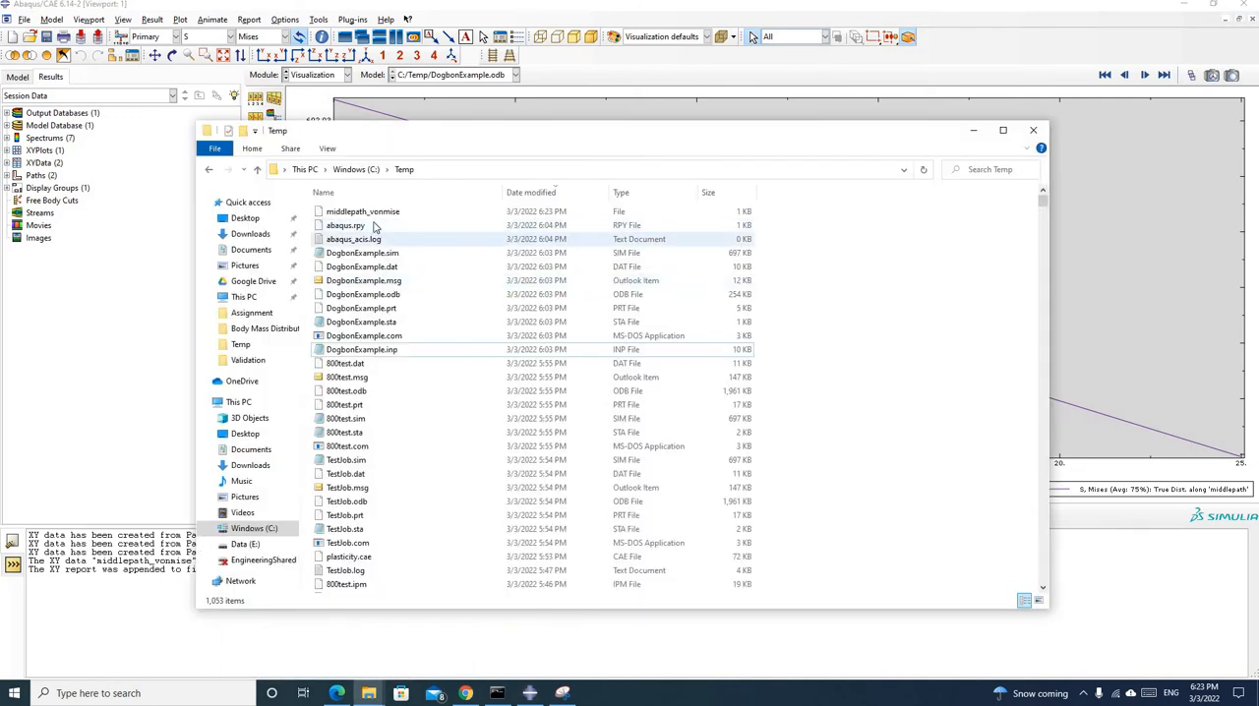
pyautogui.click(362, 211)
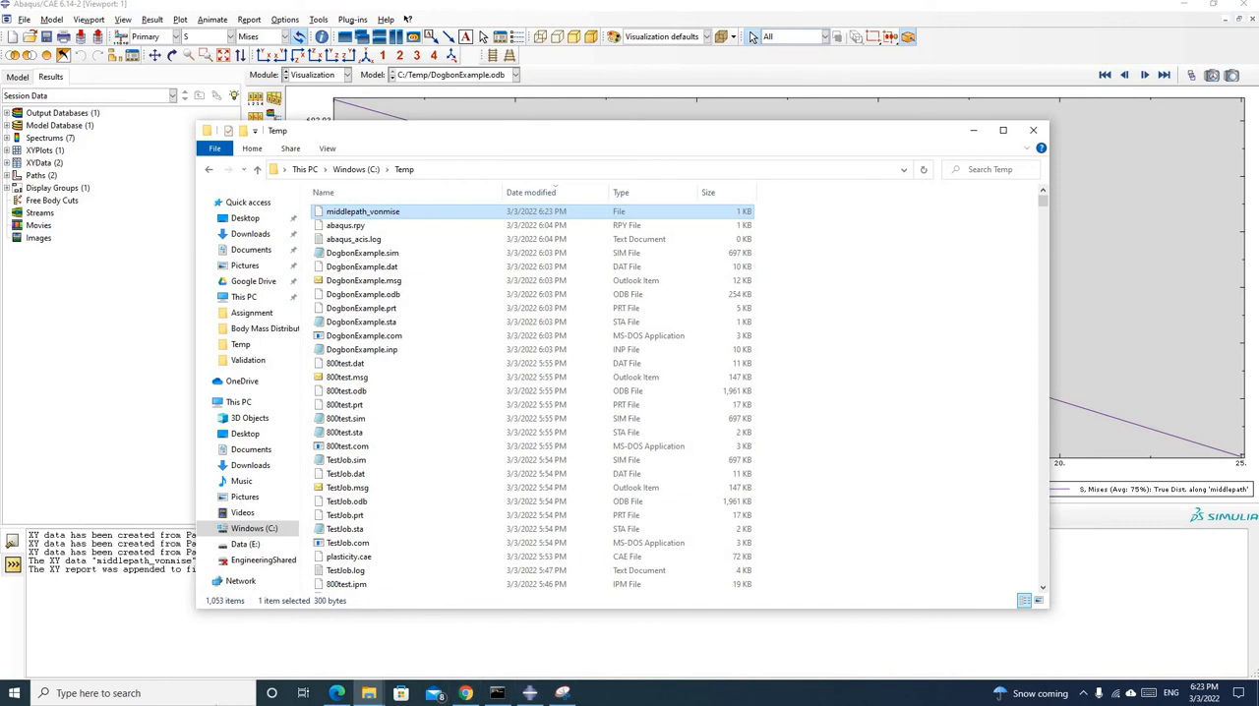
pyautogui.write('excel')
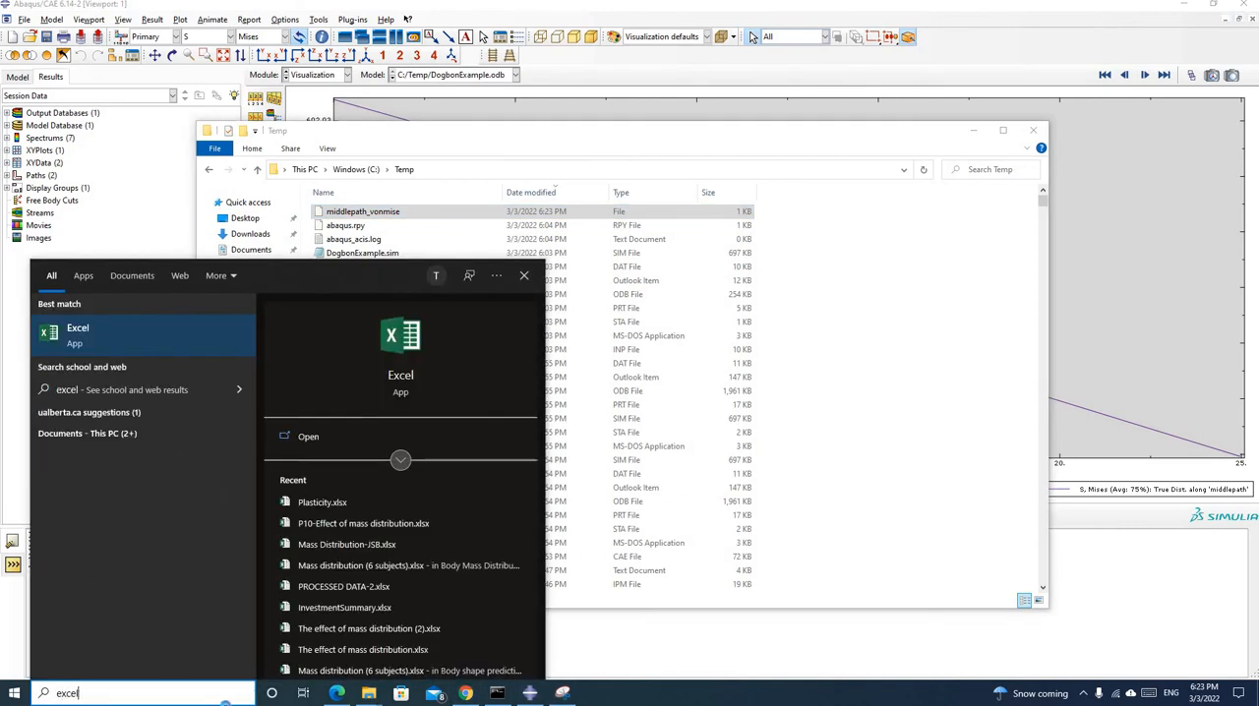
pyautogui.click(79, 334)
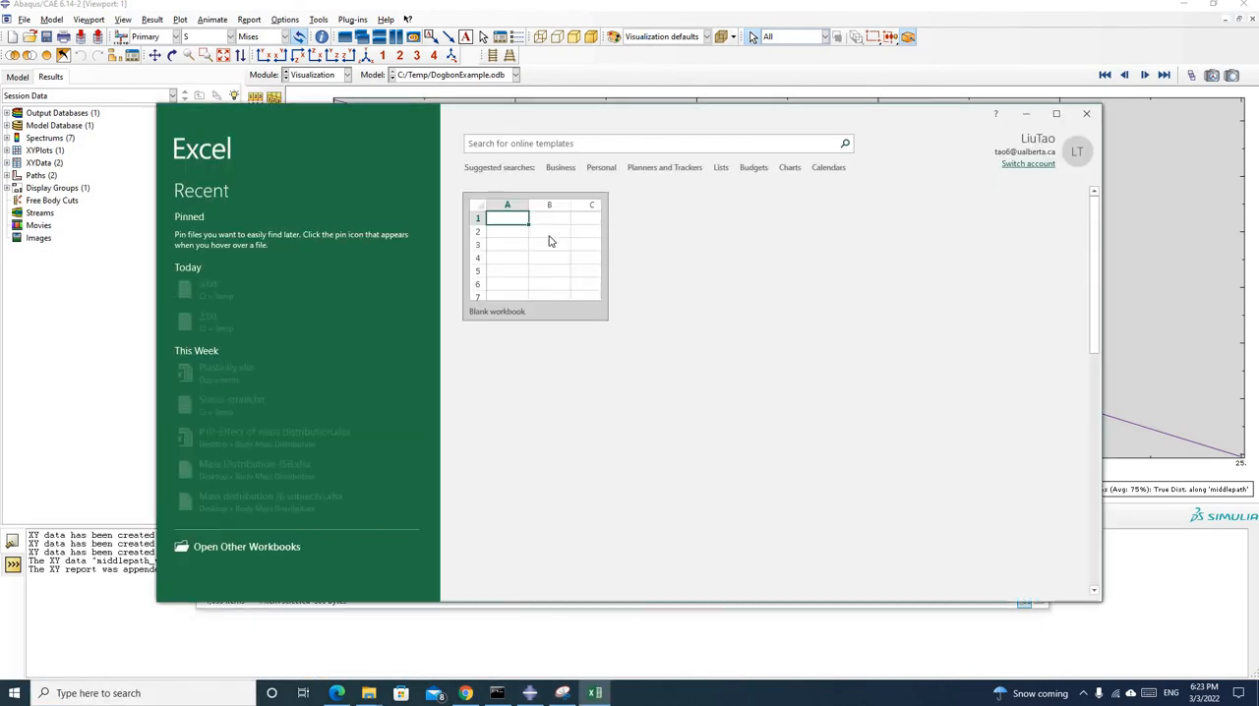
# From a blank workbook, open C:\Temp\middlepath_vonmises as All Files and accept the format warning.
pyautogui.click(535, 256)
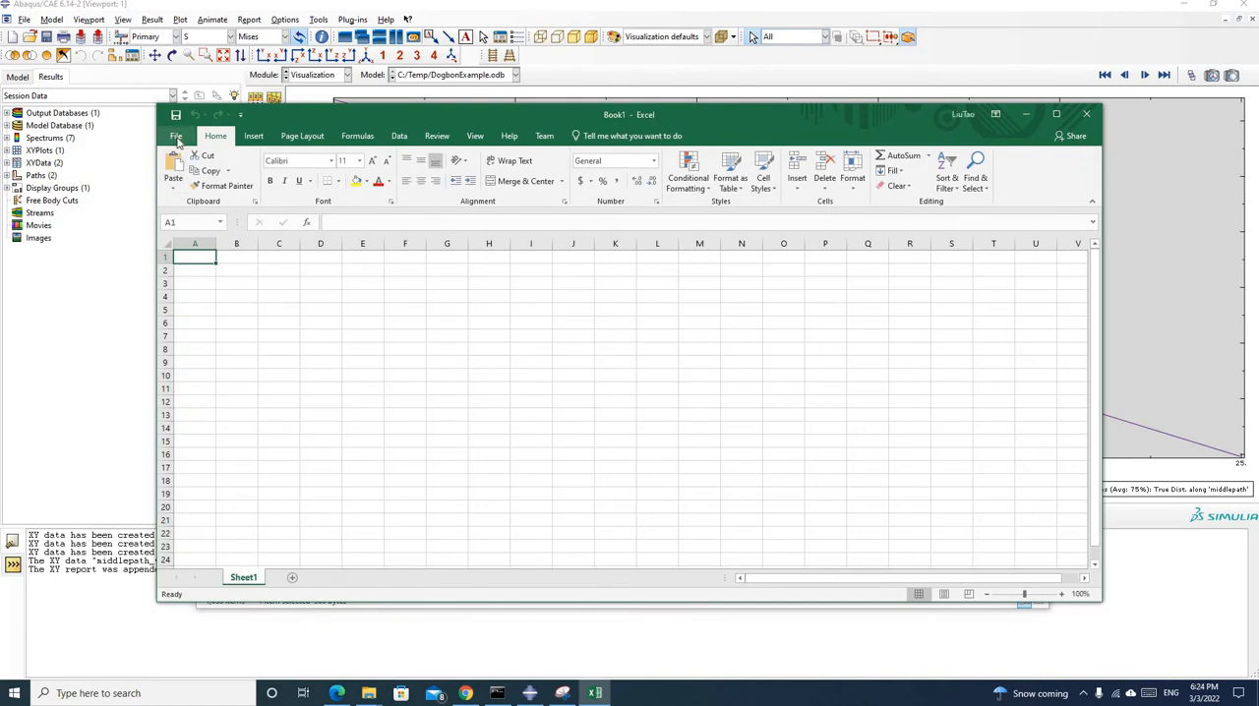
pyautogui.click(177, 136)
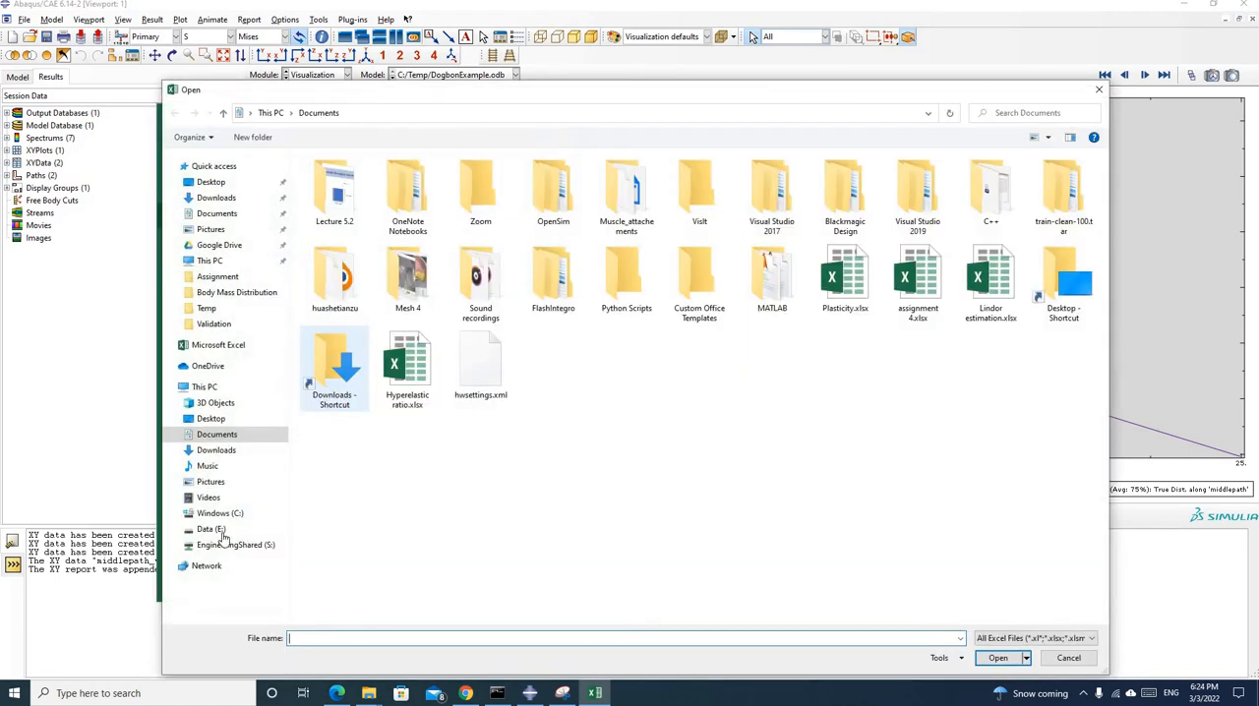
pyautogui.click(220, 512)
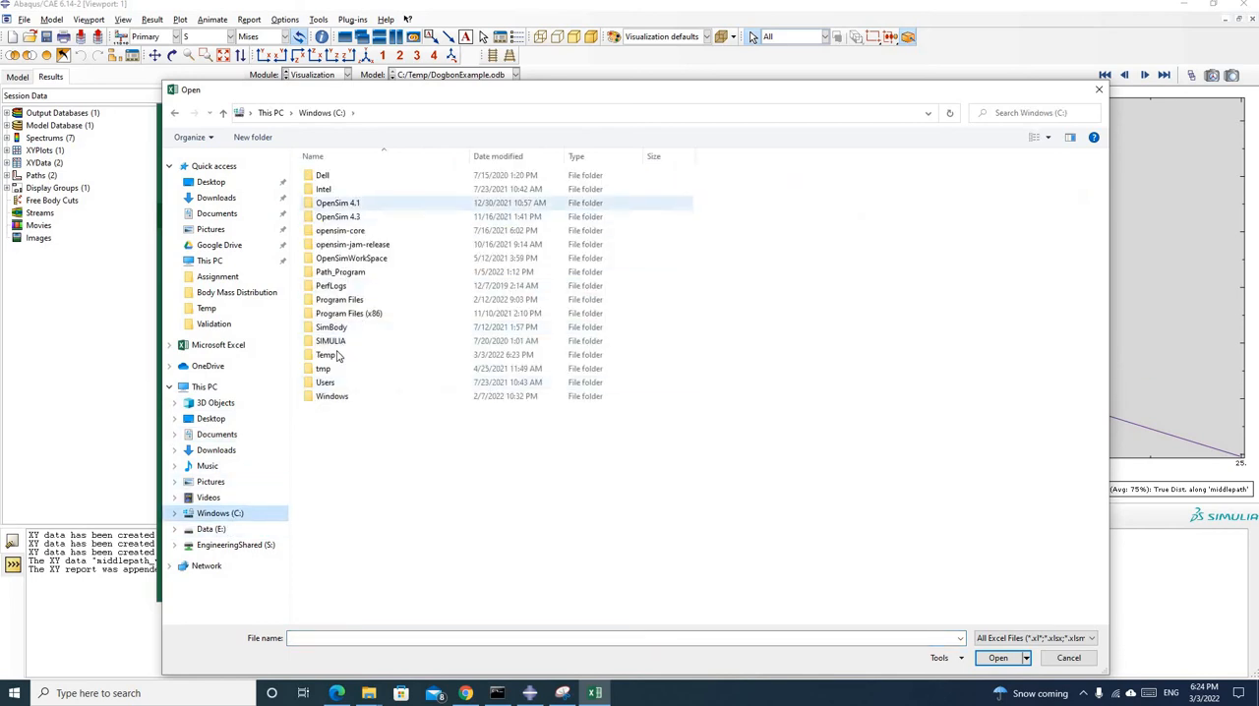
pyautogui.doubleClick(325, 355)
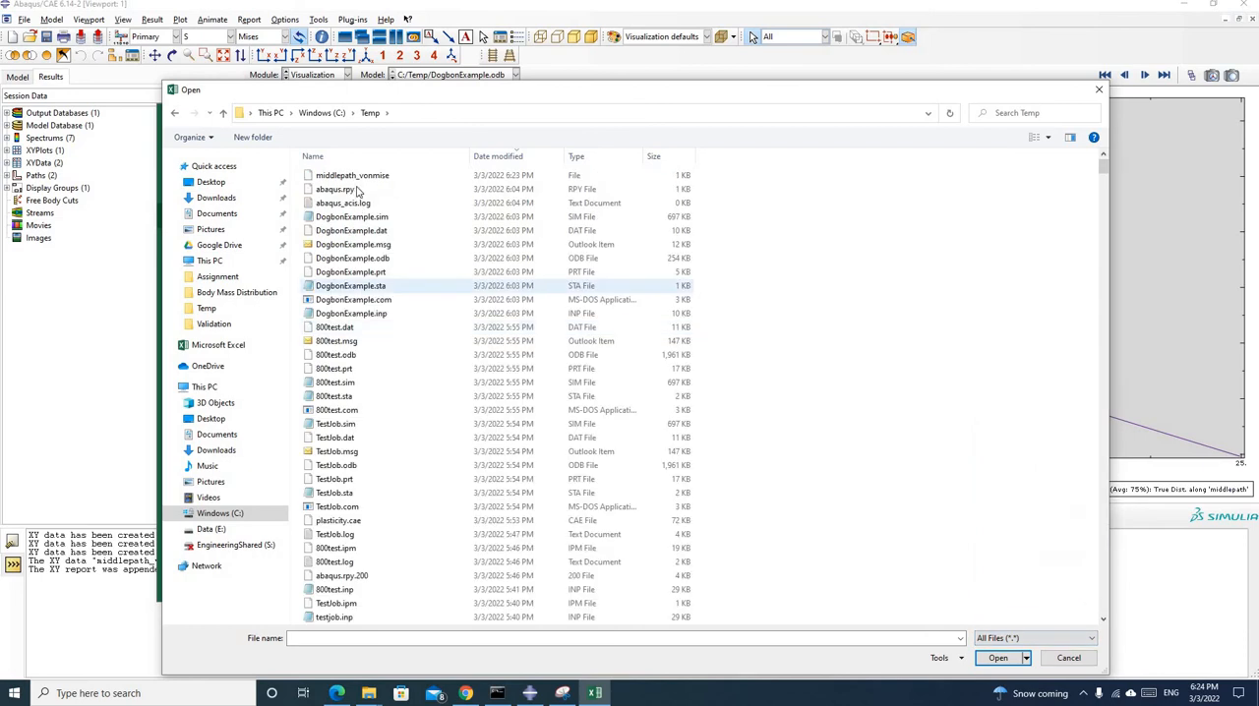
pyautogui.click(352, 176)
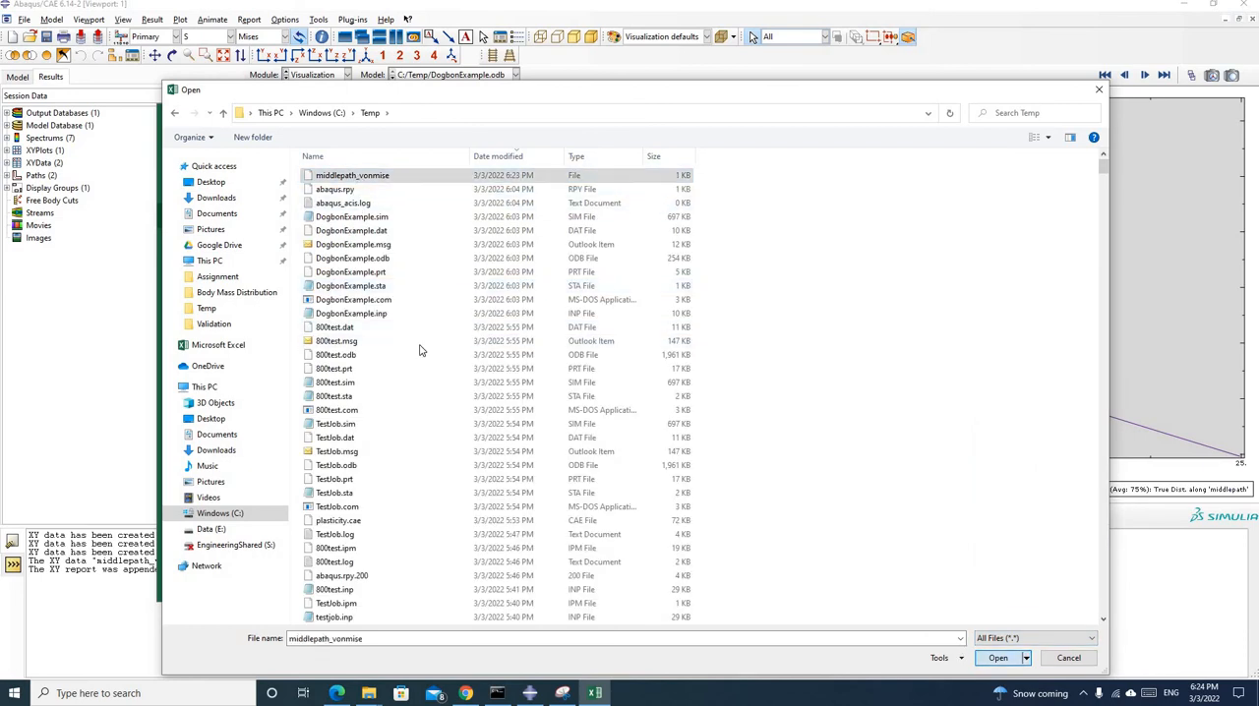
pyautogui.click(995, 657)
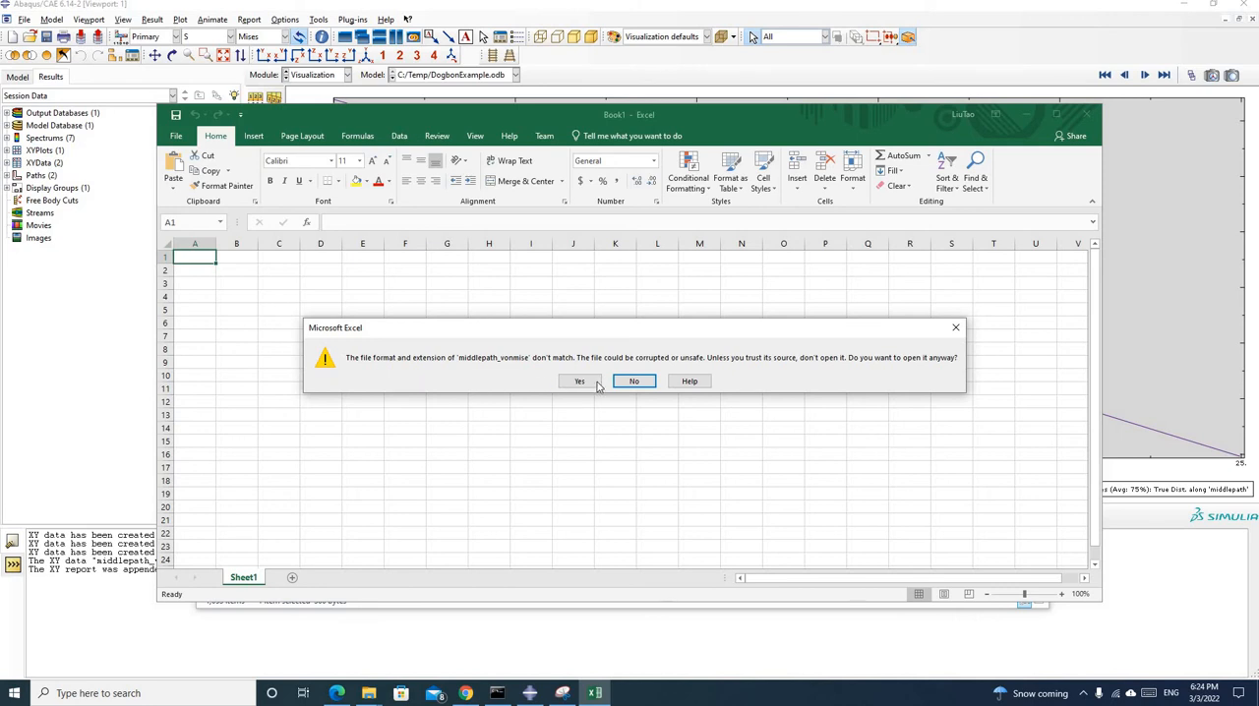
pyautogui.moveTo(689, 382)
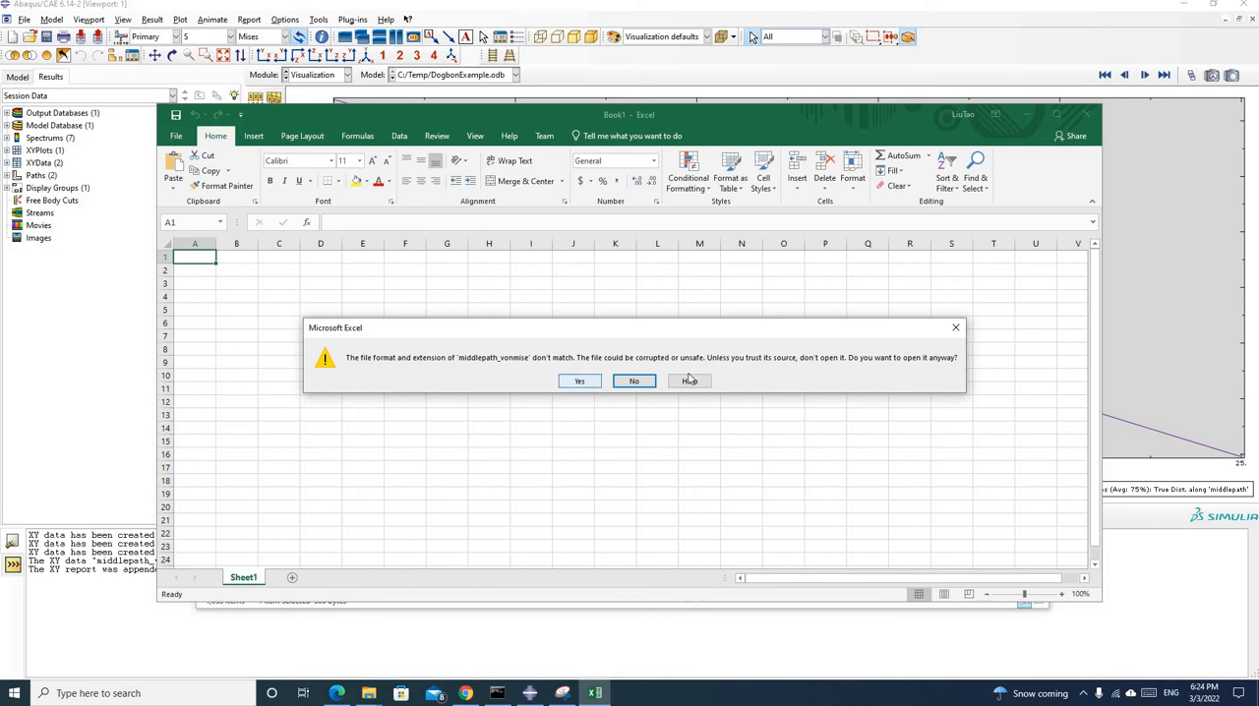
pyautogui.click(578, 382)
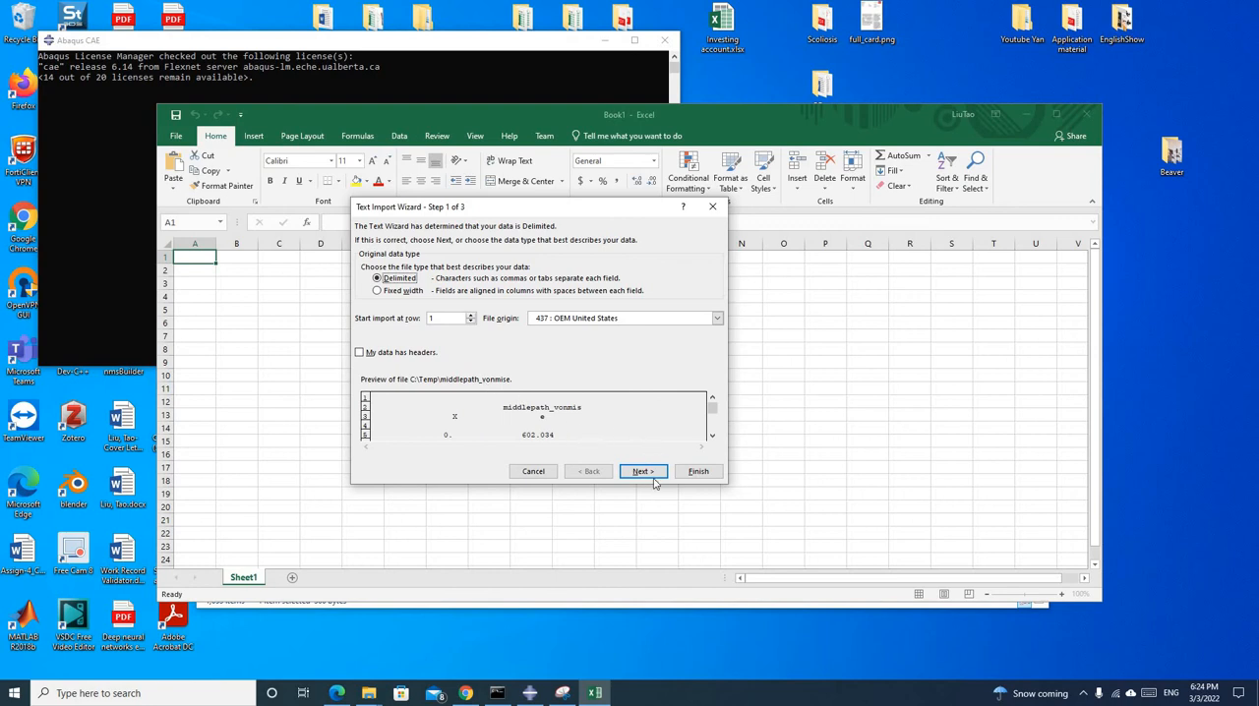
# Add Space as a delimiter and finish importing distances and stresses into separate columns.
pyautogui.click(642, 473)
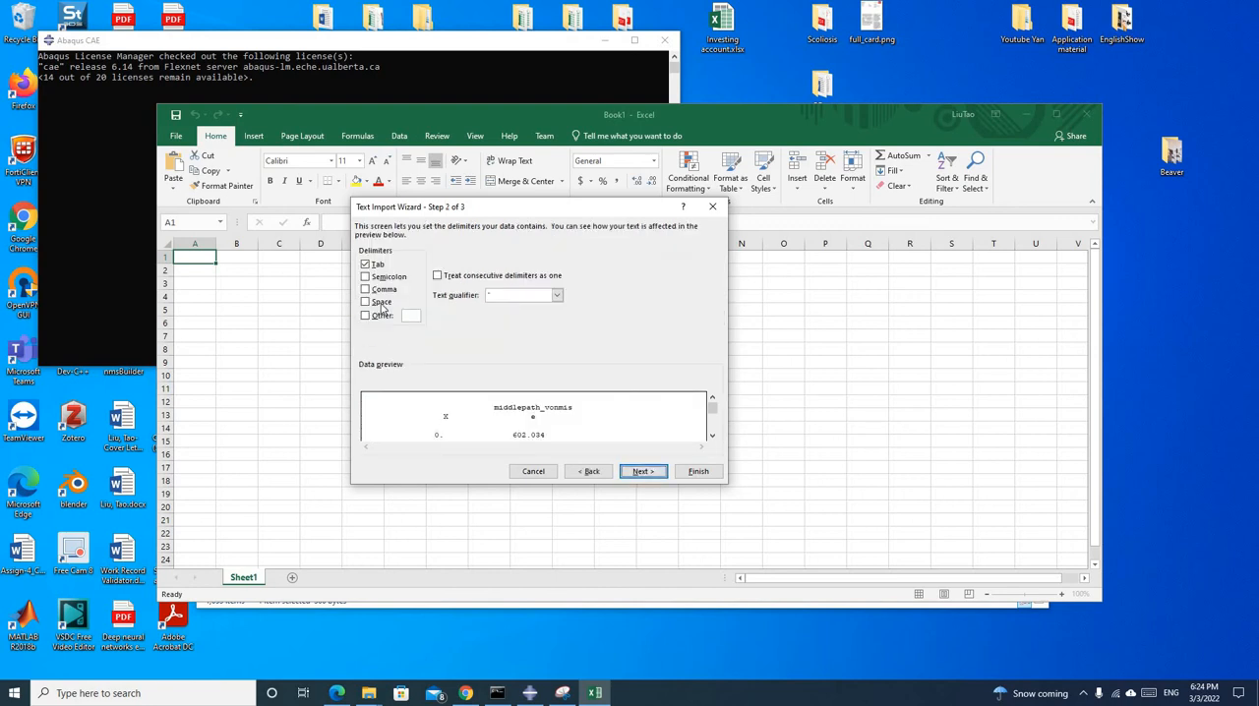
pyautogui.click(366, 303)
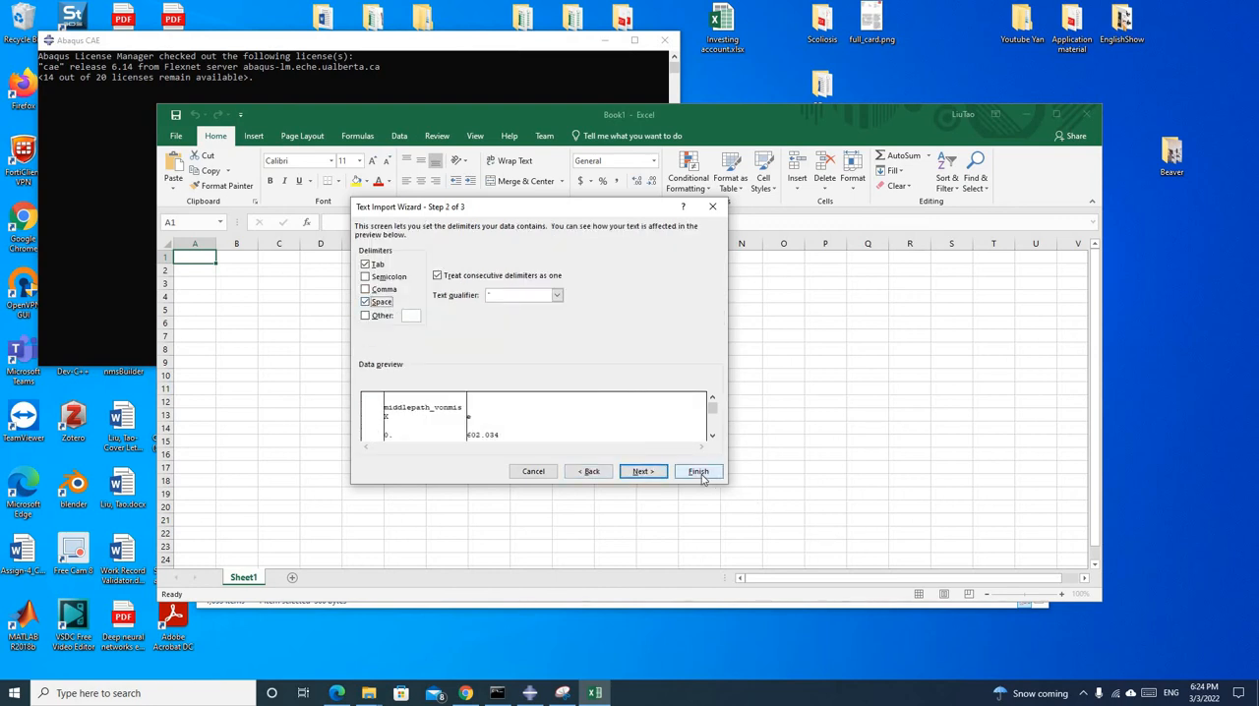
pyautogui.click(698, 472)
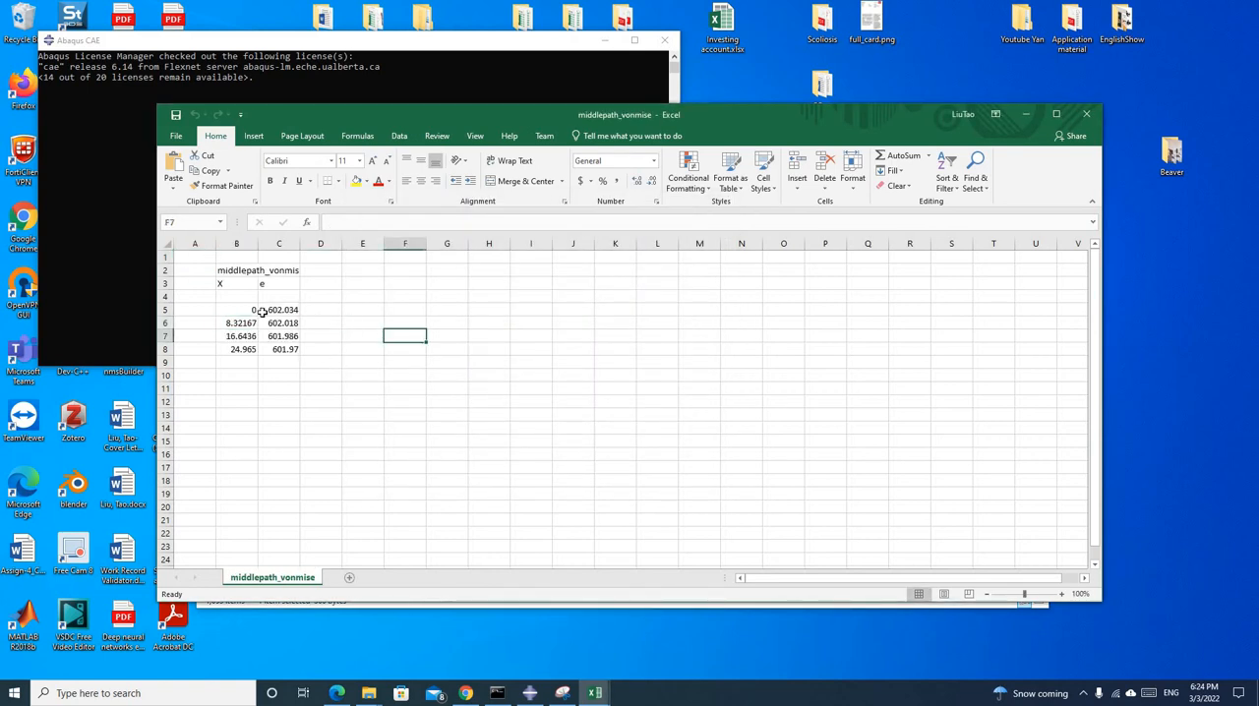
# Label the distance column 'Distance from starting point' below the x header.
pyautogui.moveTo(236, 311); pyautogui.dragTo(236, 350)
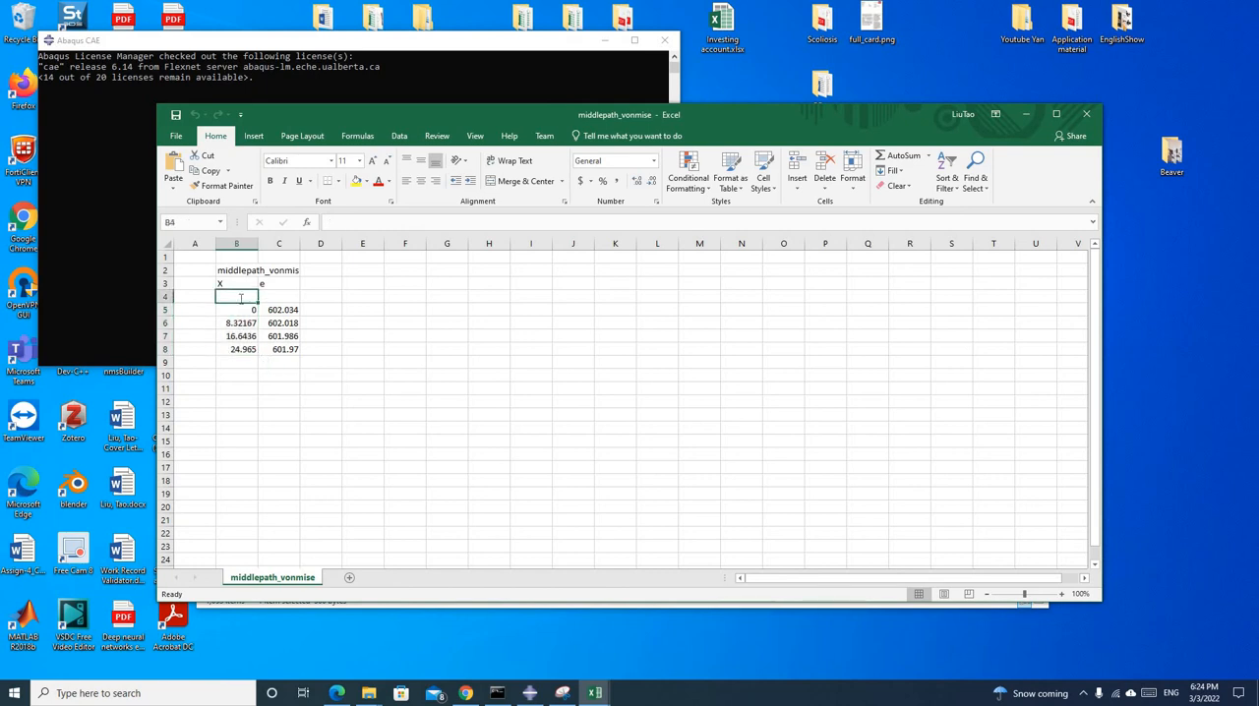
pyautogui.write('Distance')
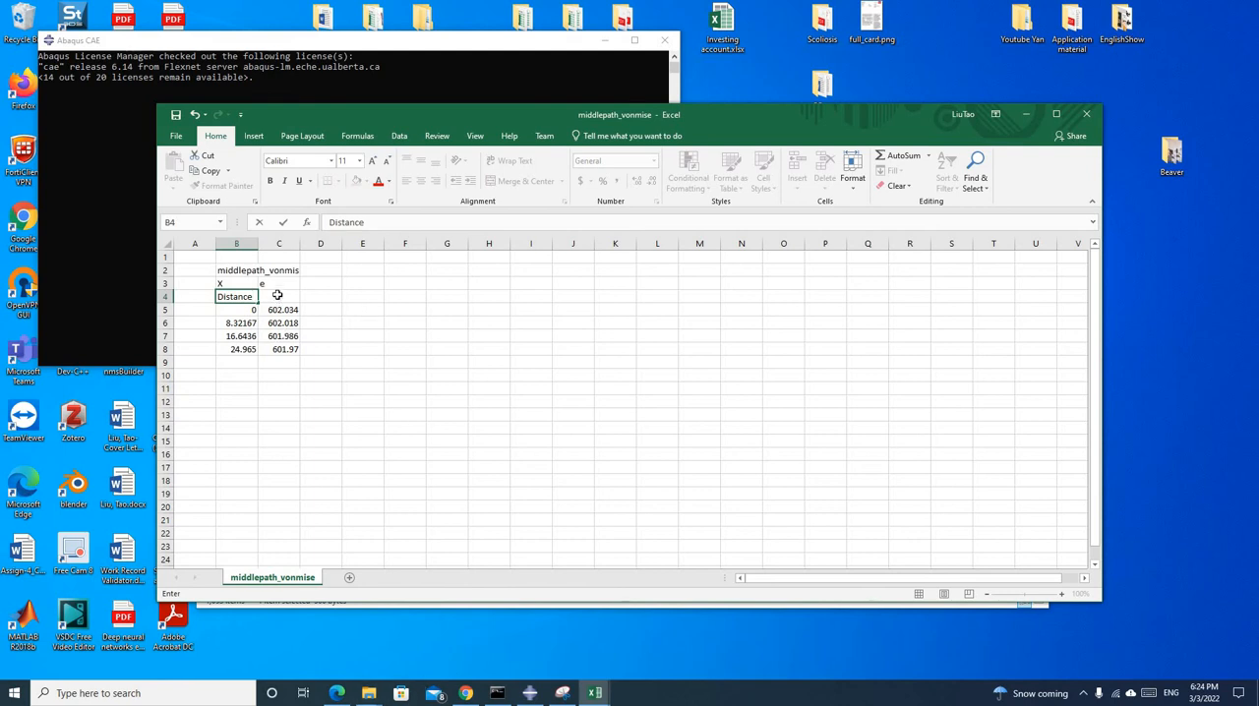
pyautogui.doubleClick(235, 295)
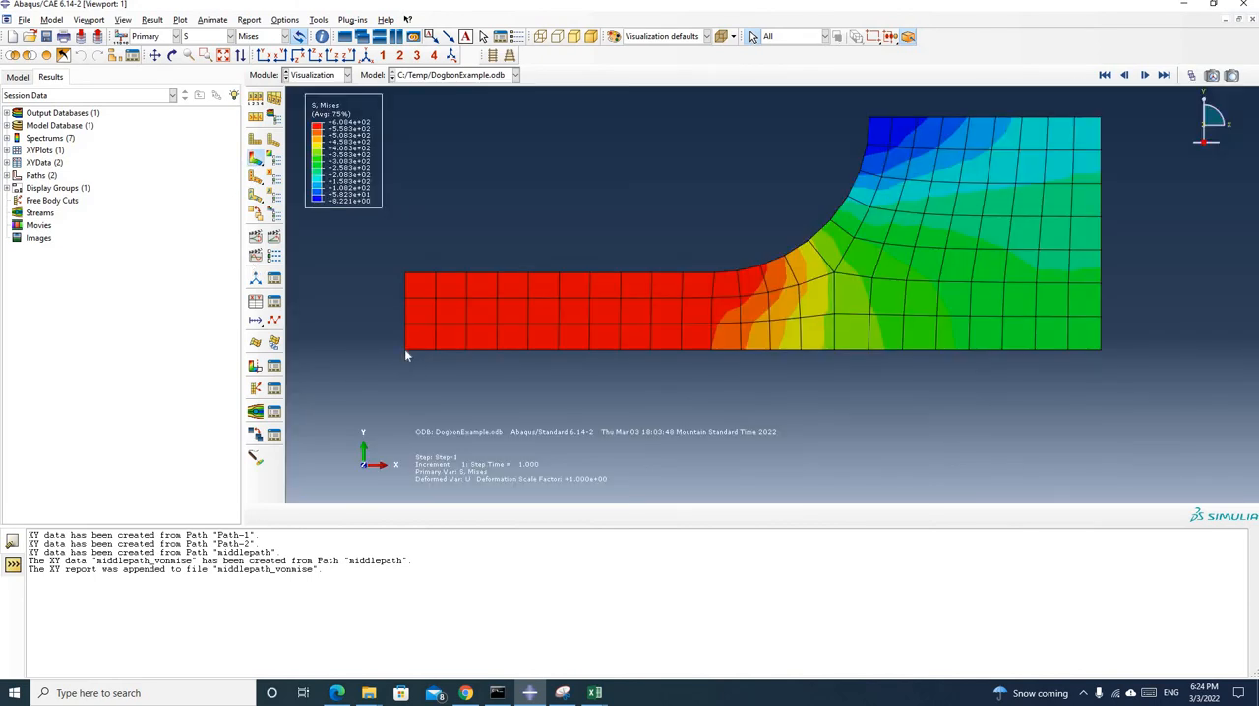
pyautogui.moveTo(1151, 16)
pyautogui.write('Distance')
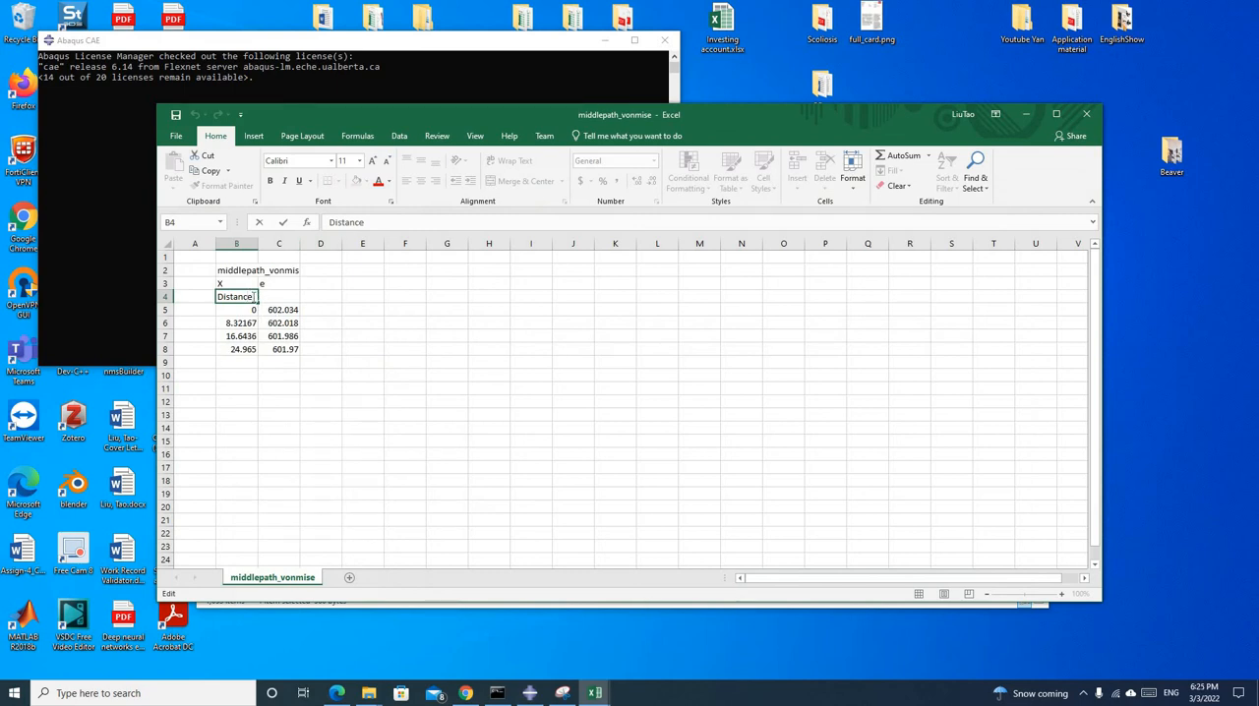
pyautogui.write('from starting oint')
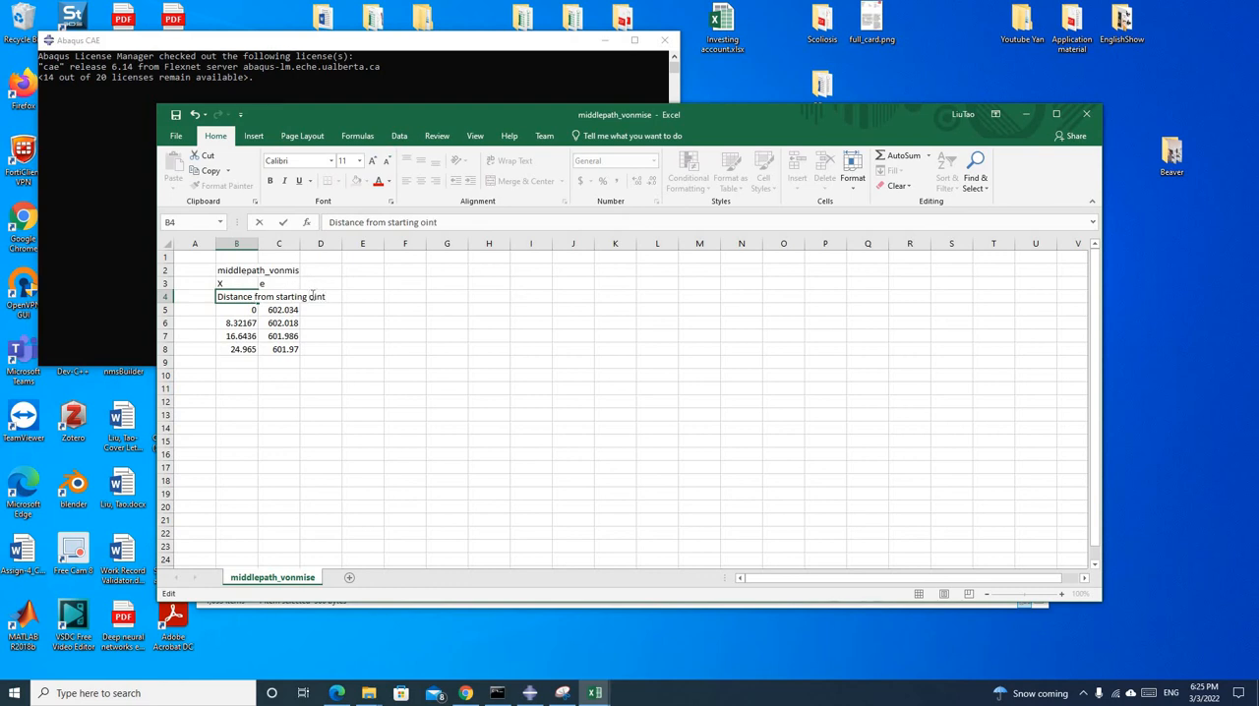
pyautogui.click(446, 323)
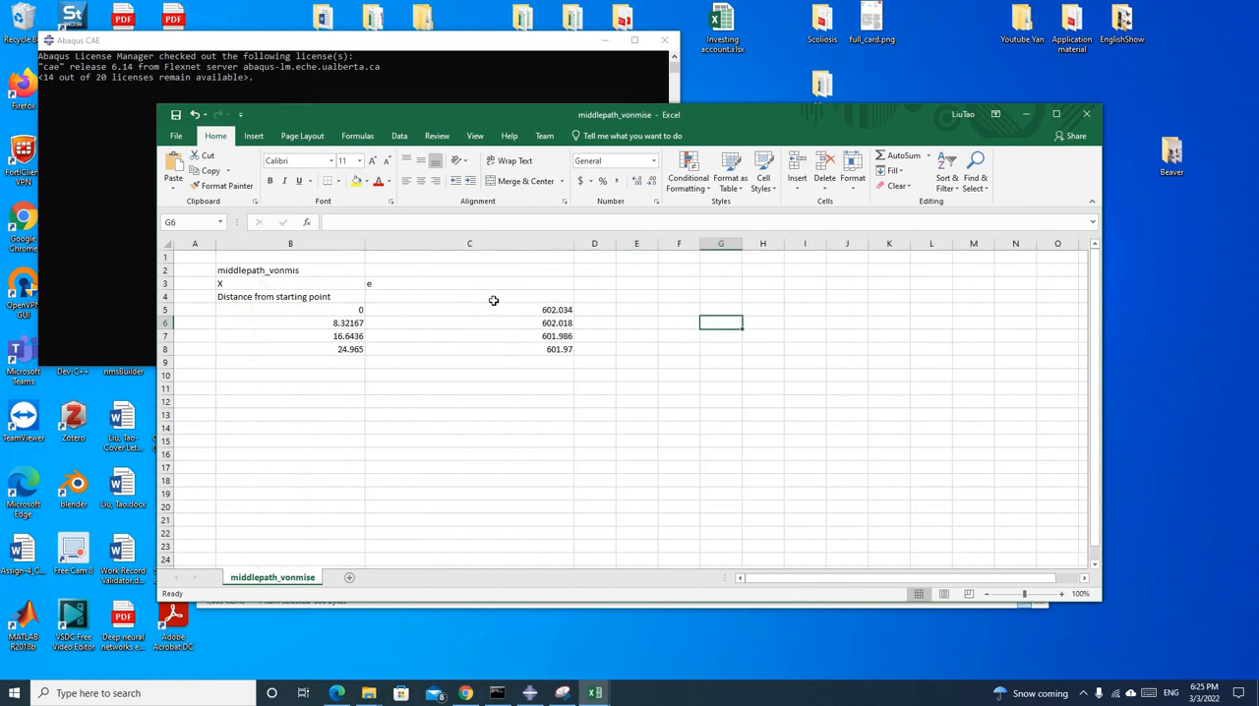
# Label the stress column 'von_mise' in the neighbouring header cell.
pyautogui.click(469, 295)
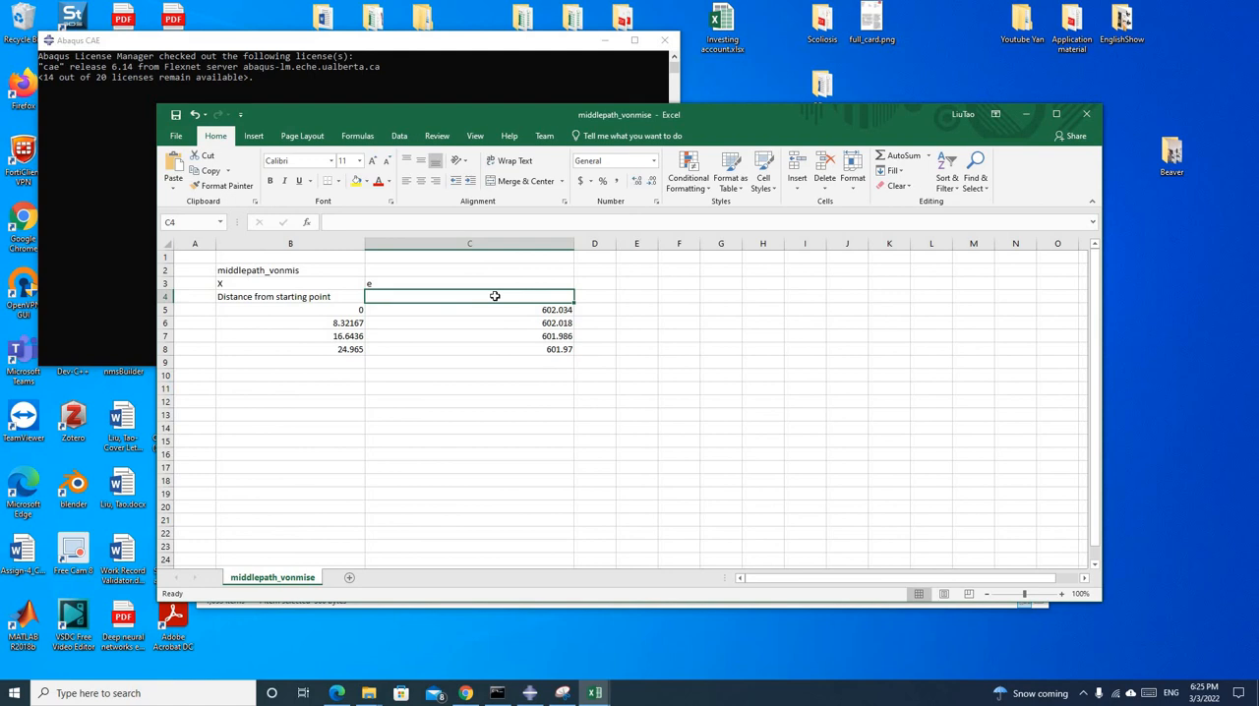
pyautogui.write('von_mise')
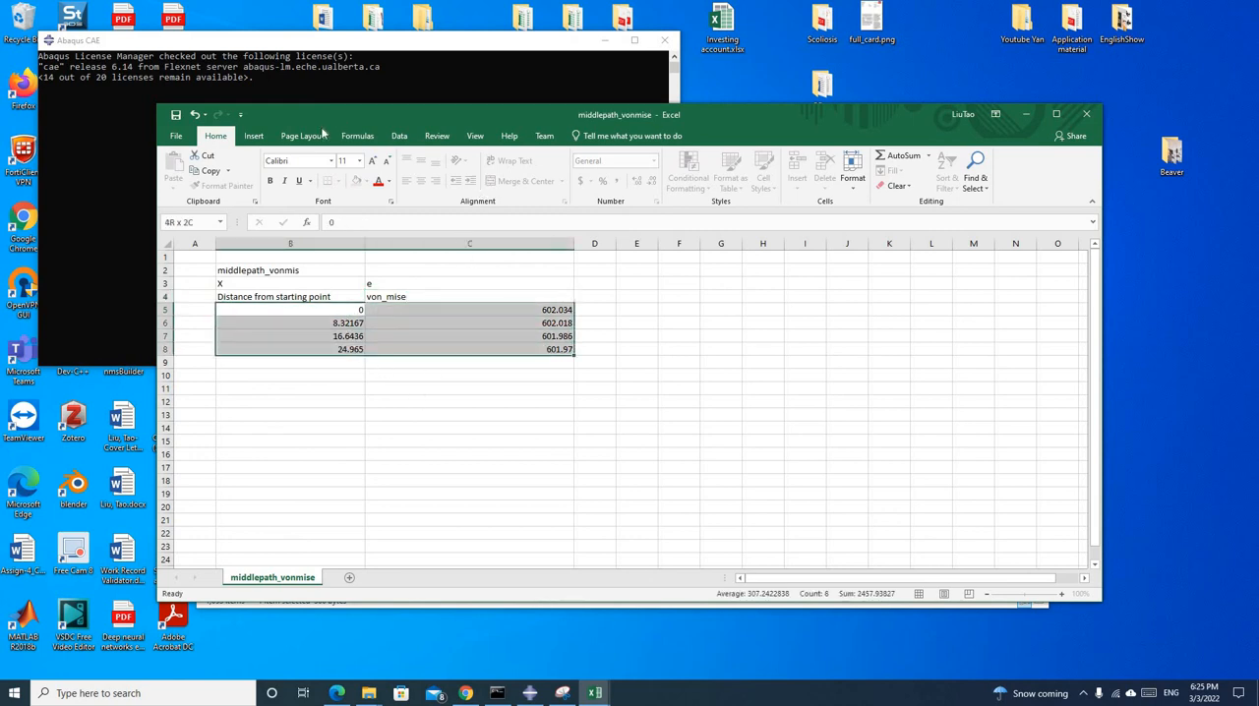
# Insert a smooth-line scatter chart of von Mises versus distance and place it beside the table.
pyautogui.click(254, 136)
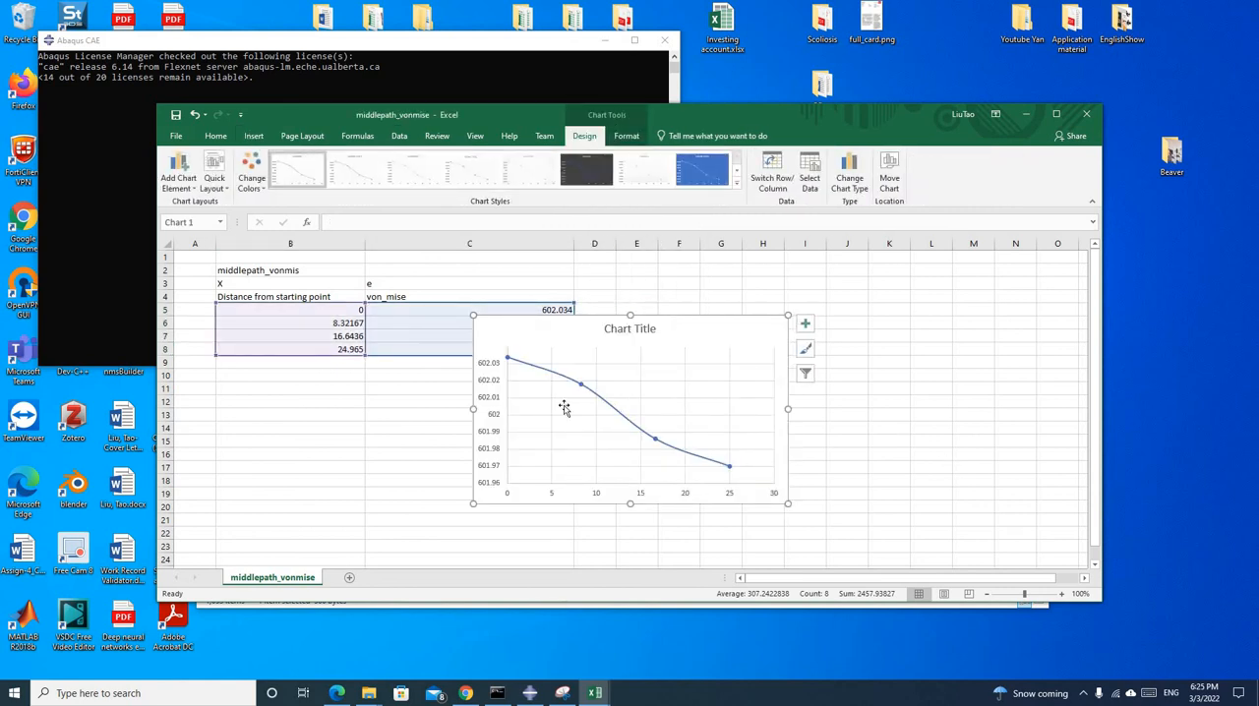
pyautogui.click(931, 466)
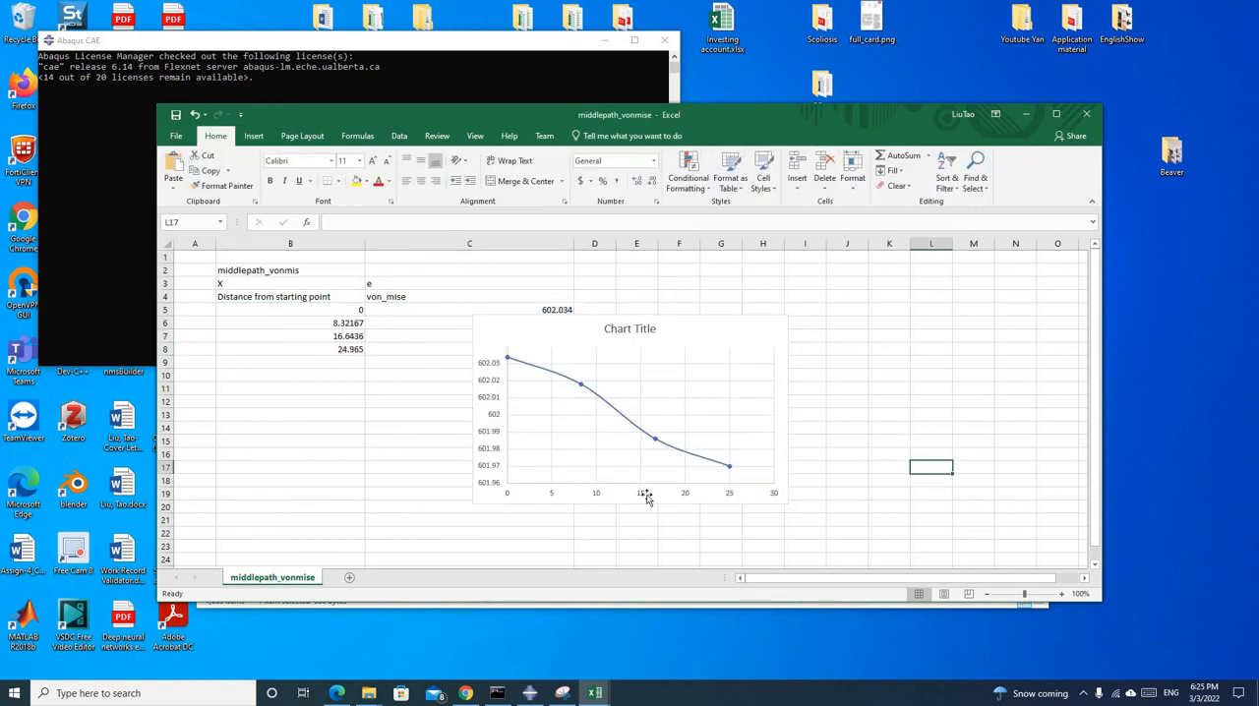
pyautogui.click(630, 394)
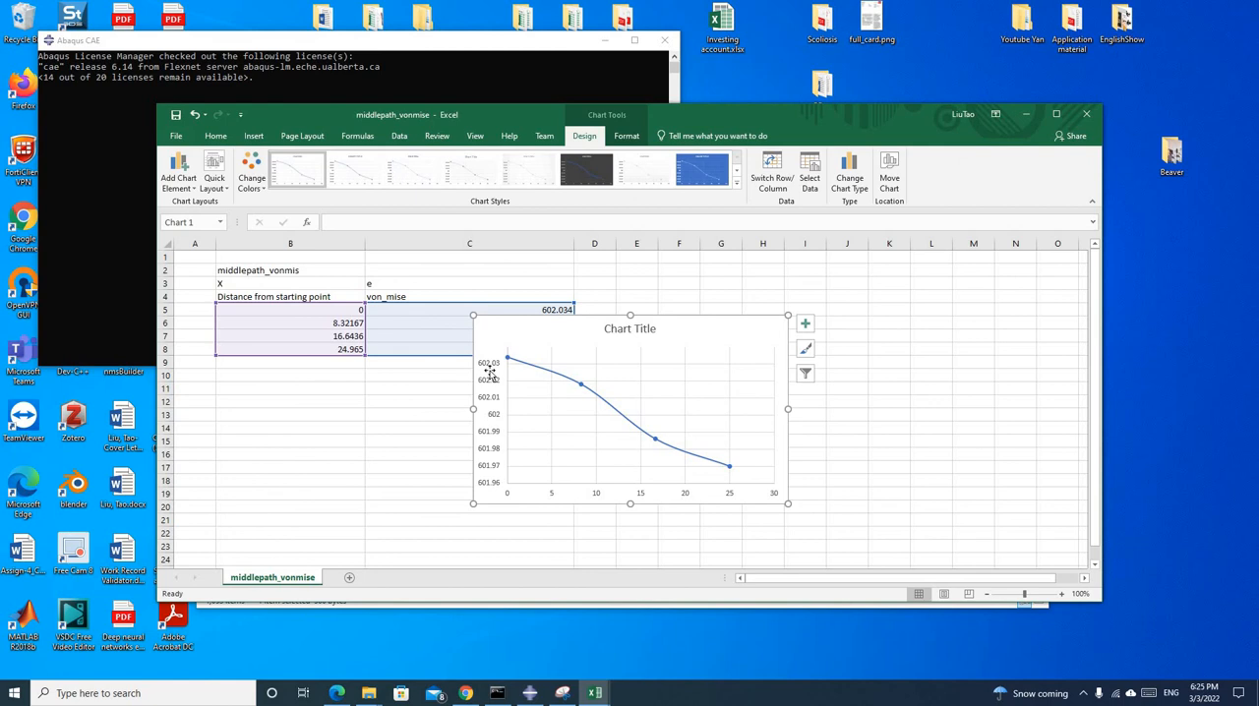
pyautogui.moveTo(669, 321)
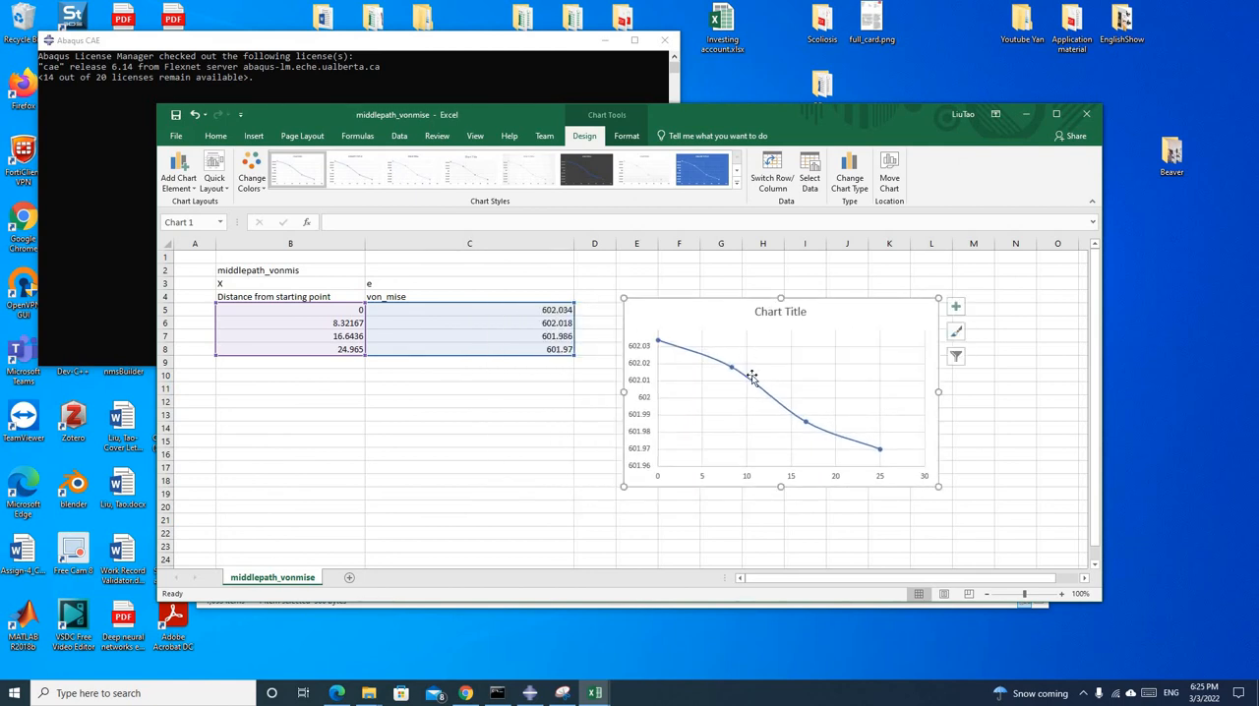
pyautogui.moveTo(704, 385)
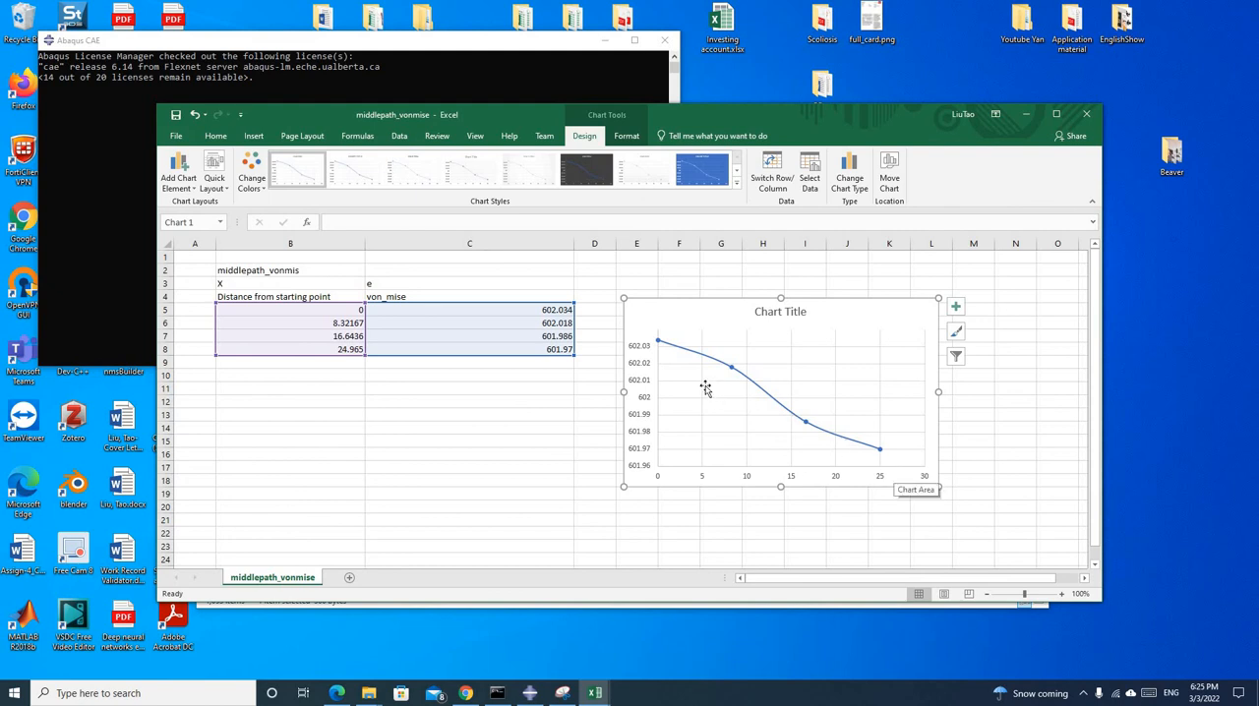
pyautogui.moveTo(724, 374)
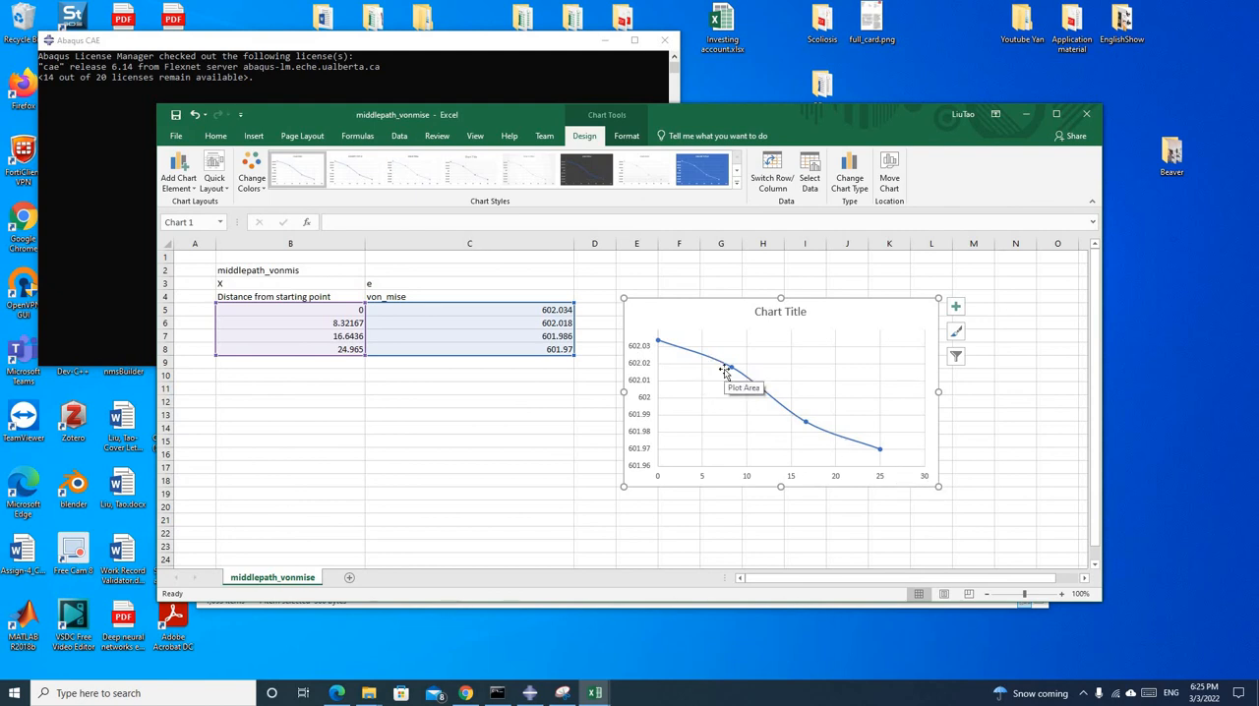
pyautogui.moveTo(666, 500)
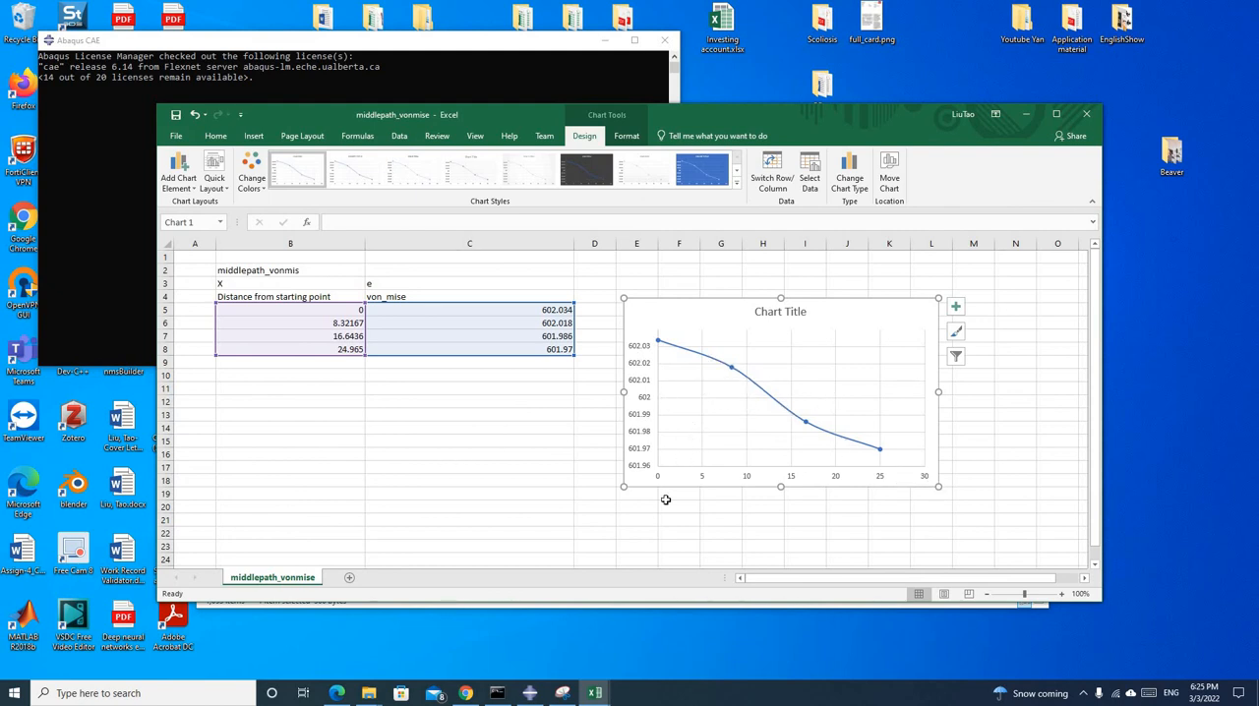
pyautogui.moveTo(626, 507)
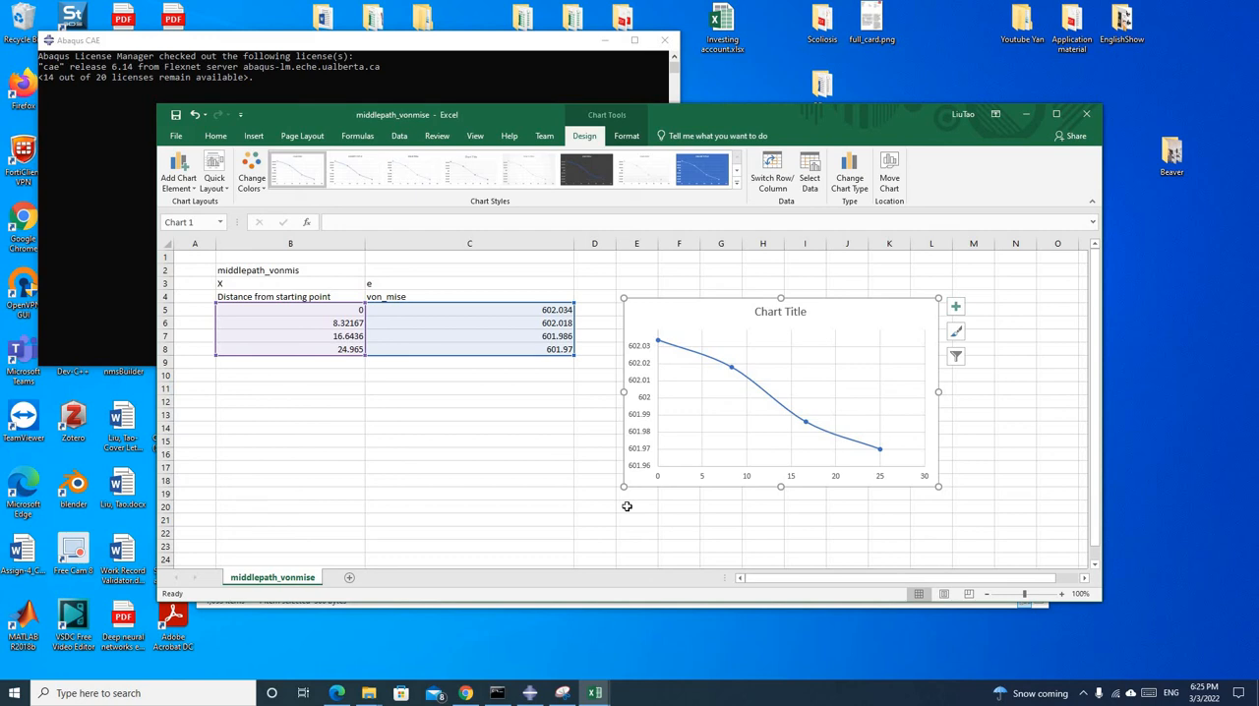
pyautogui.moveTo(555, 492)
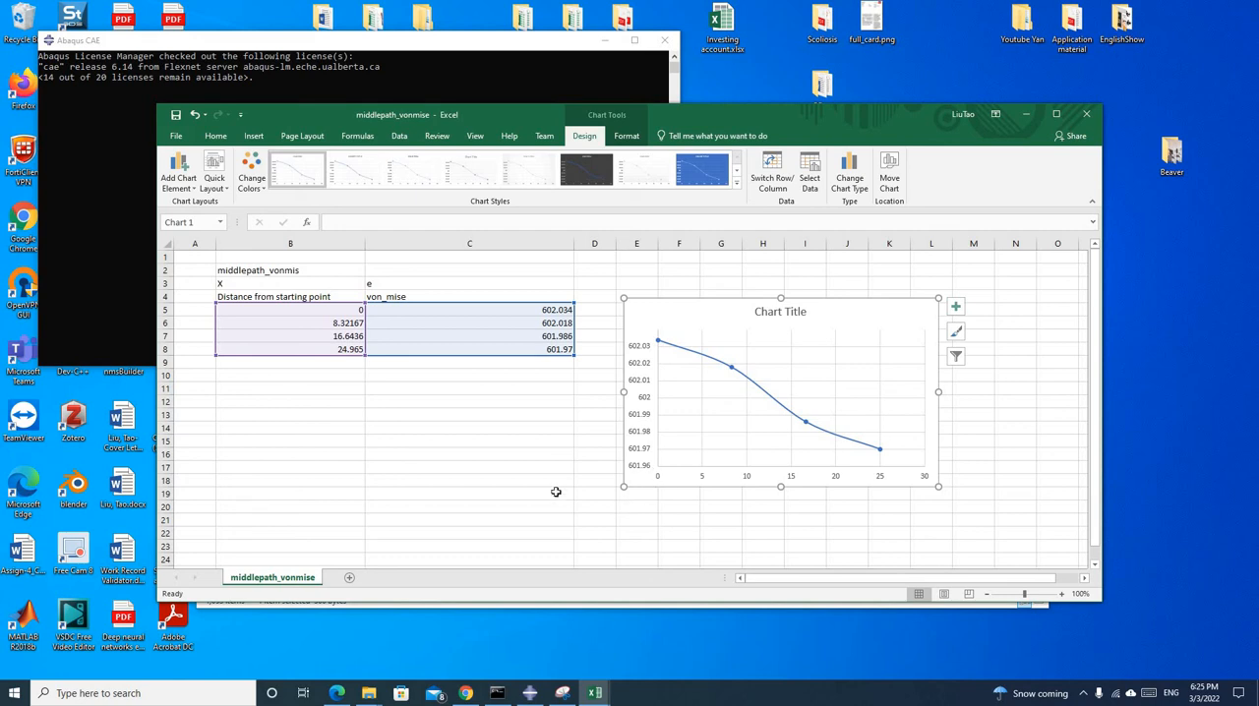
pyautogui.click(468, 492)
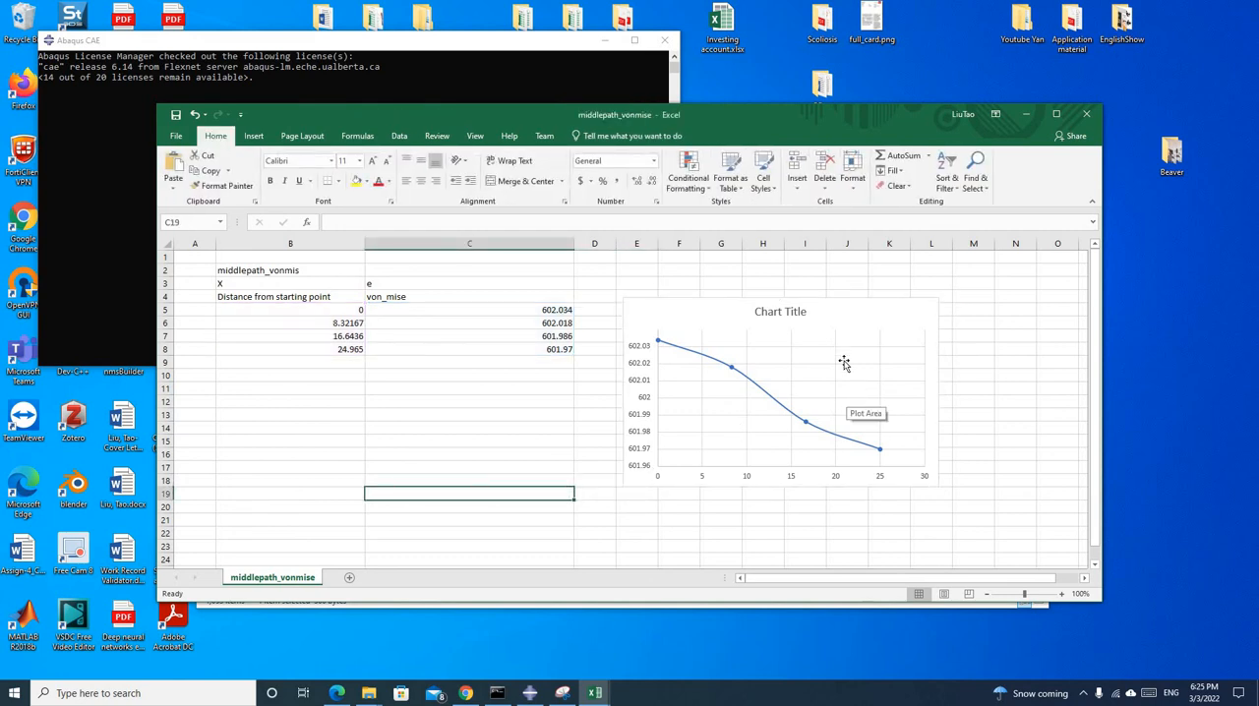